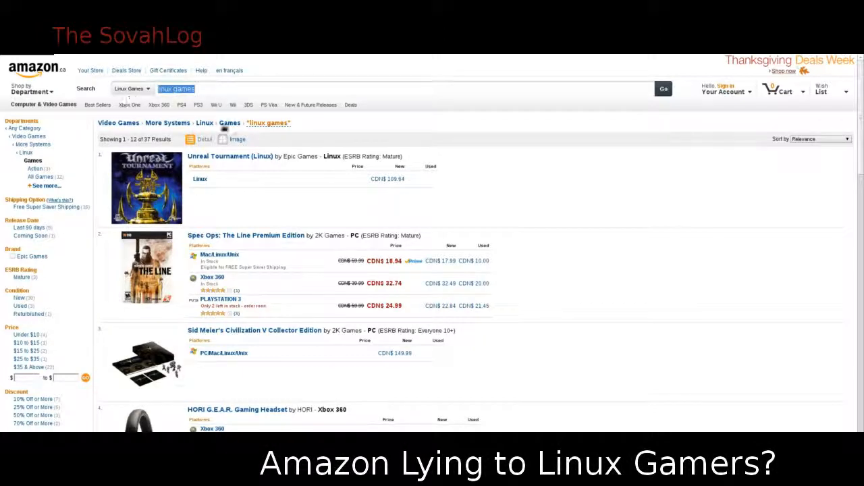
Step: Scroll the Amazon.ca 'linux games' results down to Princess Isabella and Sally's Spa
scroll("down", 3)
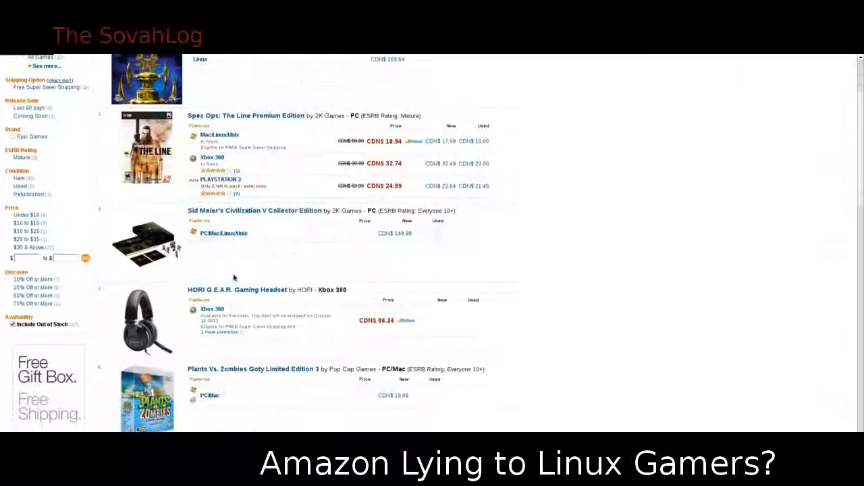
scroll("down", 3)
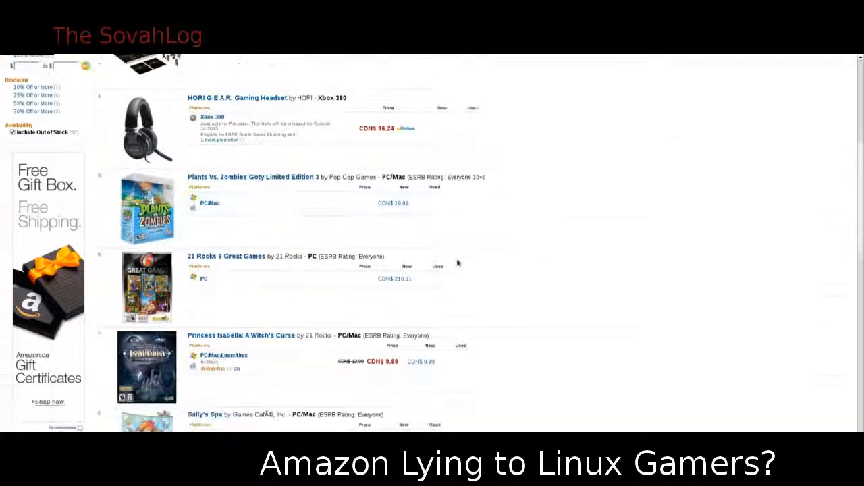
scroll("down", 3)
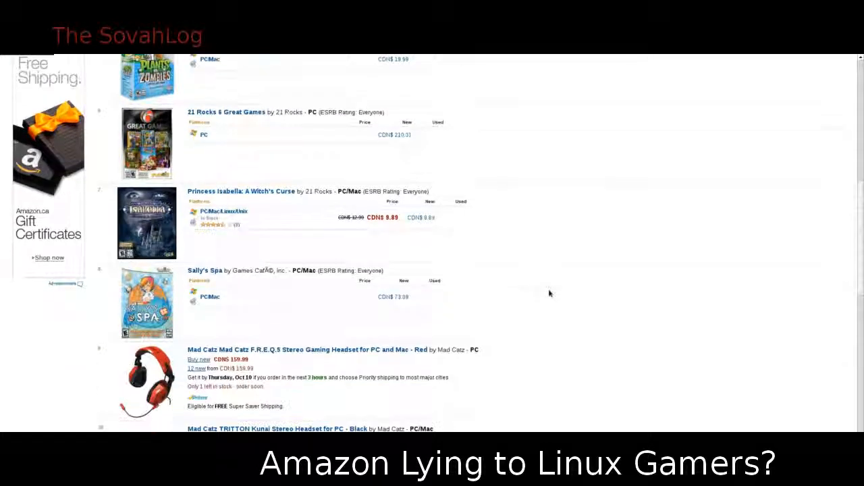
scroll("down", 3)
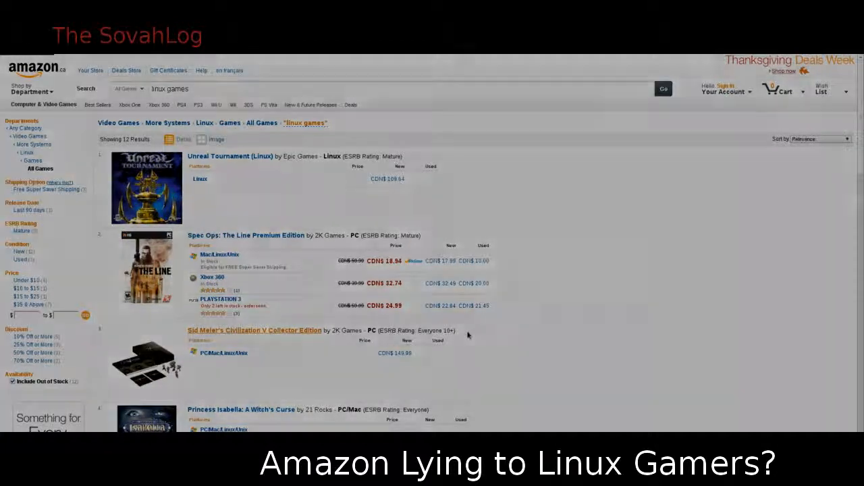
Step: Open the Civilization V Collector Edition page and scroll to its Windows Vista/7/XP platform
left_click(254, 330)
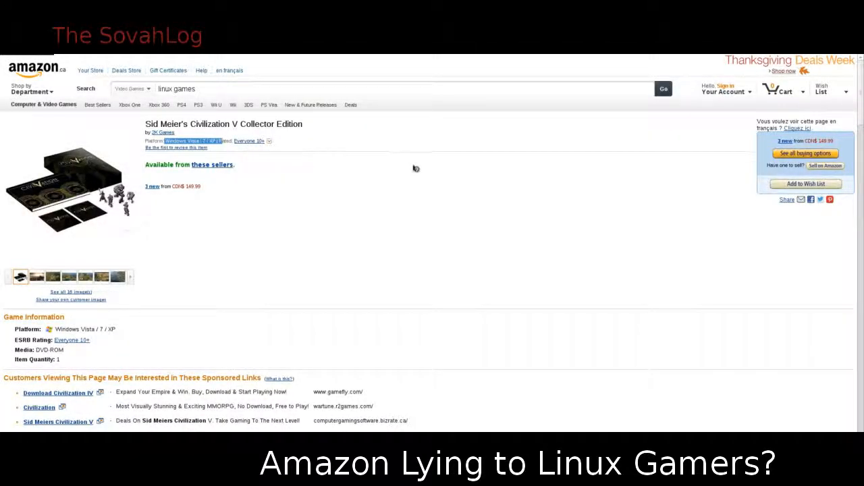
scroll("down", 3)
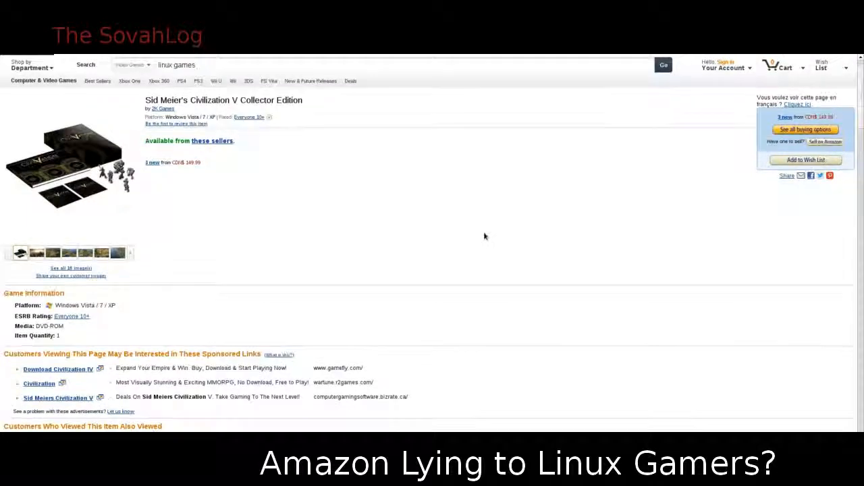
scroll("down", 3)
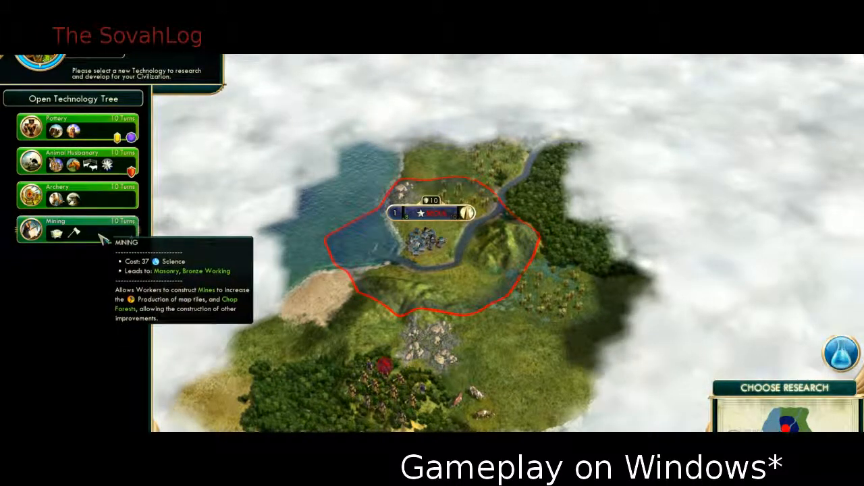
mouse_move(99, 206)
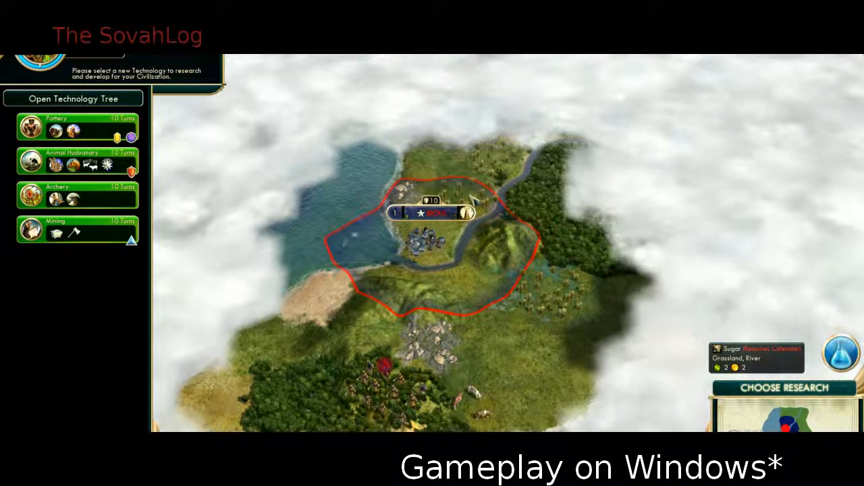
Step: In the technology tree, set Pottery as the current research and return to the map
left_click(73, 99)
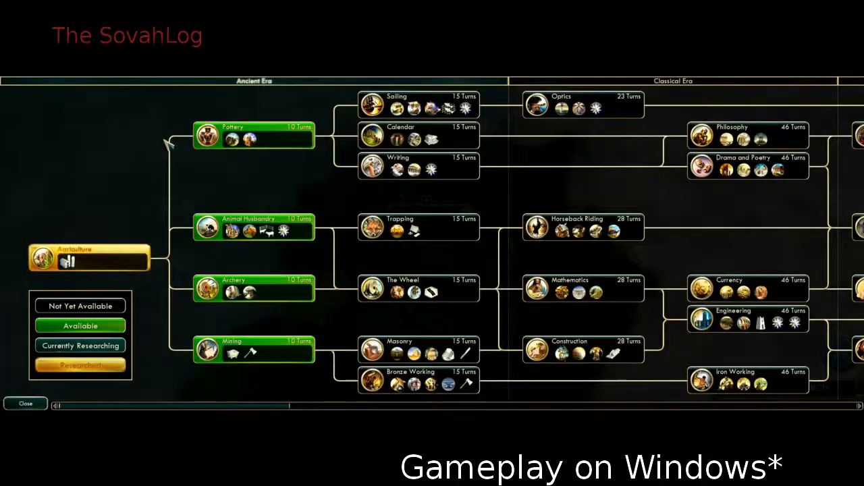
mouse_move(533, 148)
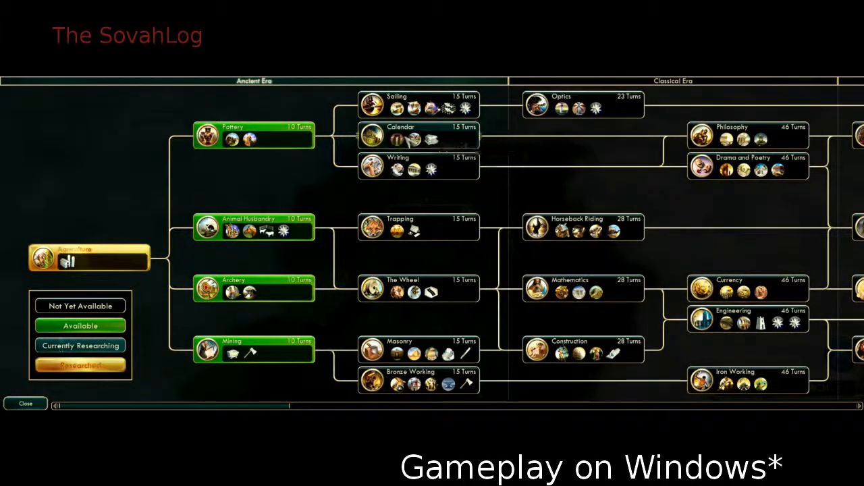
mouse_move(412, 169)
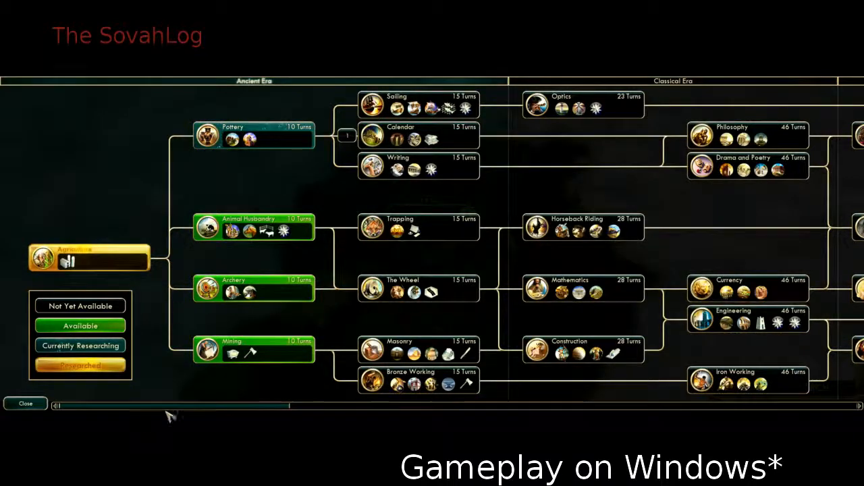
left_click(25, 403)
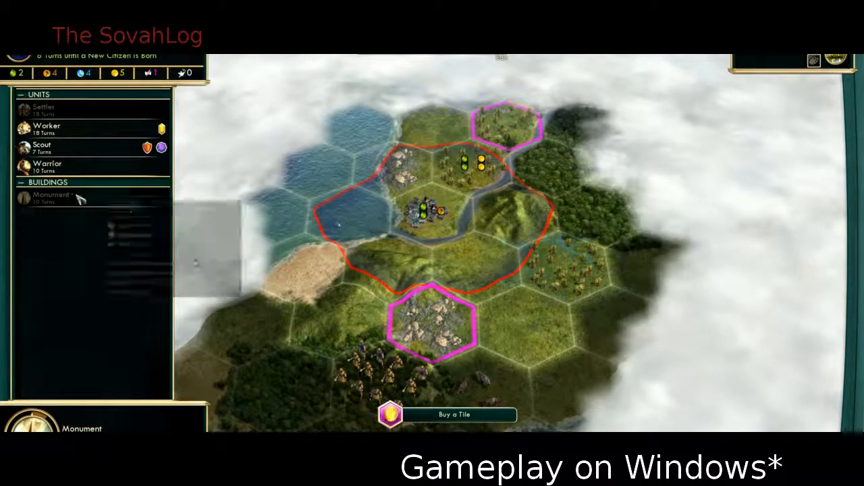
mouse_move(51, 196)
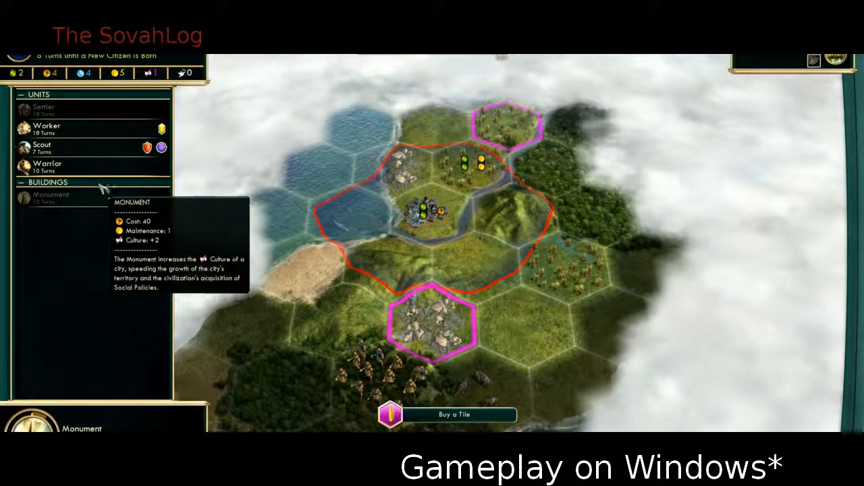
mouse_move(42, 147)
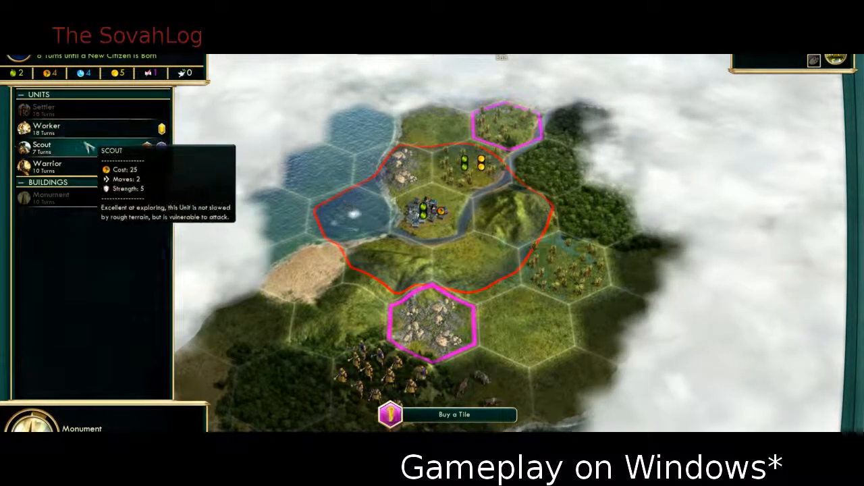
mouse_move(46, 129)
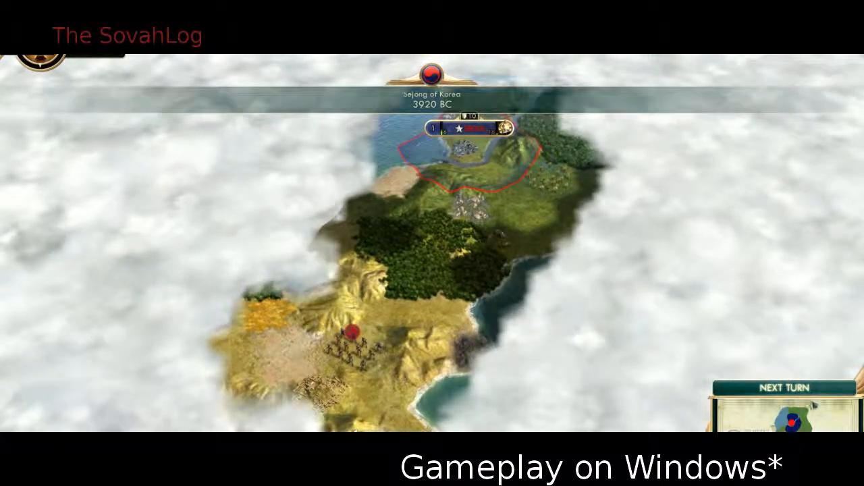
Step: Advance to 3880 BC and dismiss the 100 Gold ruins reward
left_click(777, 387)
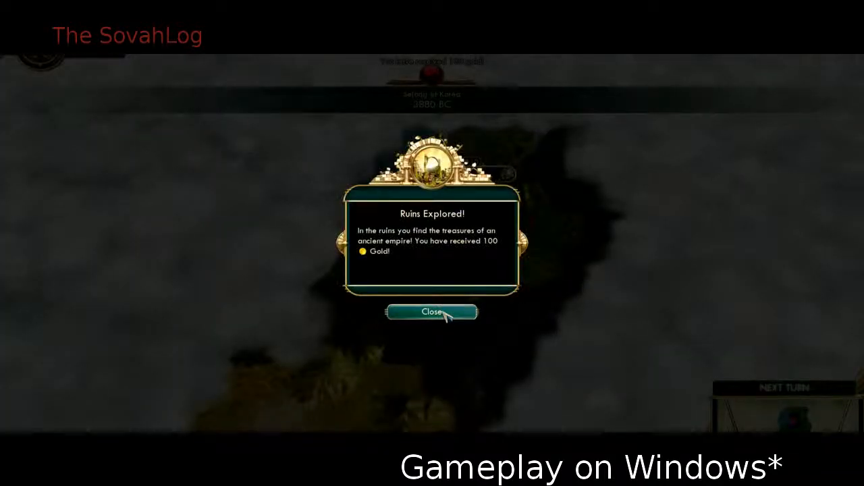
left_click(432, 312)
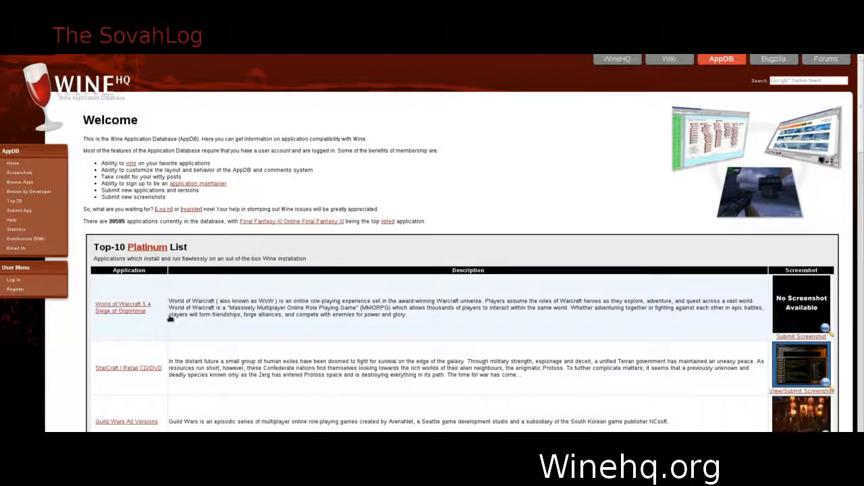
mouse_move(589, 320)
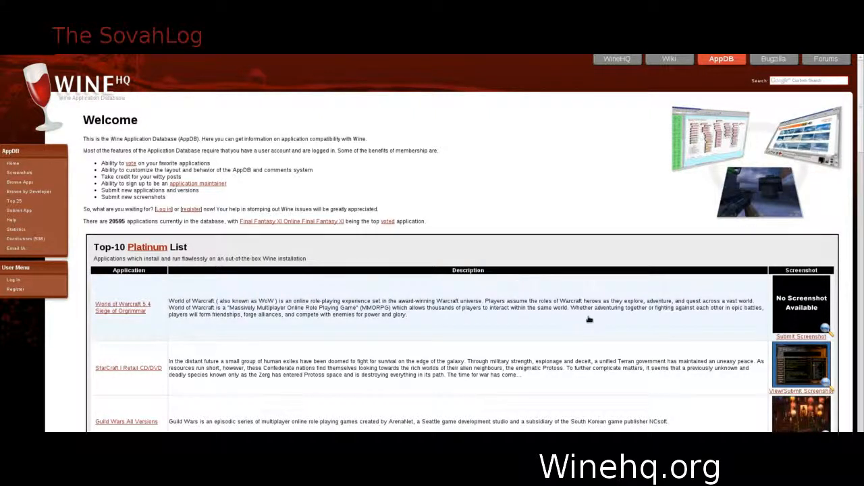
Step: Scroll past the AppDB Top-10 Platinum list to the Gold list led by Final Fantasy XI Online
scroll("down", 3)
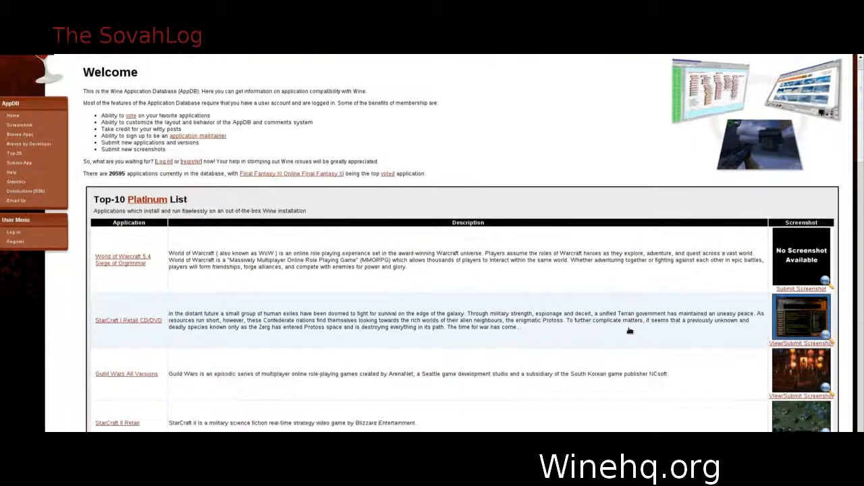
scroll("down", 3)
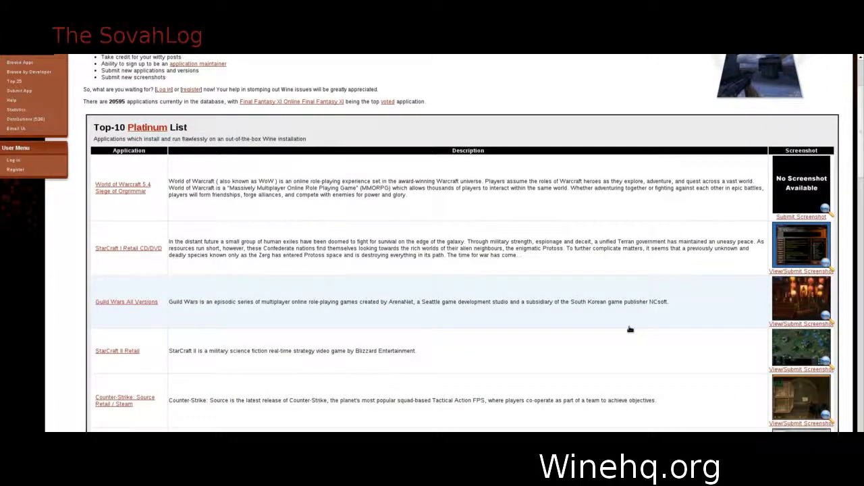
scroll("down", 3)
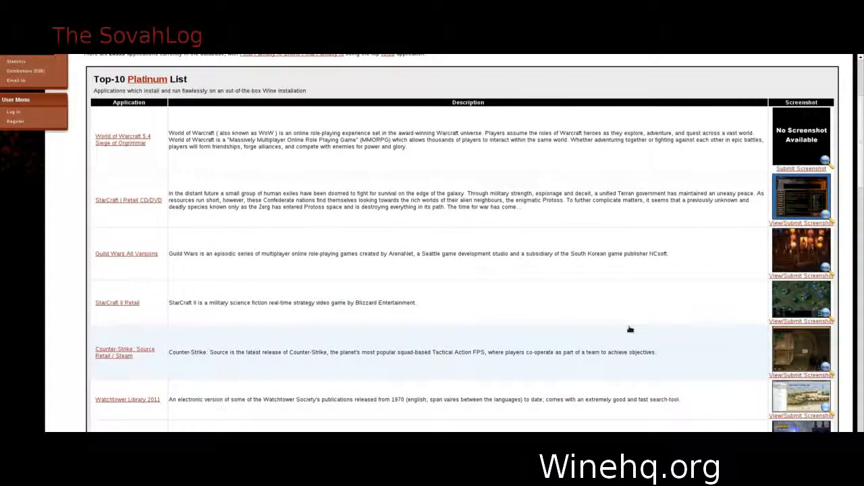
scroll("down", 3)
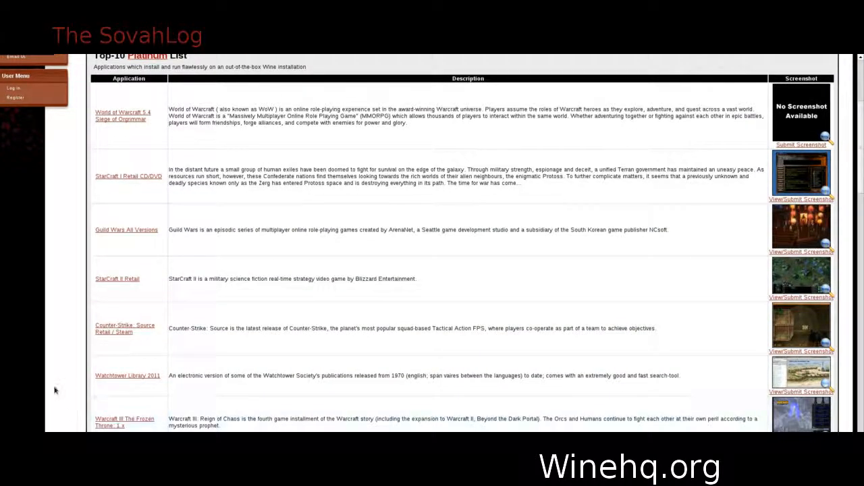
scroll("down", 3)
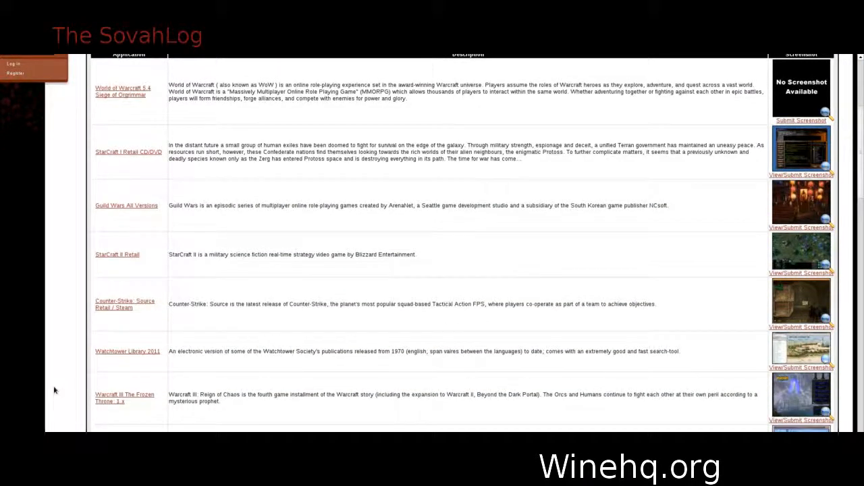
scroll("down", 3)
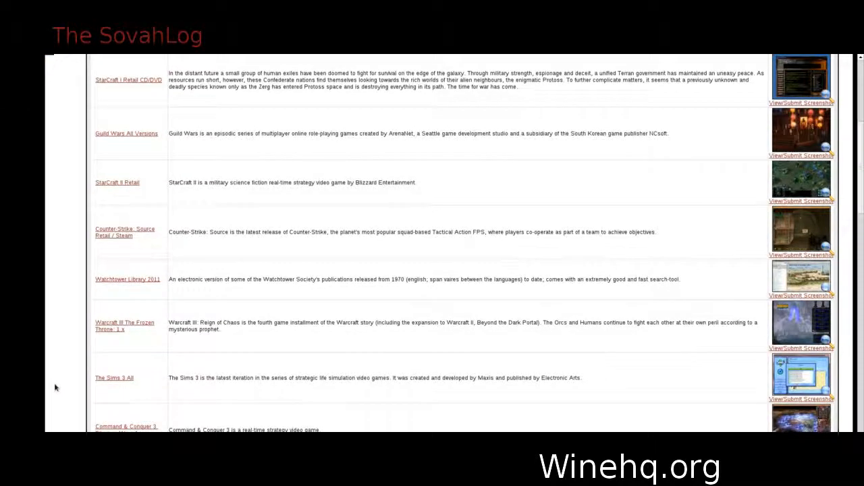
scroll("down", 3)
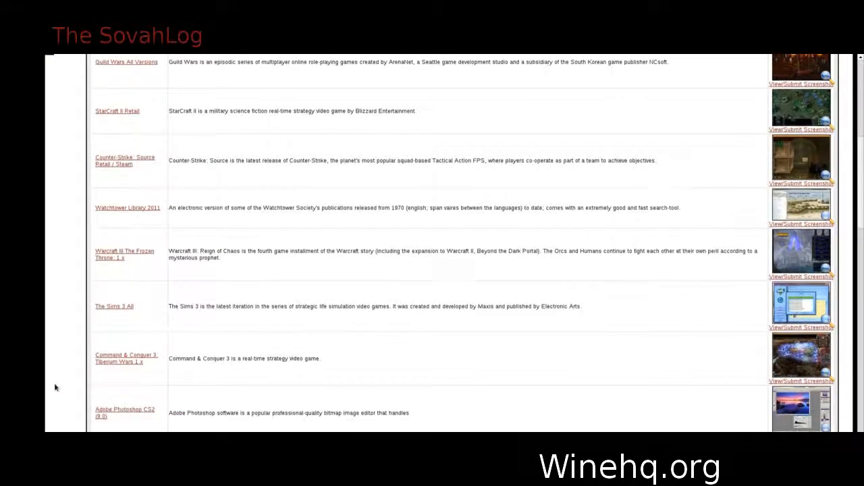
scroll("down", 3)
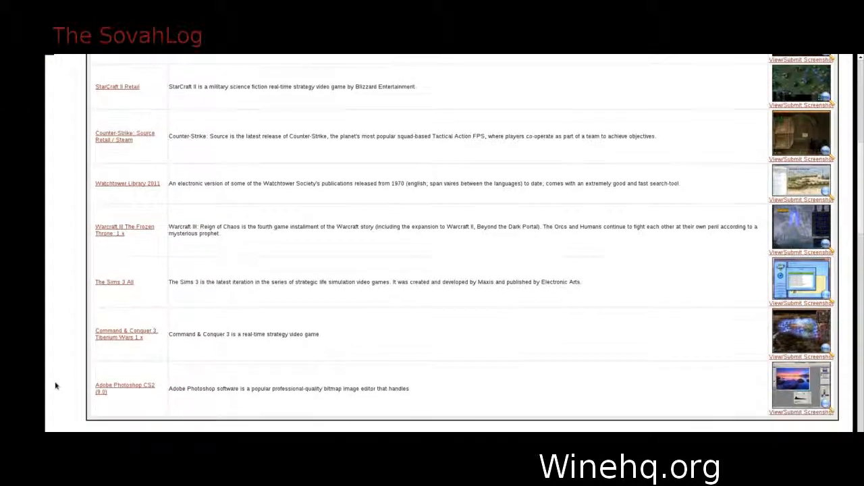
scroll("down", 3)
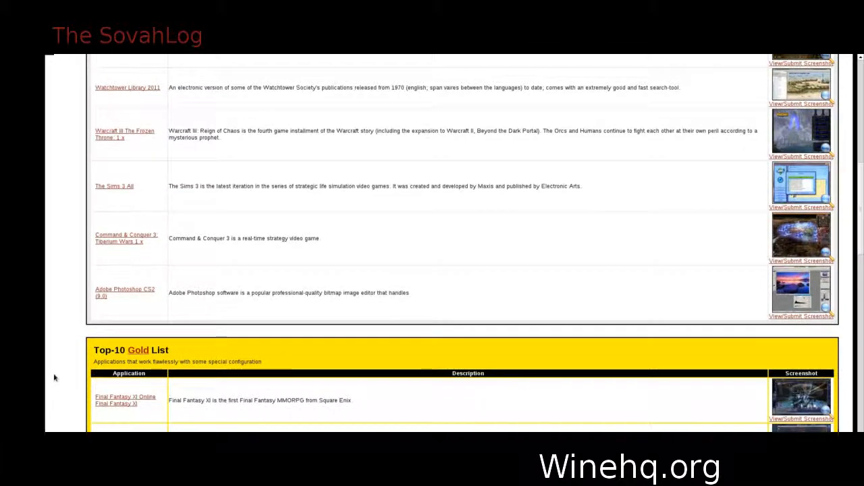
scroll("down", 3)
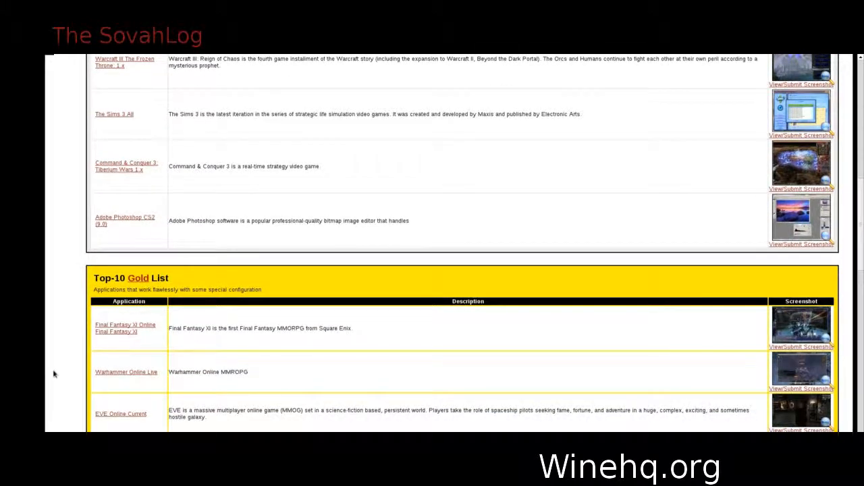
scroll("down", 3)
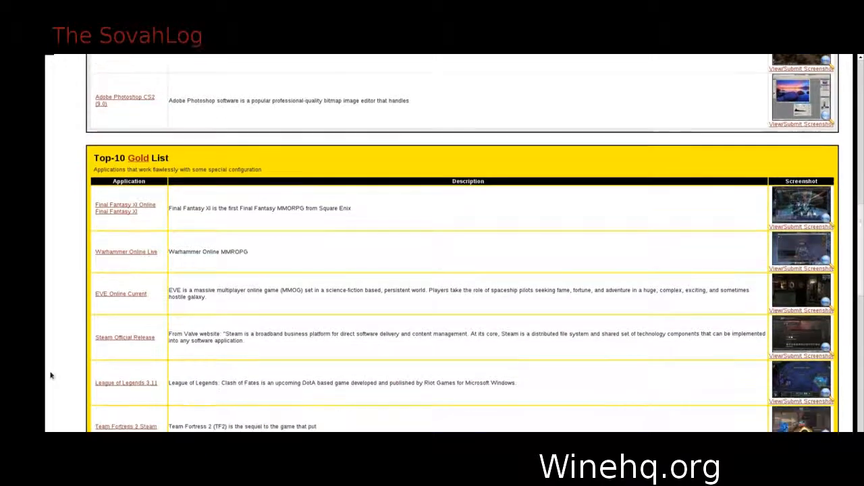
Step: Scroll through the Top-10 Silver list to the Other Wine Application Compatibility Sites section
scroll("down", 3)
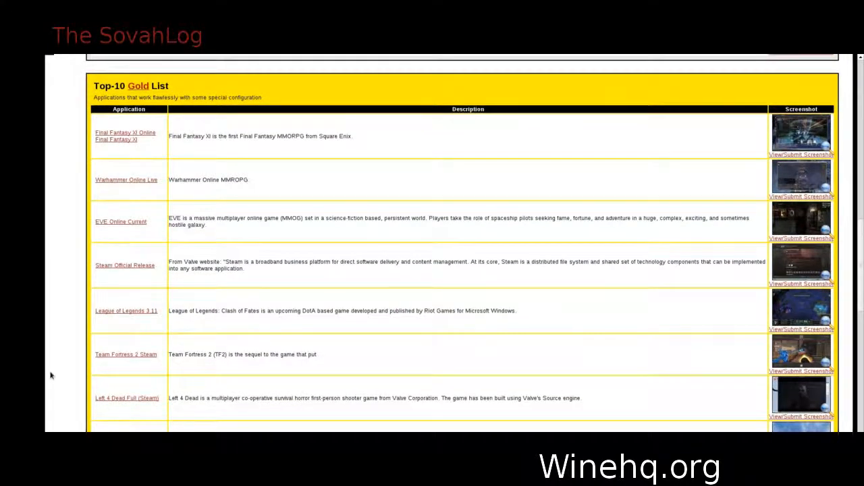
scroll("down", 3)
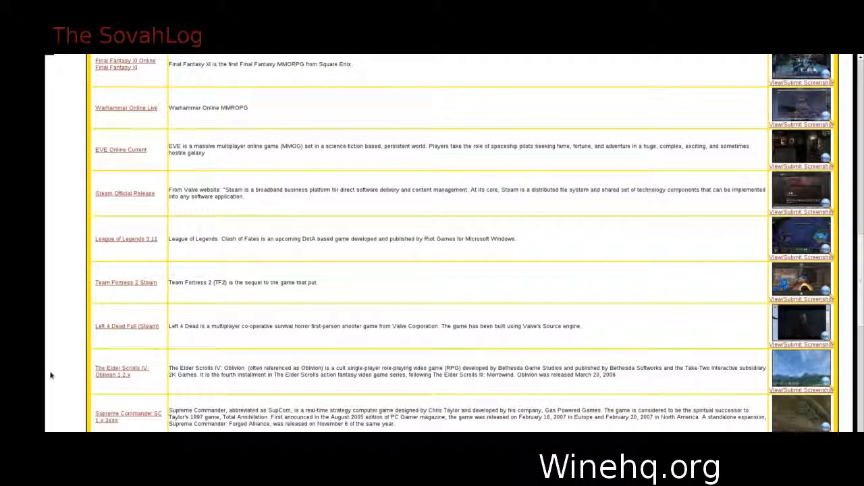
scroll("down", 3)
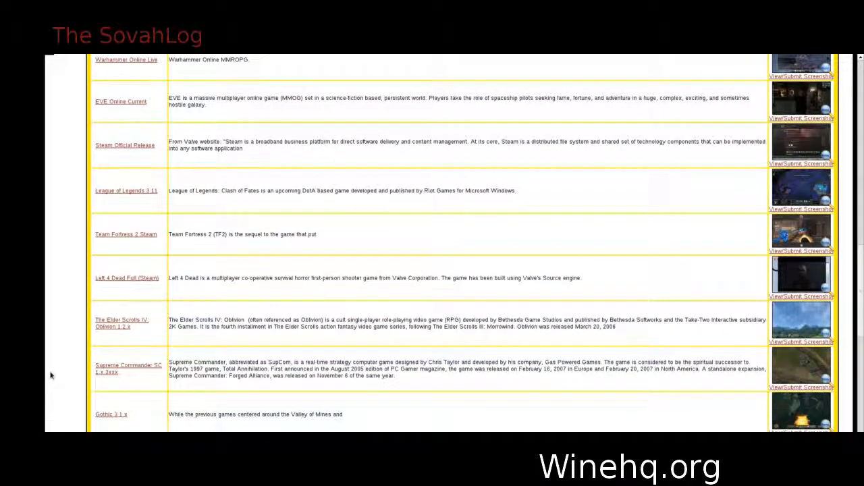
scroll("down", 3)
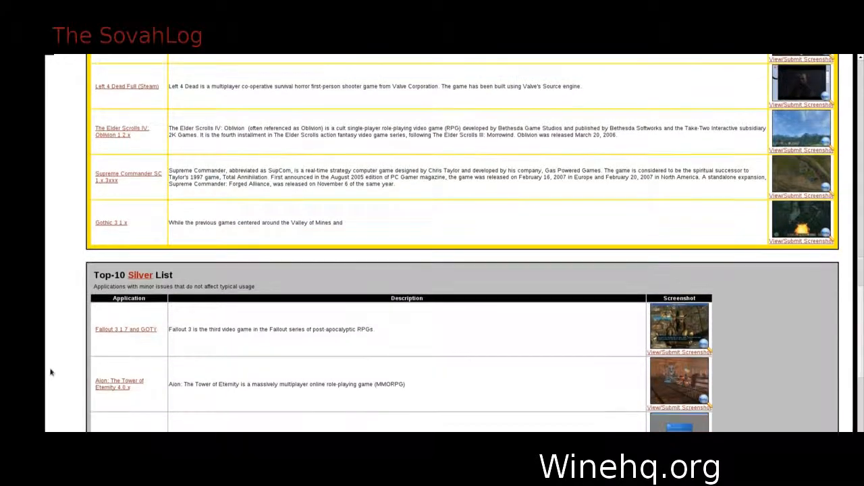
scroll("down", 3)
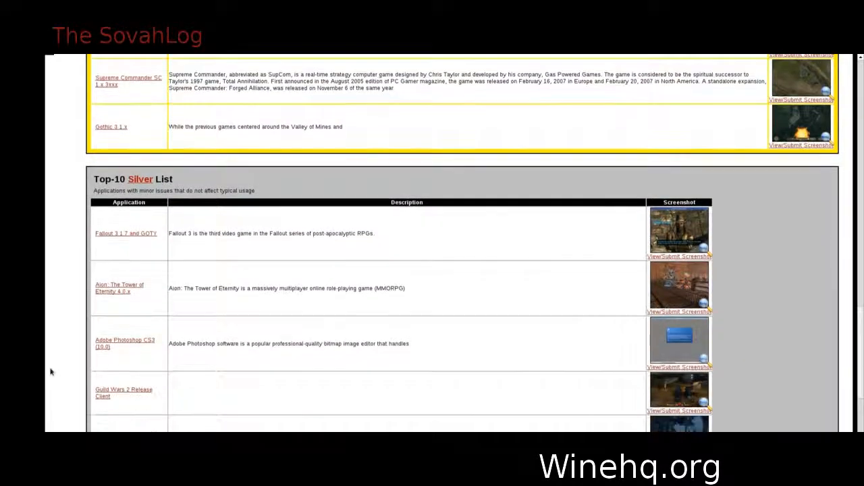
scroll("down", 3)
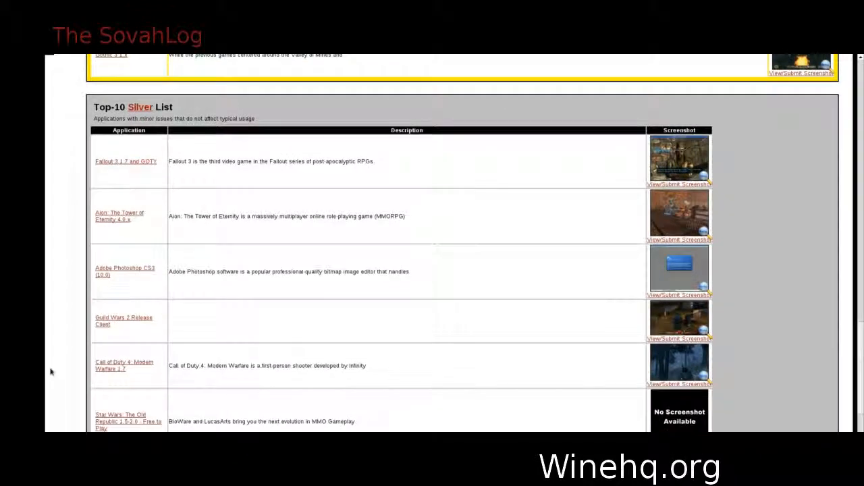
scroll("down", 3)
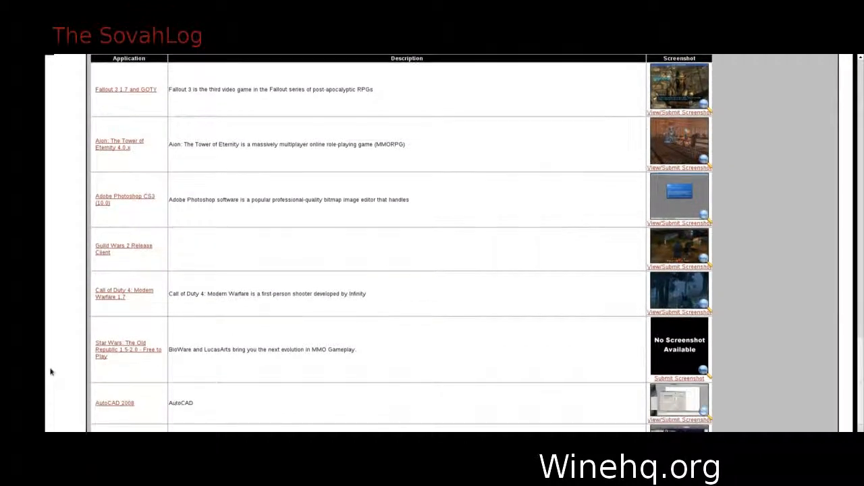
scroll("down", 3)
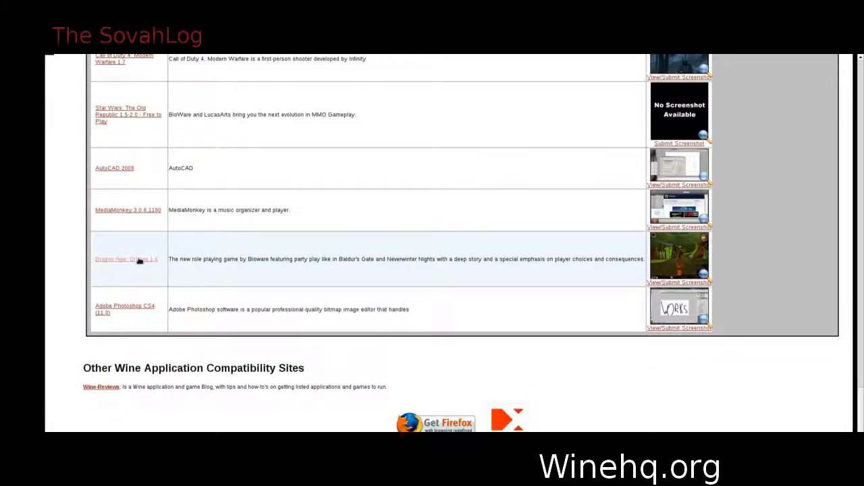
Step: View Dragon Age: Origins, then search 'skyrim' and open Skyrim's 1.7.7 test results
left_click(126, 259)
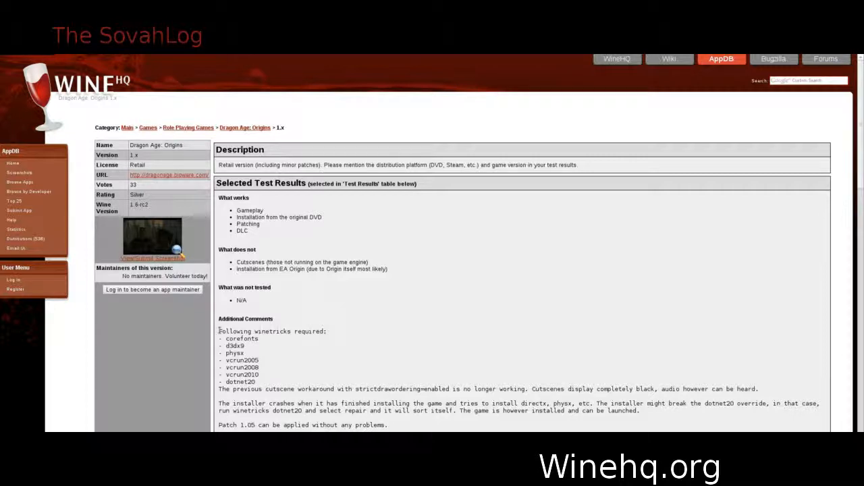
left_click_drag(218, 331, 757, 390)
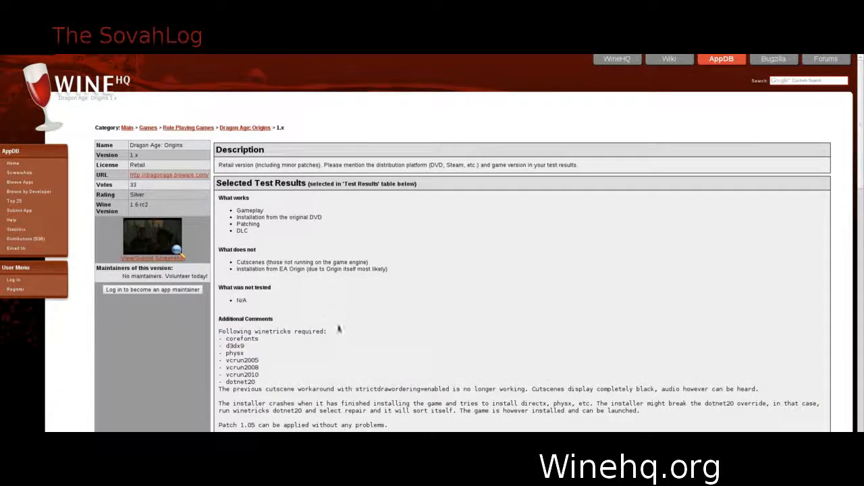
left_click(808, 80)
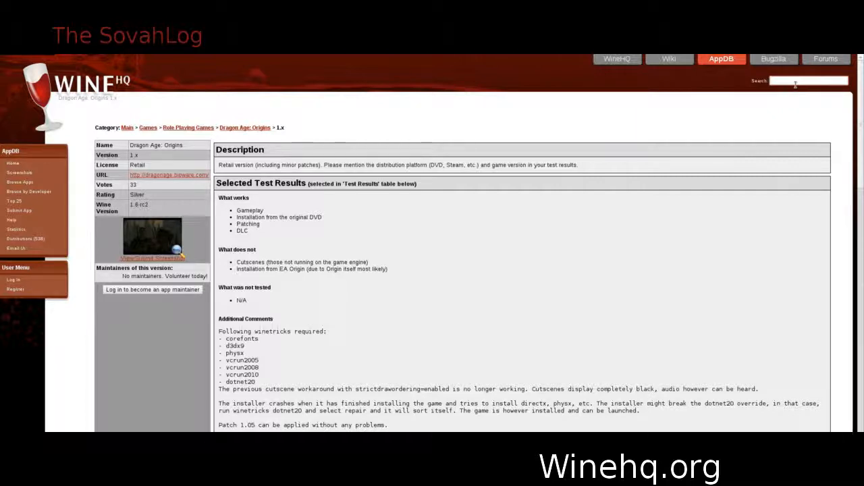
type("skyrim")
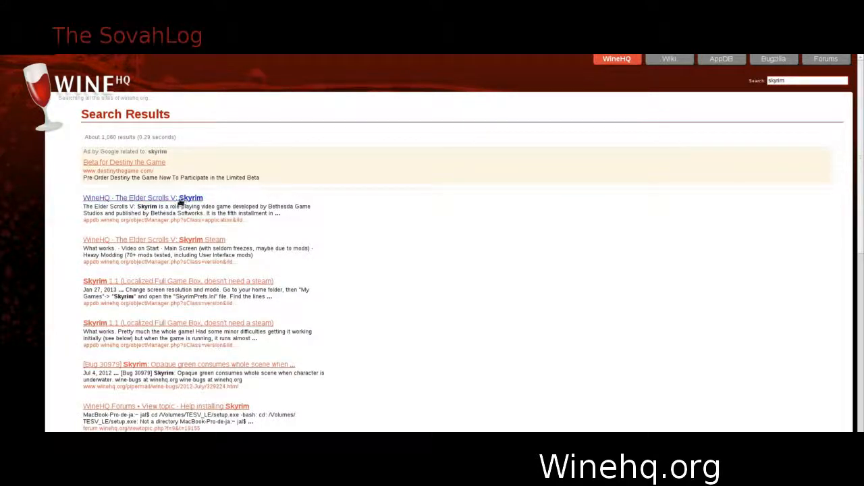
left_click(142, 197)
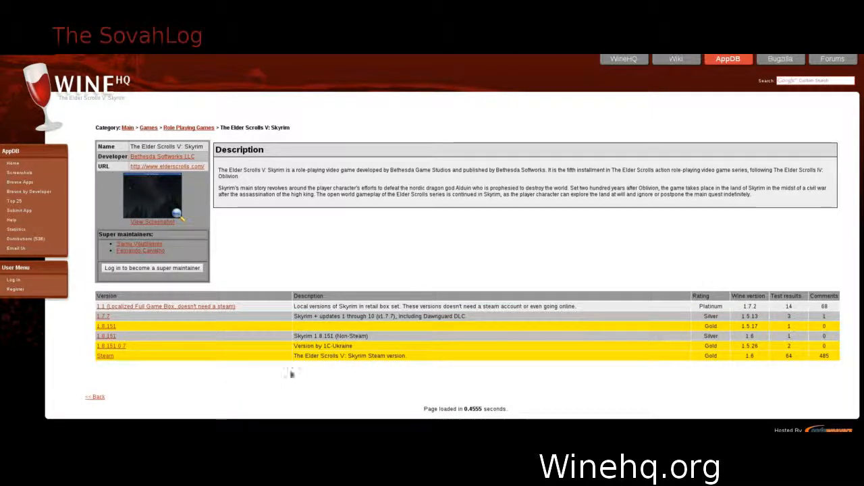
mouse_move(499, 365)
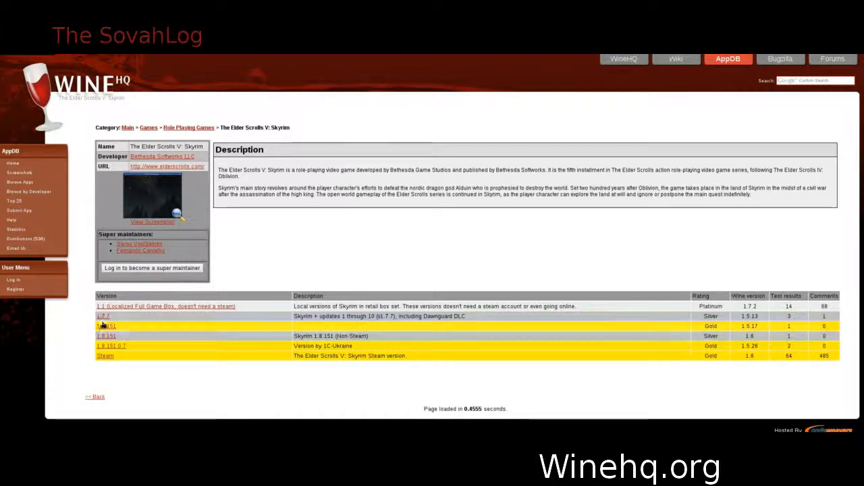
left_click(102, 316)
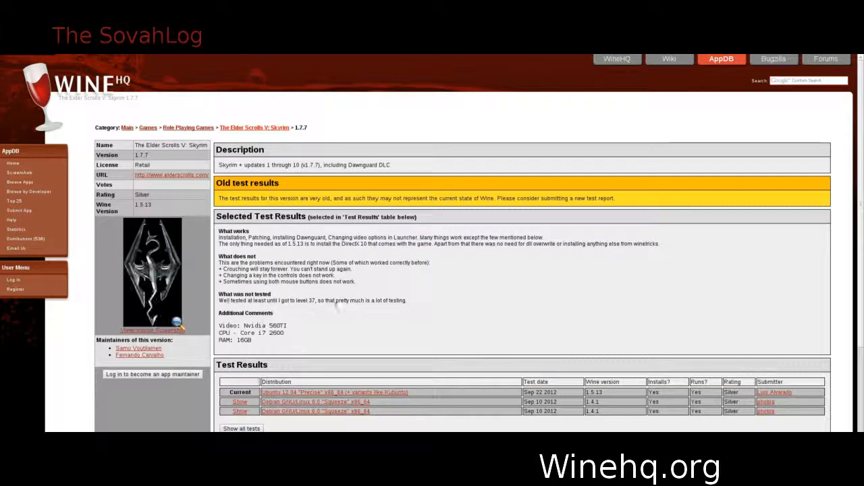
scroll("down", 3)
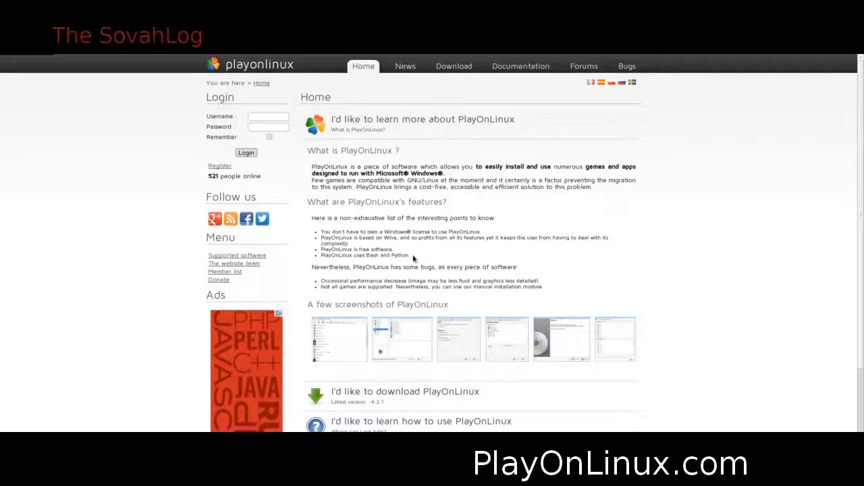
Step: Highlight PlayOnLinux's features list and expand the 'I'd like to help PlayOnLinux' section
left_click_drag(313, 232, 412, 256)
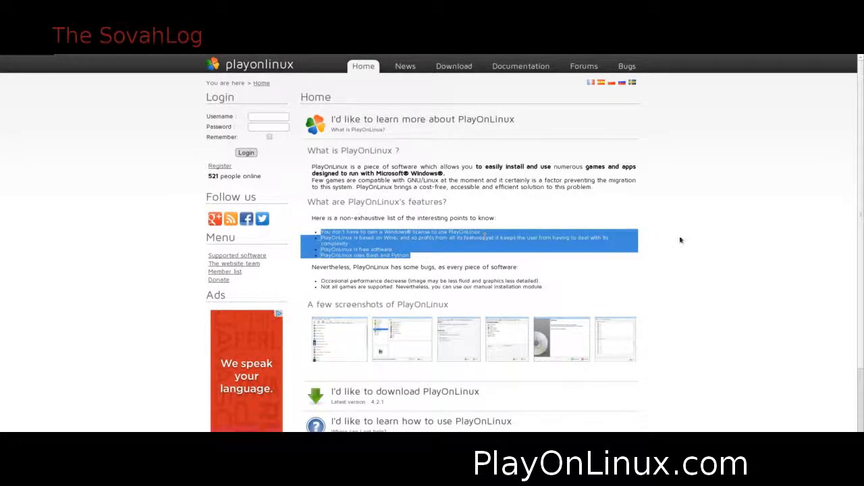
scroll("down", 3)
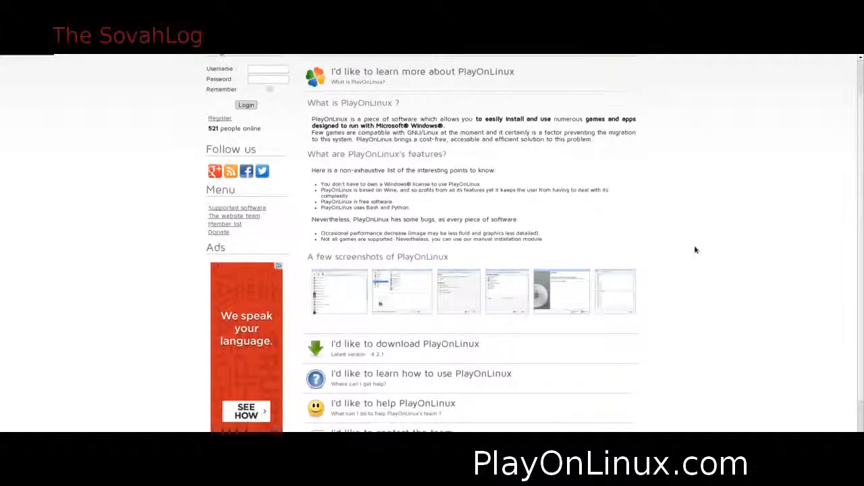
scroll("down", 3)
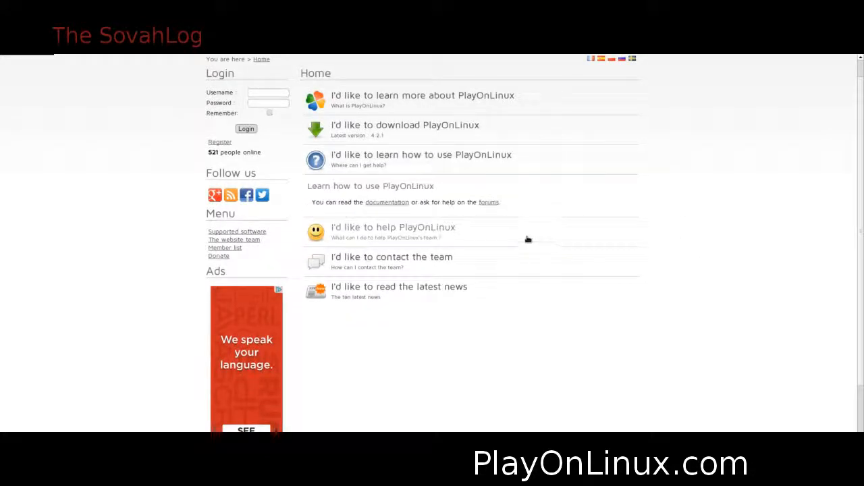
left_click(393, 227)
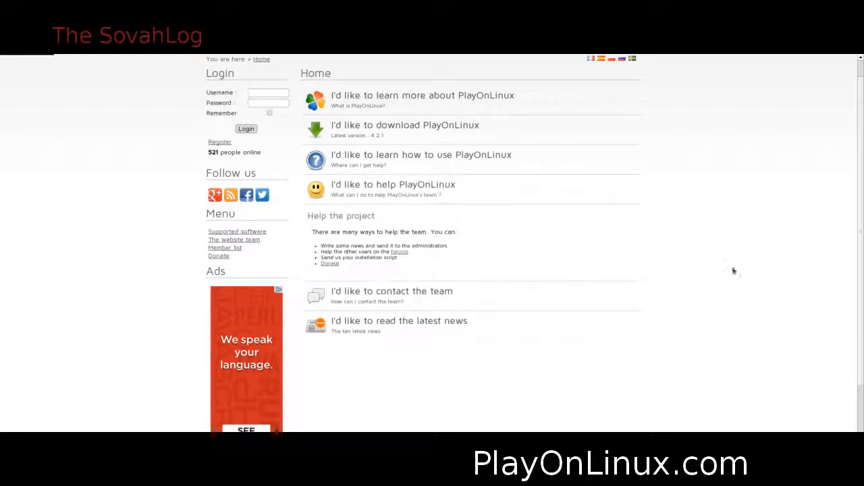
left_click(391, 291)
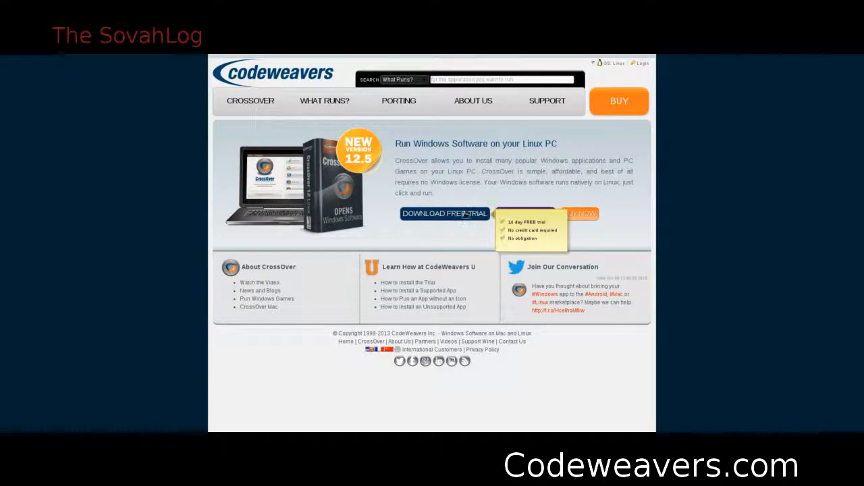
mouse_move(526, 214)
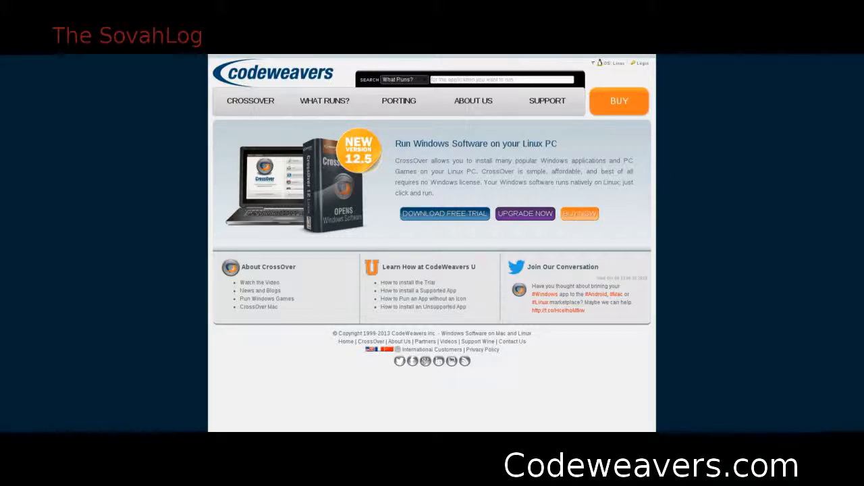
Step: Go to CodeWeavers' Run Windows Games page and scroll the grid down to World of Warcraft
left_click(324, 100)
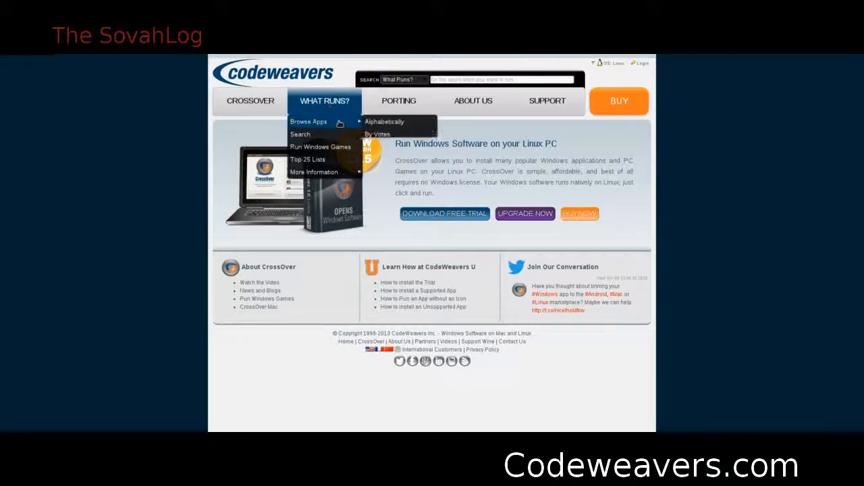
mouse_move(321, 147)
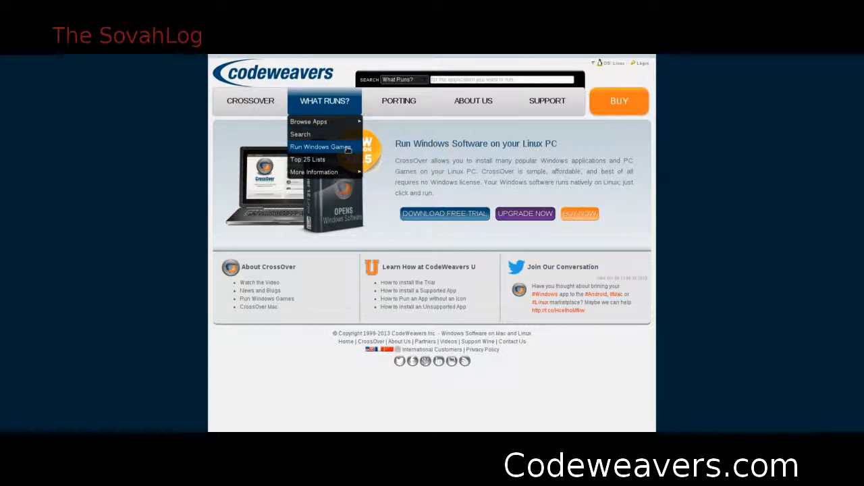
left_click(320, 147)
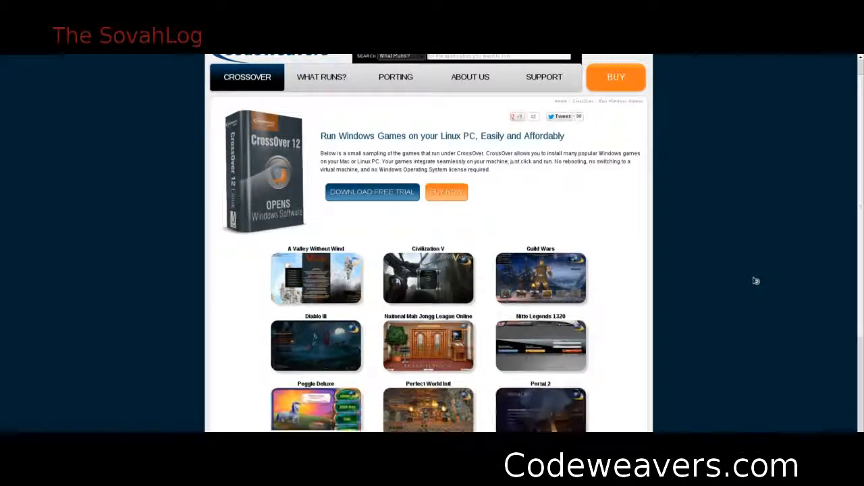
scroll("down", 3)
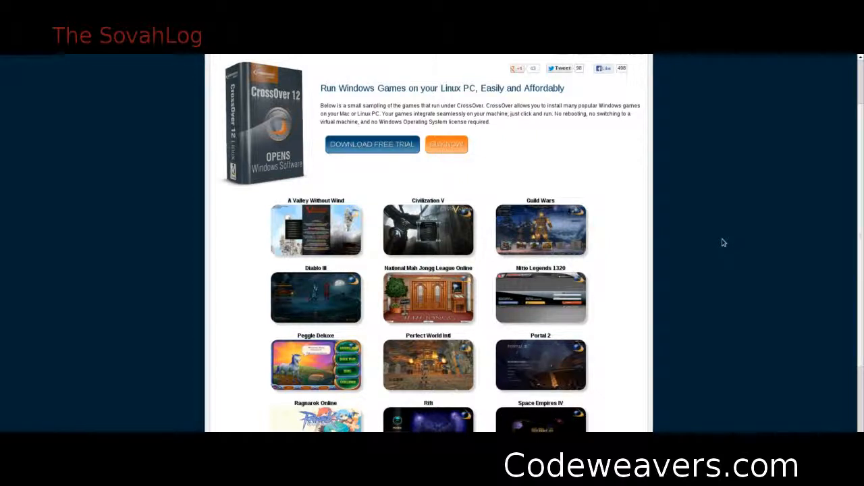
scroll("down", 3)
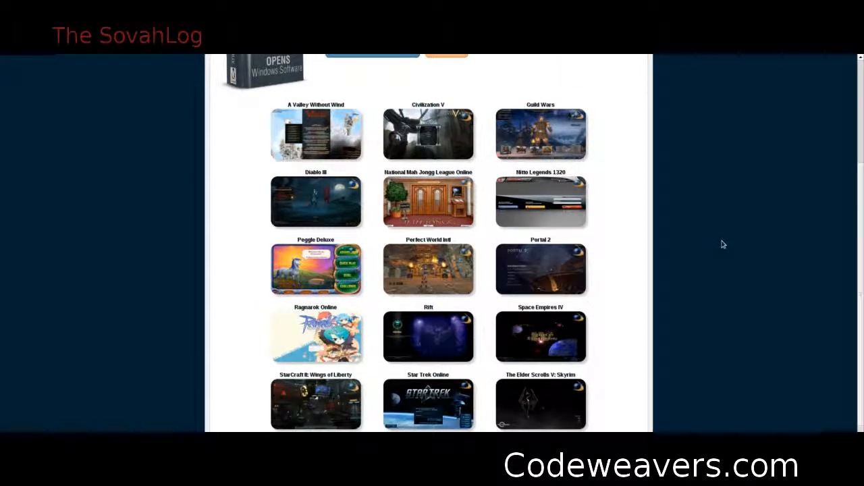
scroll("down", 3)
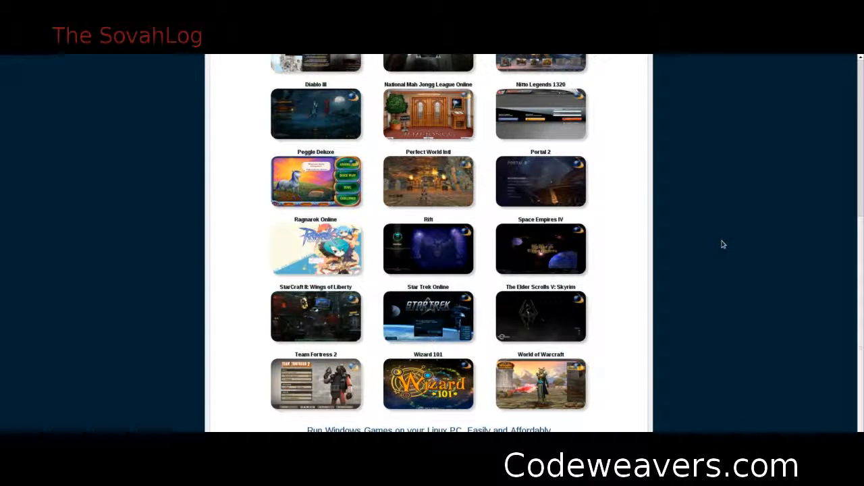
mouse_move(726, 370)
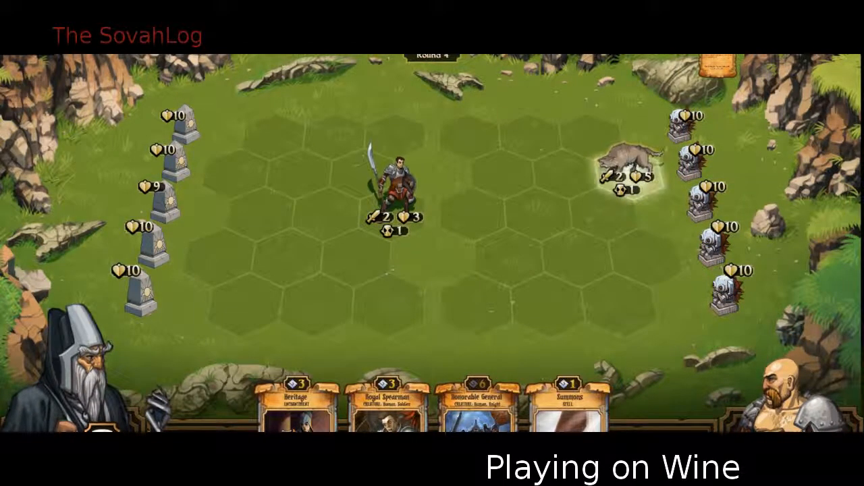
Step: Make a move in the Wine-hosted hex-board card battle with a soldier and wolf
left_click(570, 401)
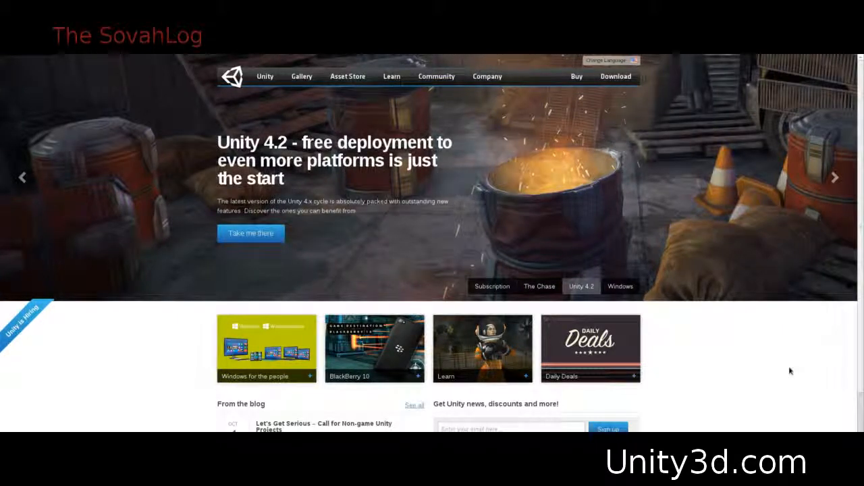
Step: Scroll through Unity's home page feature overview, then open the Gallery of Unity-made games
scroll("down", 3)
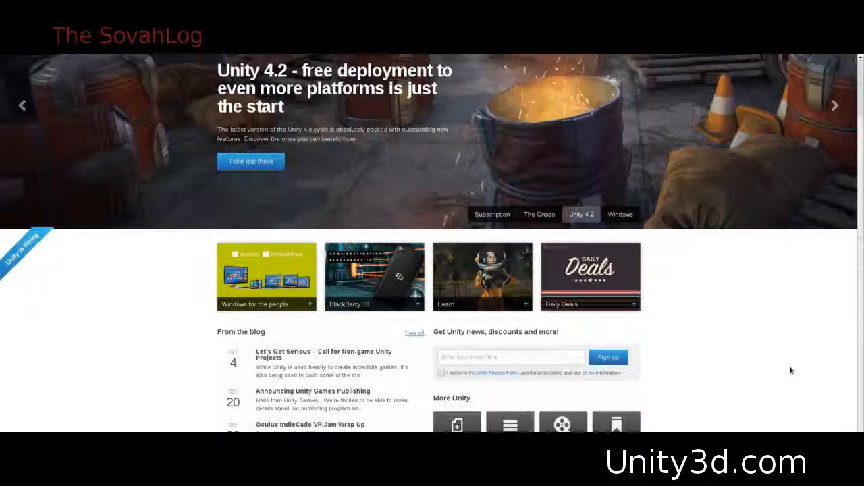
scroll("down", 3)
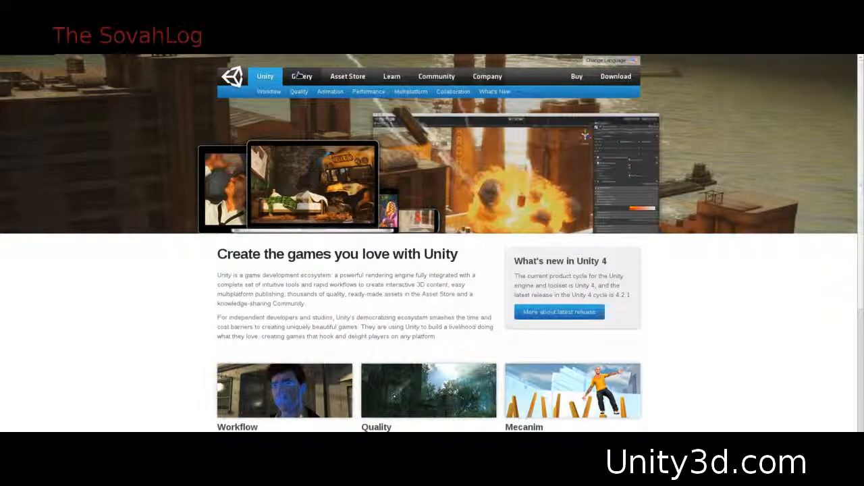
scroll("down", 3)
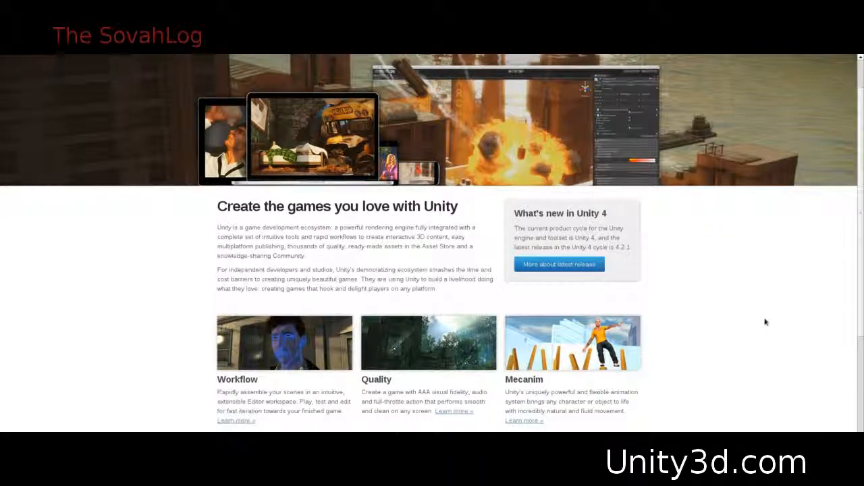
scroll("down", 3)
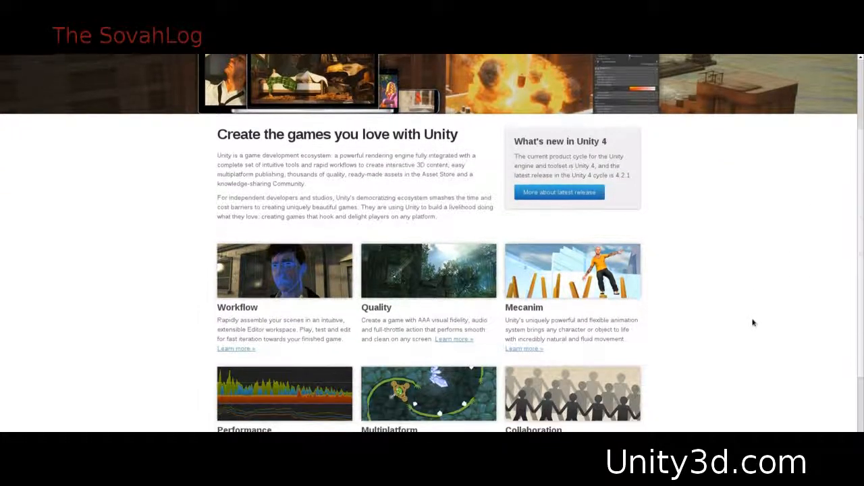
scroll("down", 3)
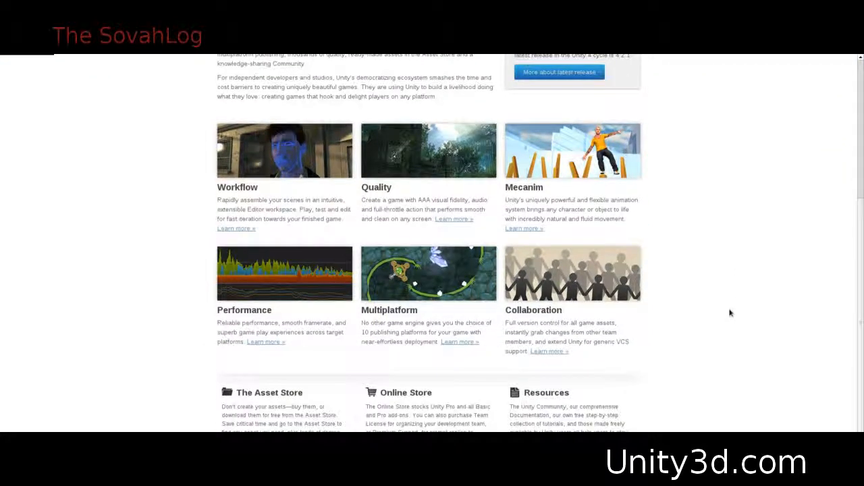
scroll("up", 3)
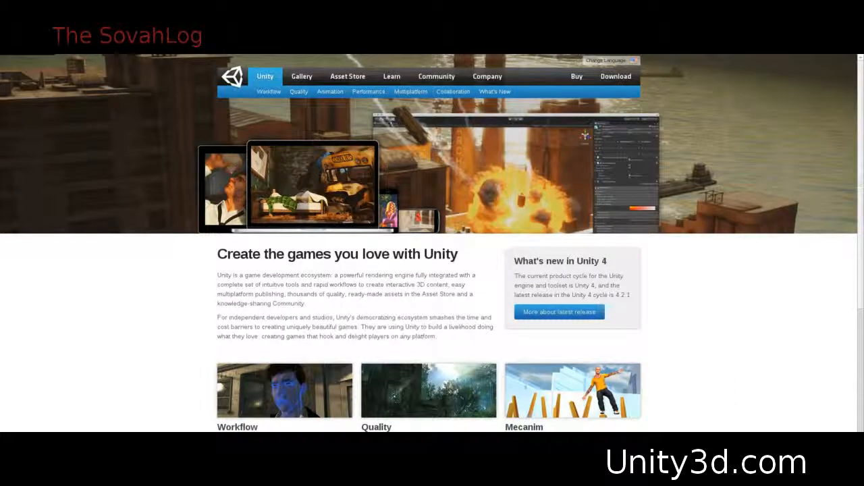
left_click(302, 77)
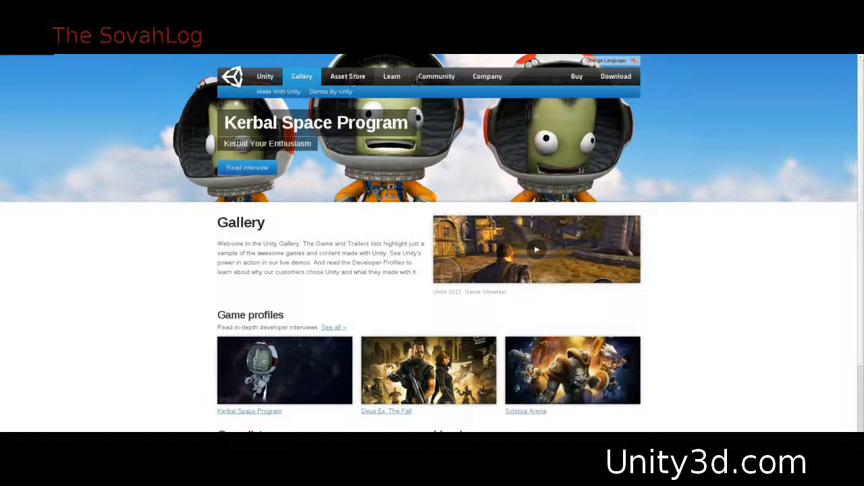
scroll("down", 3)
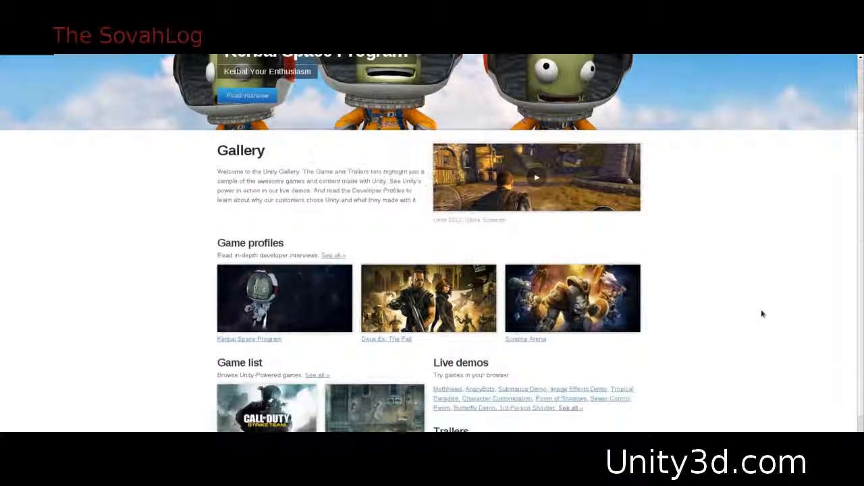
scroll("down", 3)
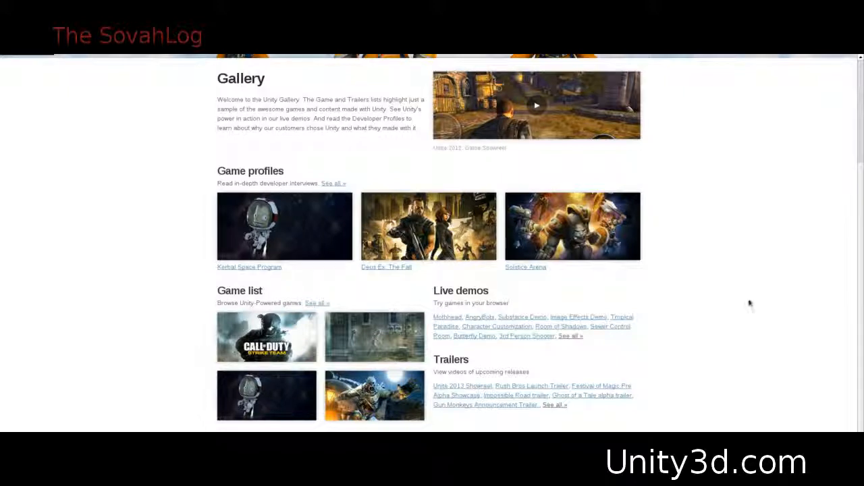
mouse_move(750, 297)
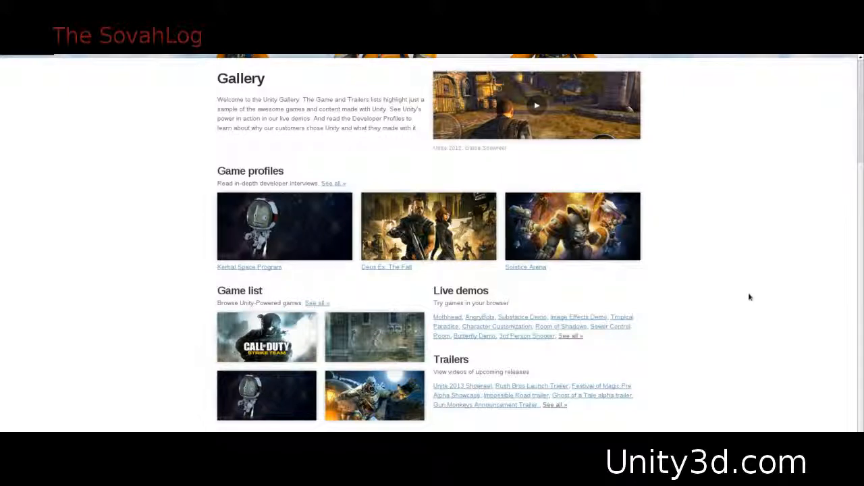
scroll("down", 3)
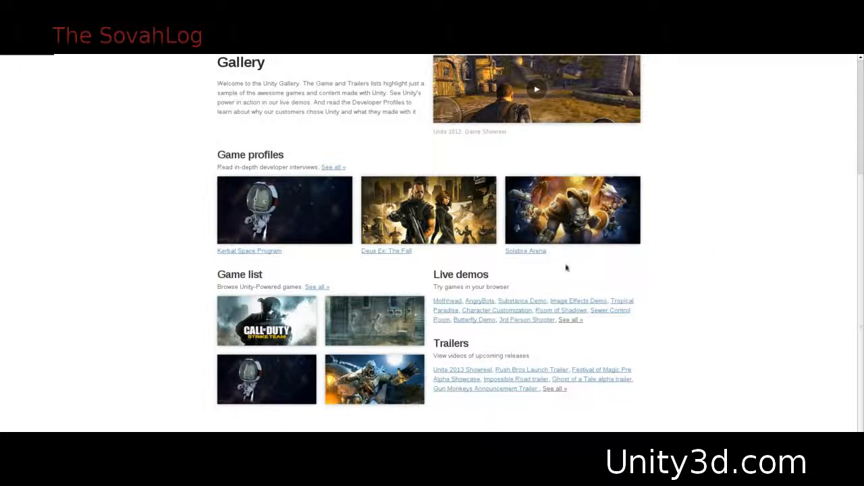
scroll("up", 3)
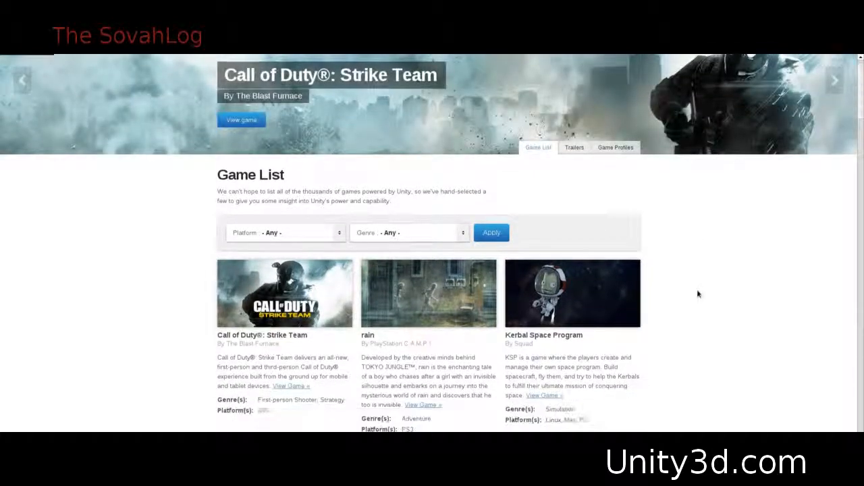
Step: Filter the Unity Game List by the Linux platform
scroll("down", 3)
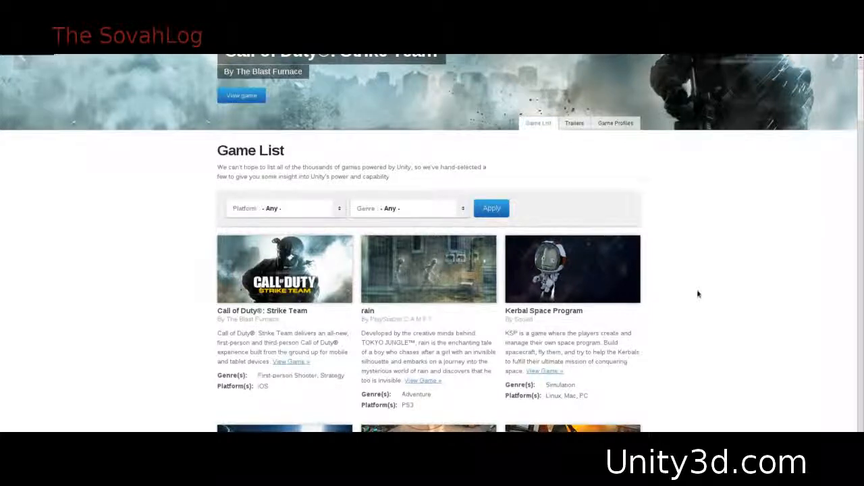
scroll("down", 3)
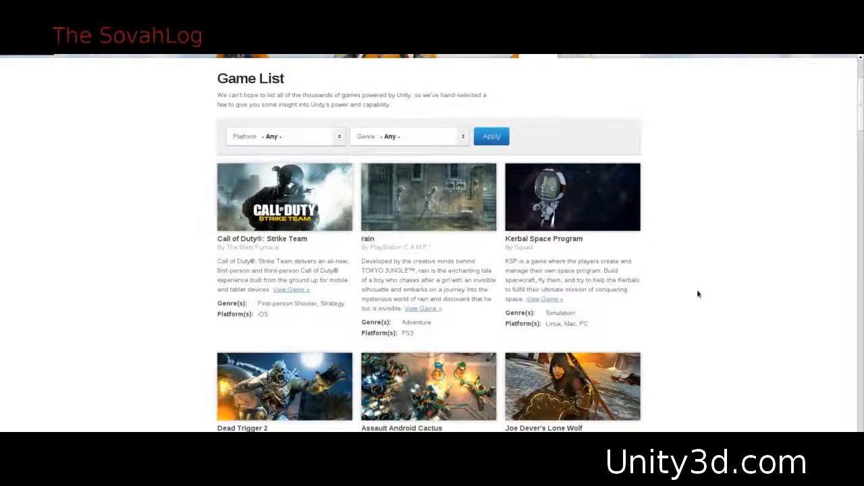
scroll("down", 3)
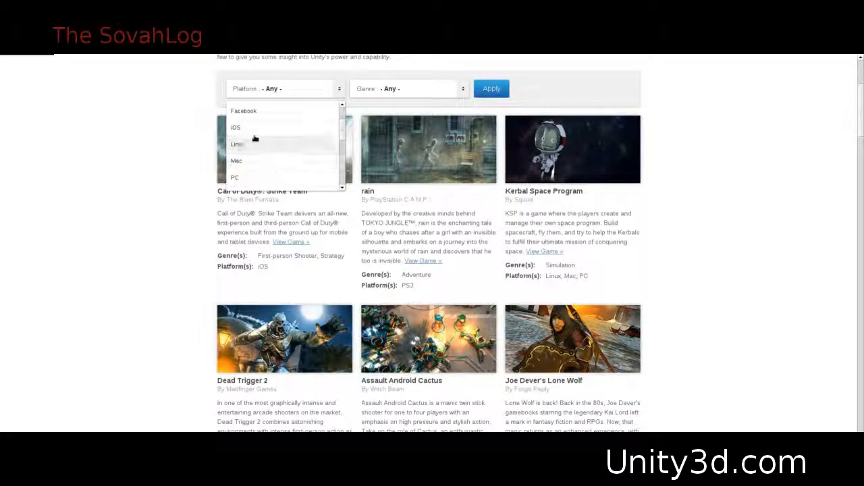
left_click(237, 144)
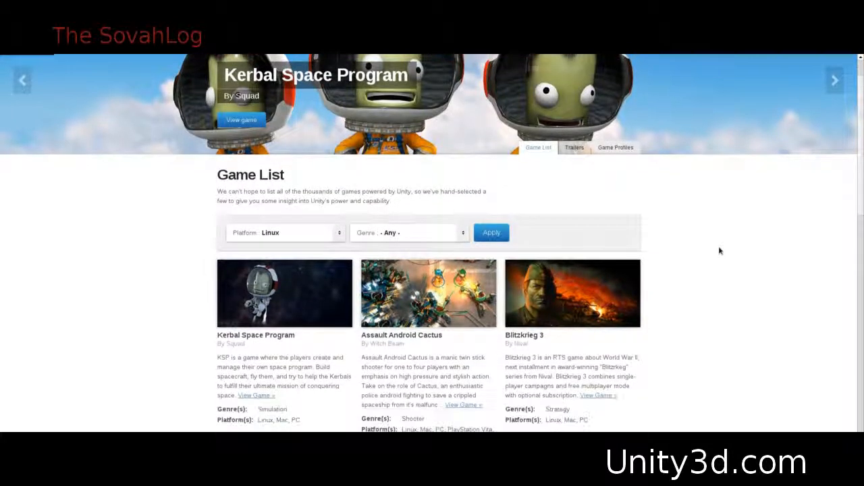
Step: Scroll through the Linux-only games, such as Kerbal Space Program and Wasteland 2
scroll("down", 3)
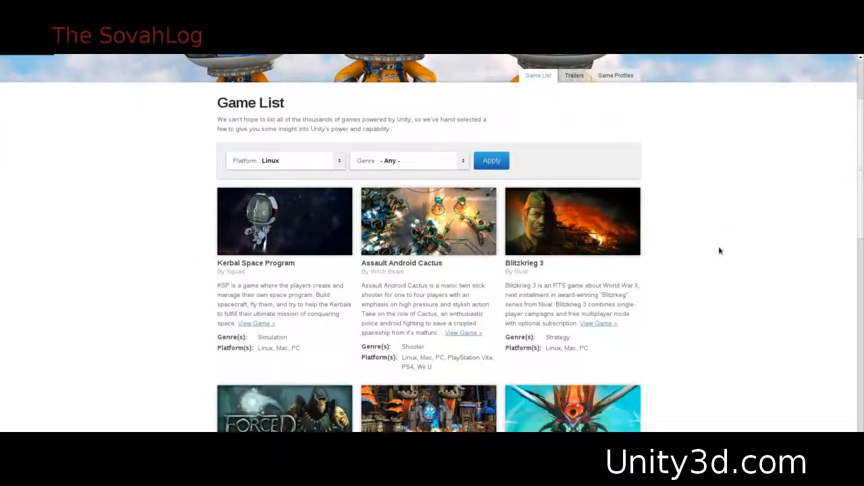
scroll("down", 3)
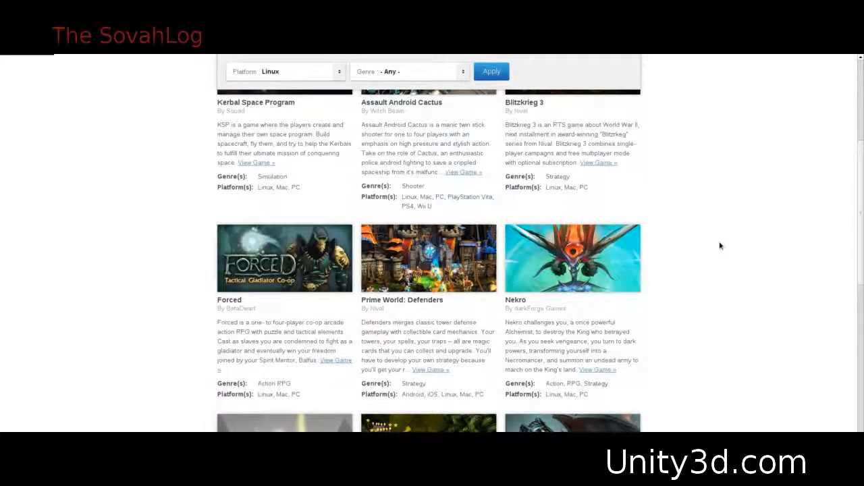
scroll("down", 3)
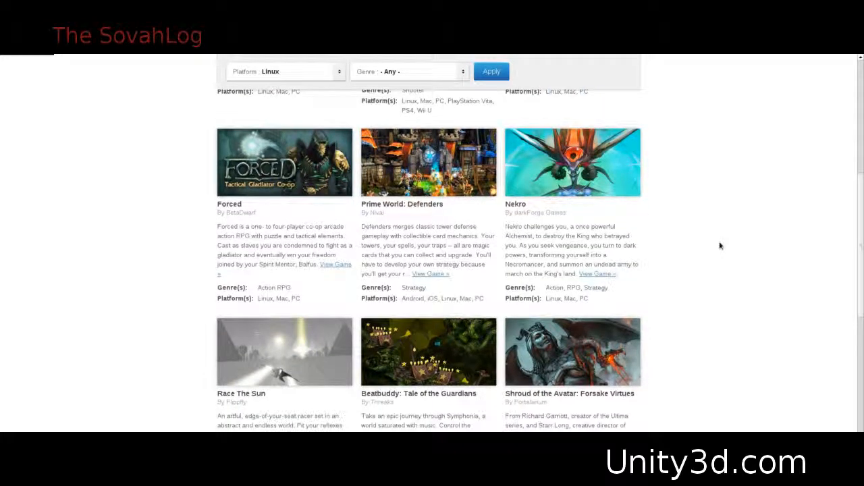
scroll("down", 3)
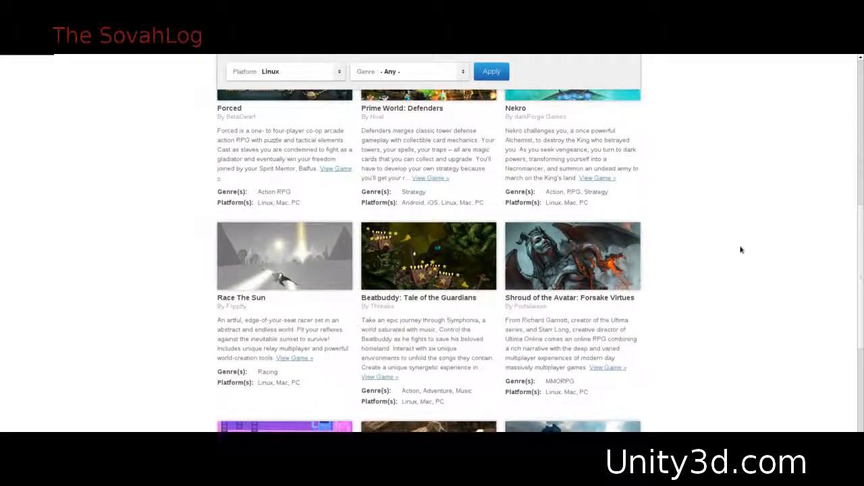
scroll("down", 3)
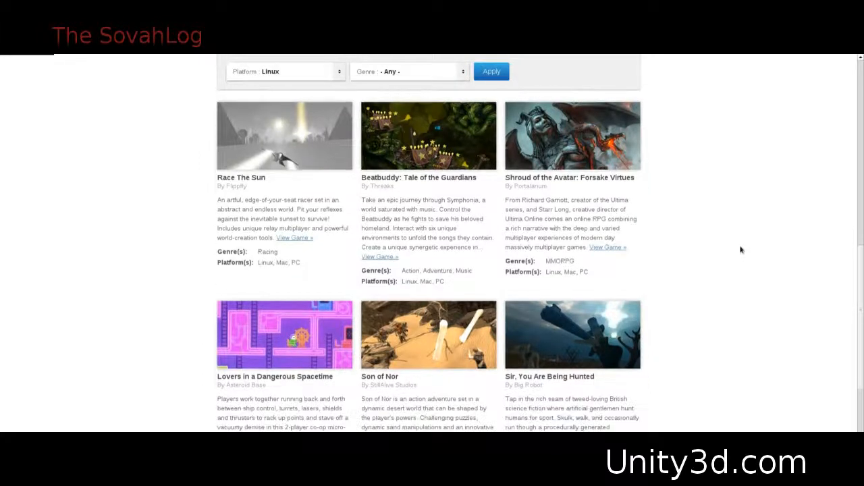
scroll("down", 3)
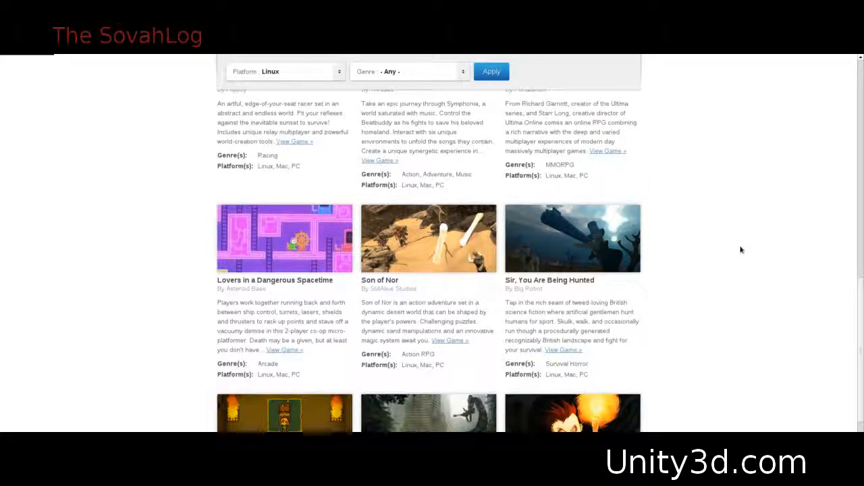
scroll("down", 3)
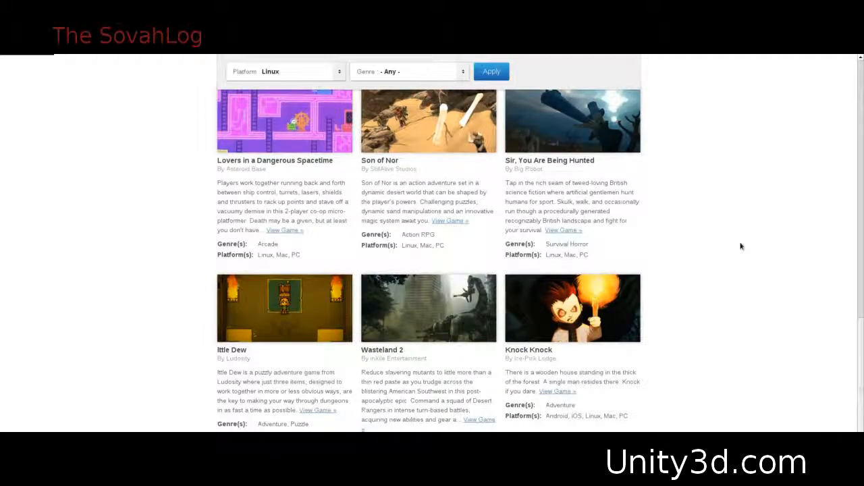
scroll("down", 3)
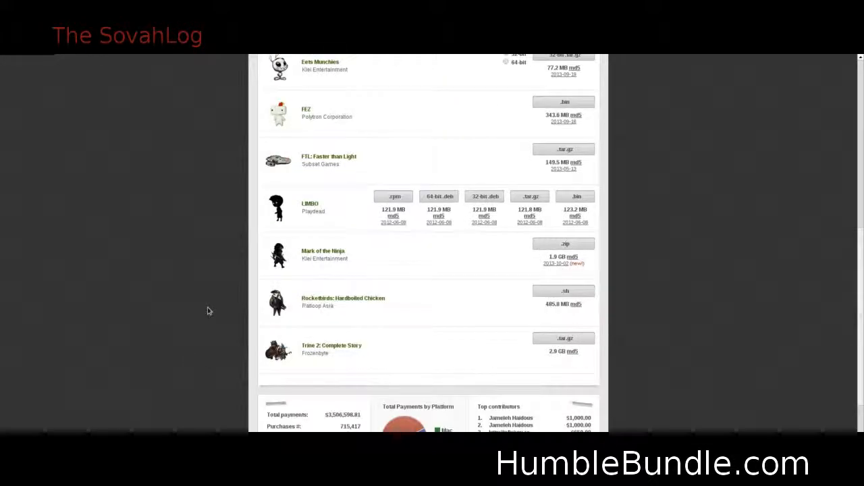
Step: Scroll past the Humble Bundle Linux downloads to the payment statistics showing the $7.50 Linux average
scroll("down", 3)
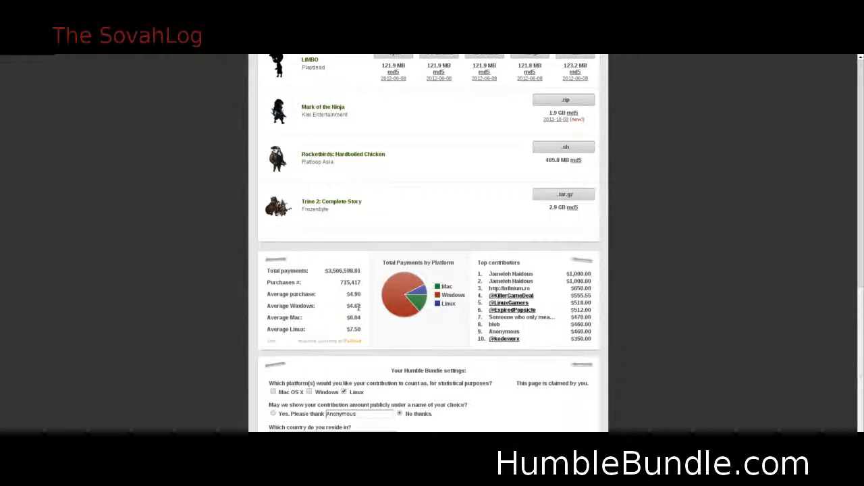
double_click(352, 306)
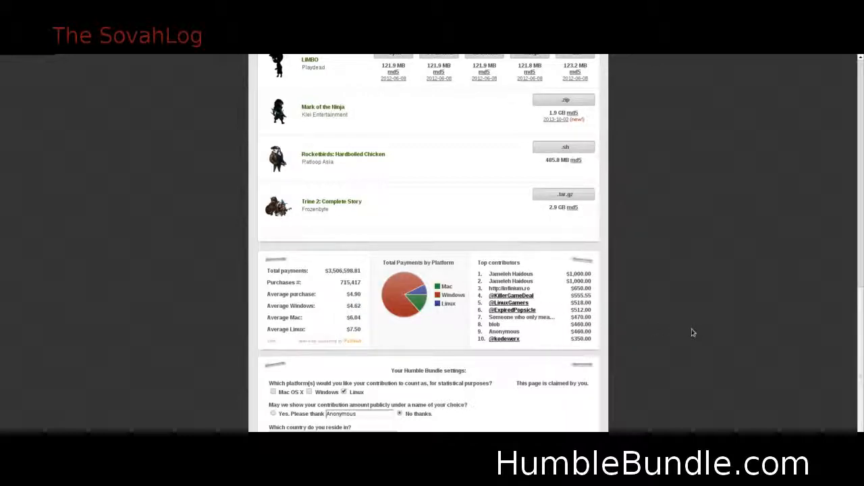
mouse_move(658, 390)
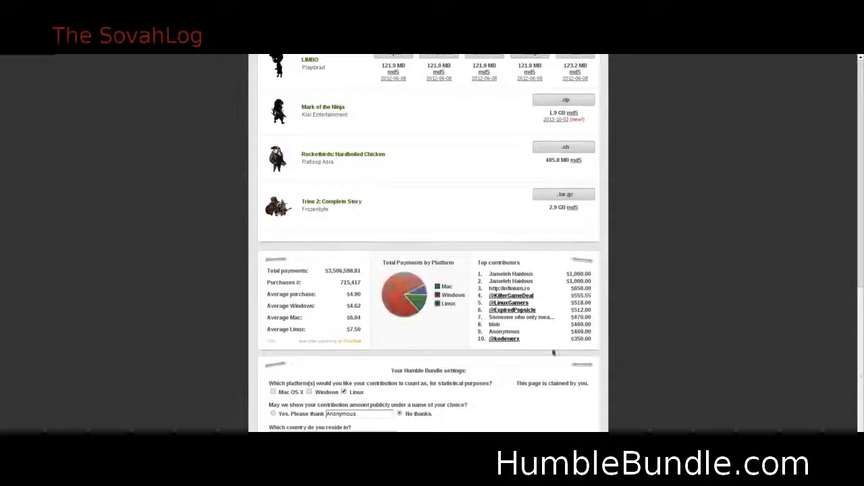
scroll("up", 3)
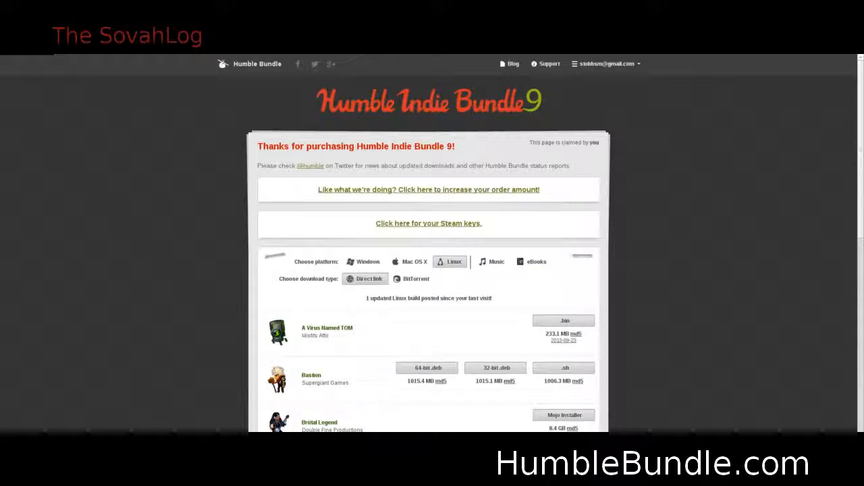
Step: Scroll down the Humble Indie Bundle 9 download page
scroll("down", 3)
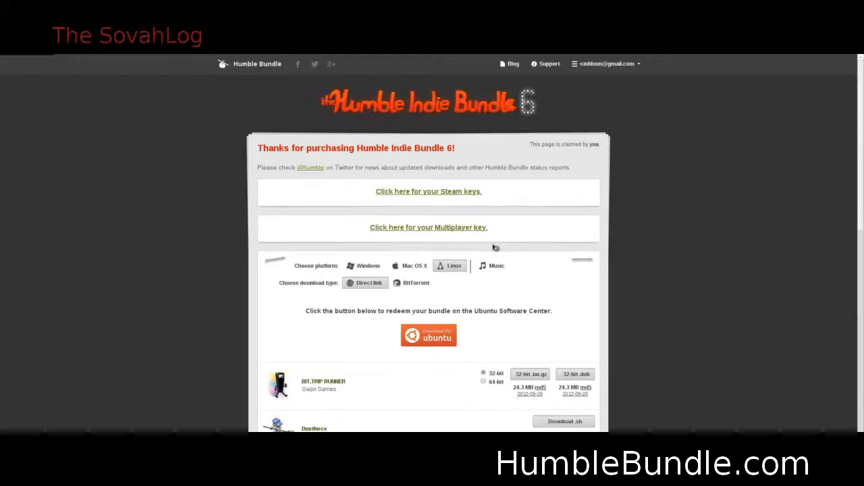
Step: Review Humble Indie Bundle 6's payment statistics and move on to the SteamOS announcement
scroll("down", 3)
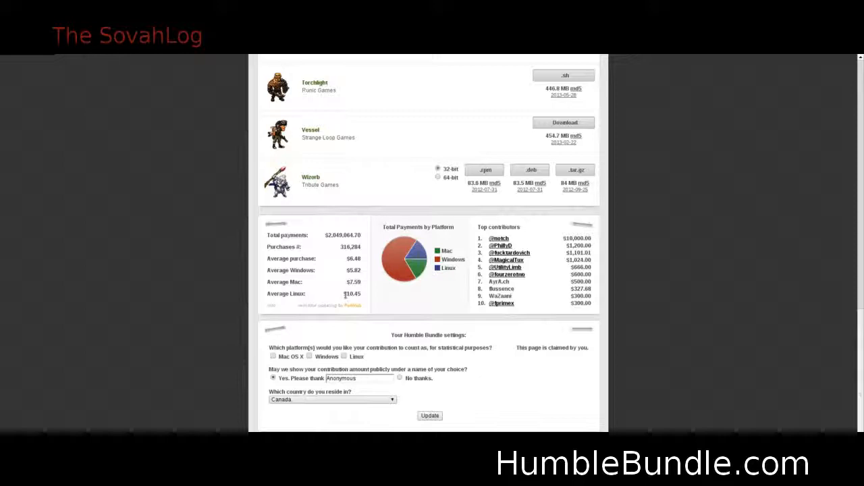
double_click(350, 293)
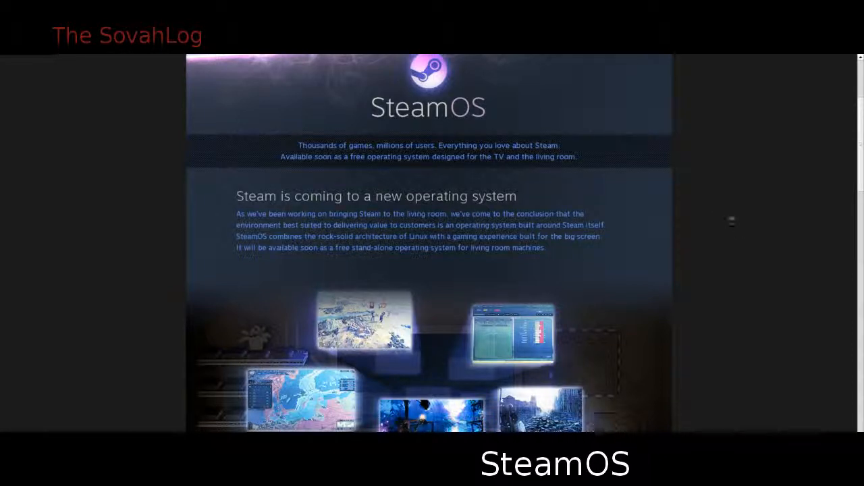
Step: Read the SteamOS announcement page down to its free-download section
scroll("down", 3)
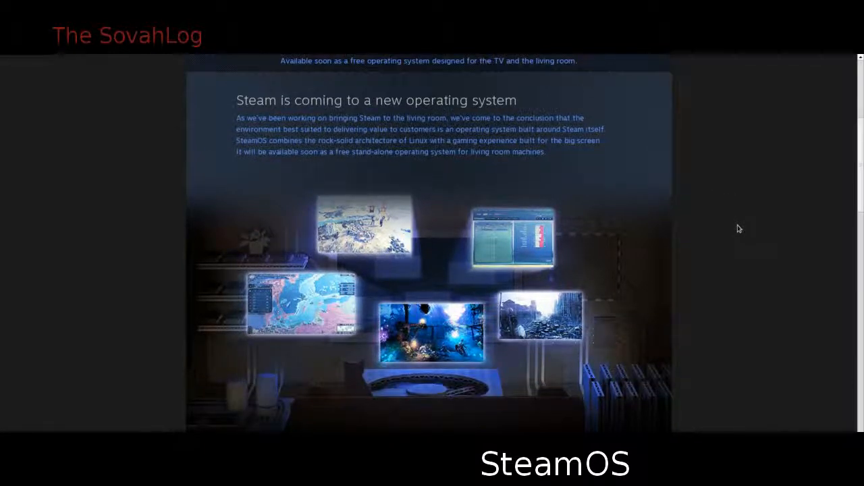
scroll("down", 3)
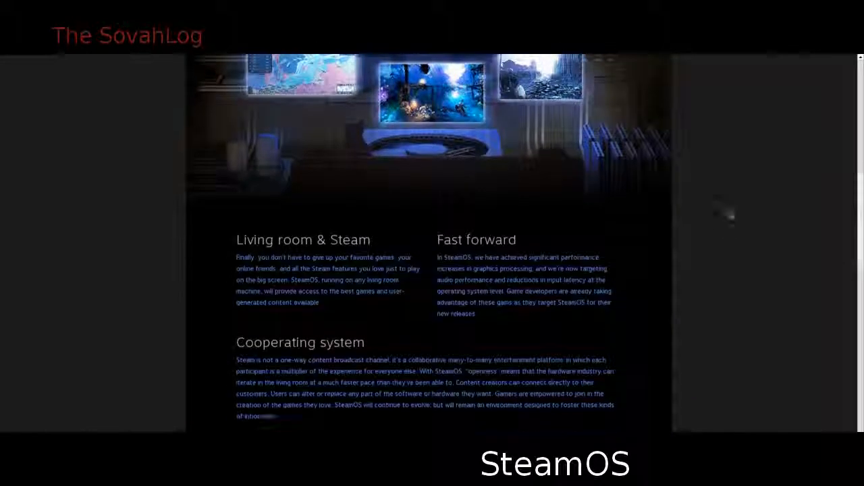
scroll("down", 3)
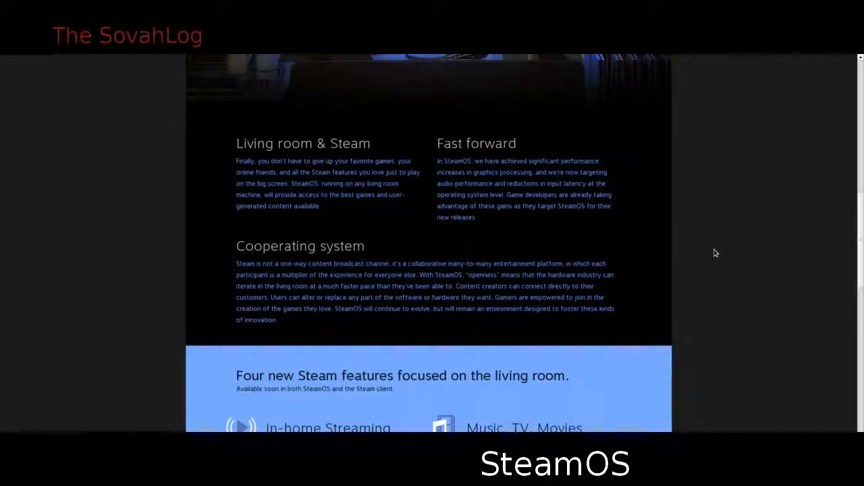
scroll("down", 3)
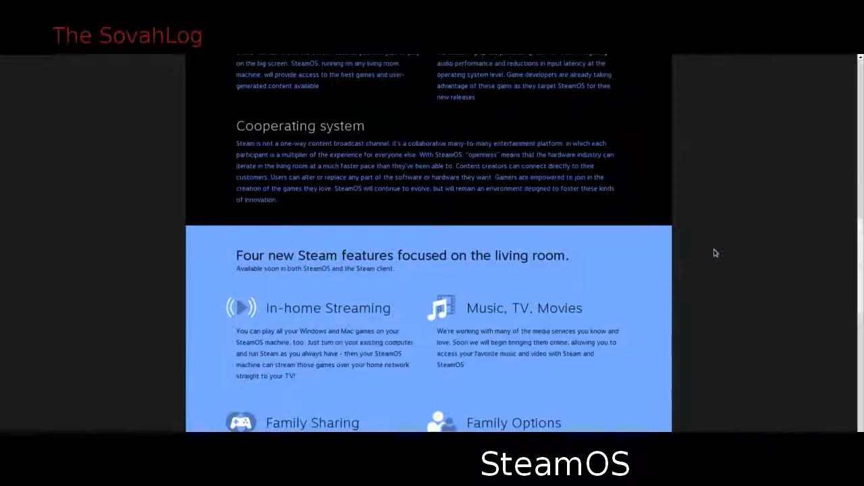
scroll("down", 3)
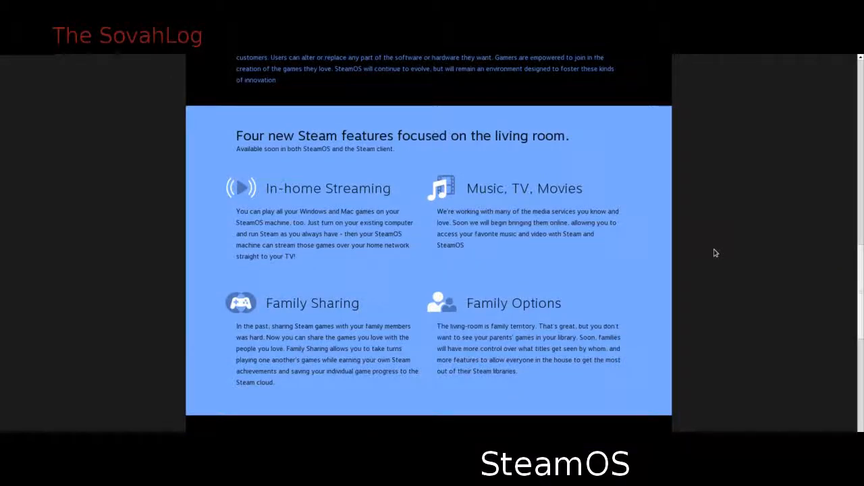
scroll("down", 3)
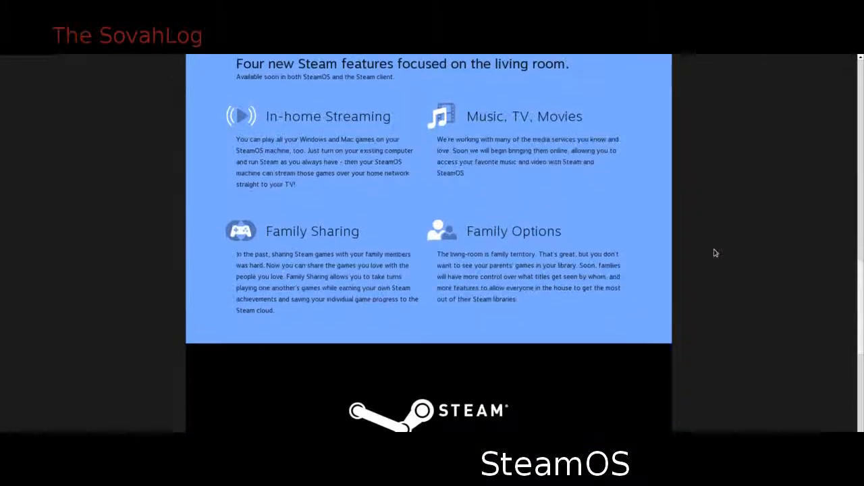
scroll("down", 3)
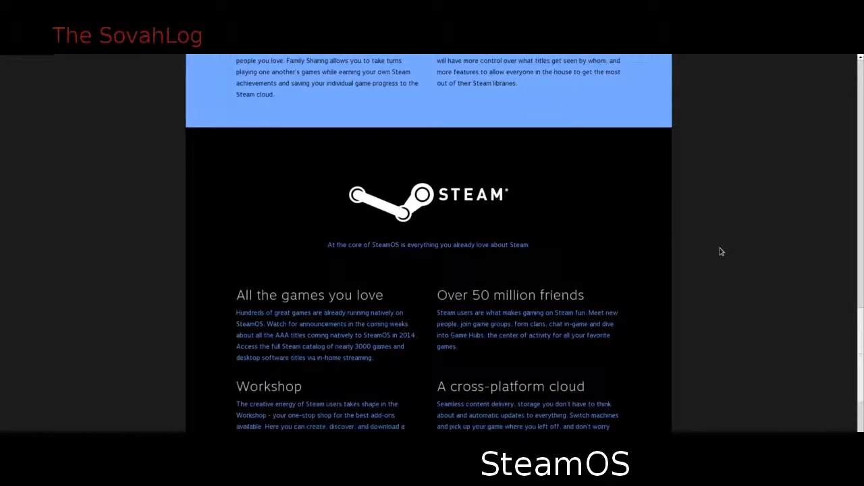
scroll("down", 3)
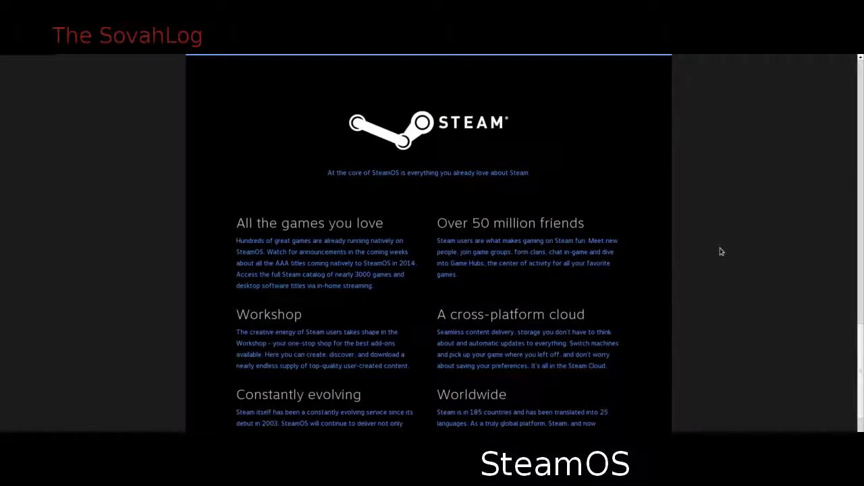
scroll("down", 3)
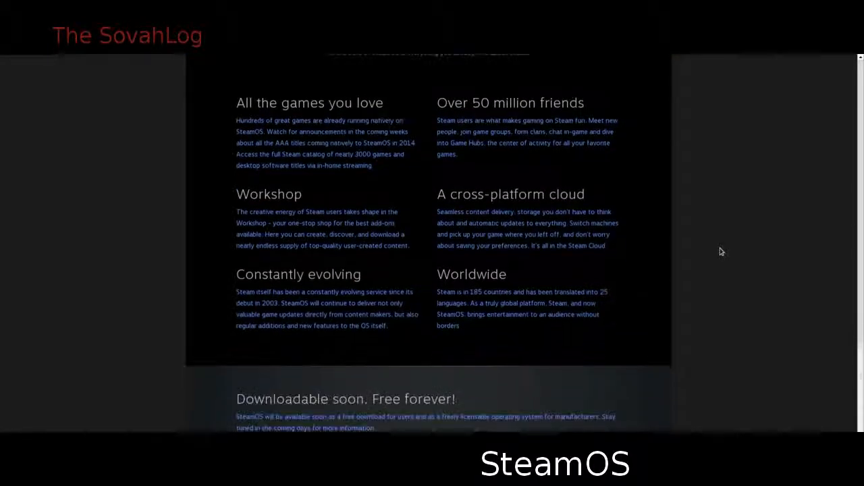
scroll("down", 3)
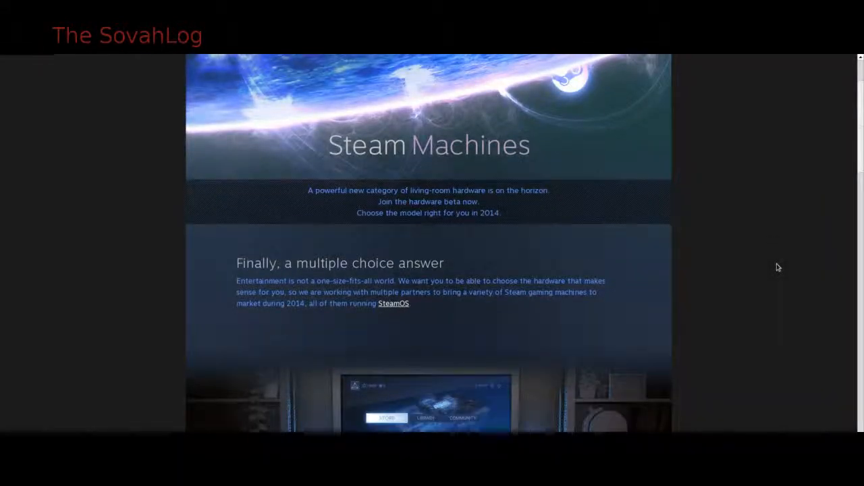
Step: Scroll to 'Here's how to participate' and highlight the five beta eligibility quest steps
scroll("down", 3)
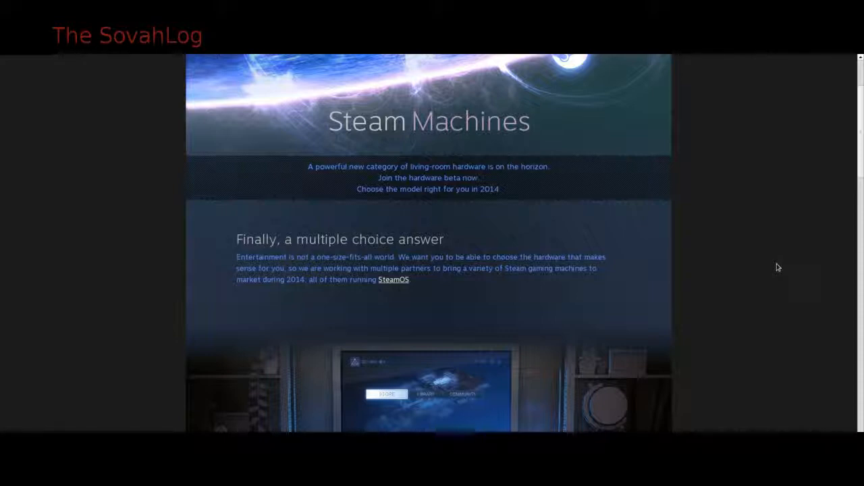
scroll("down", 3)
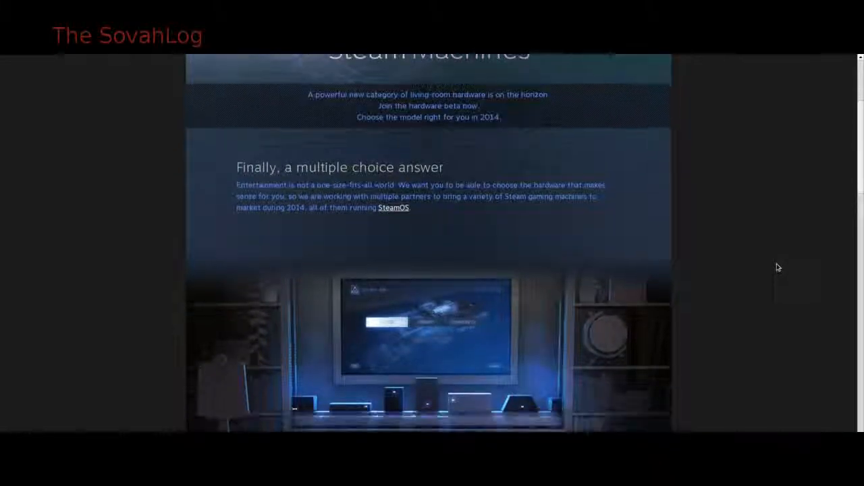
scroll("down", 3)
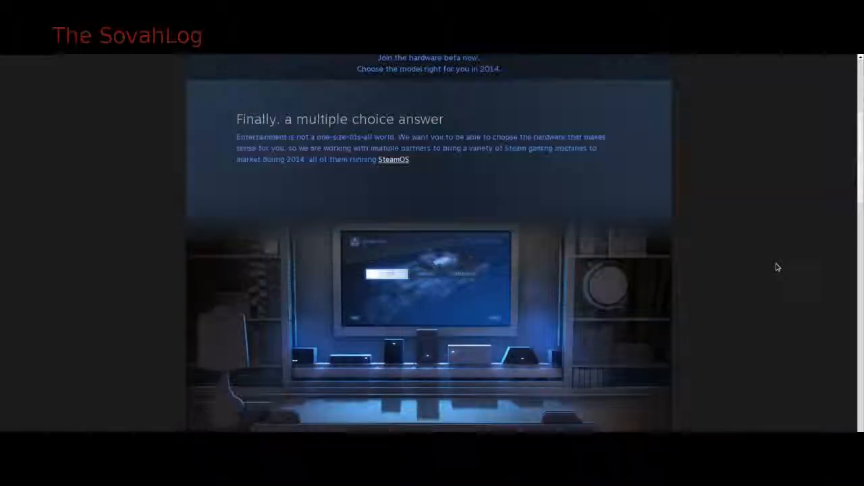
scroll("down", 3)
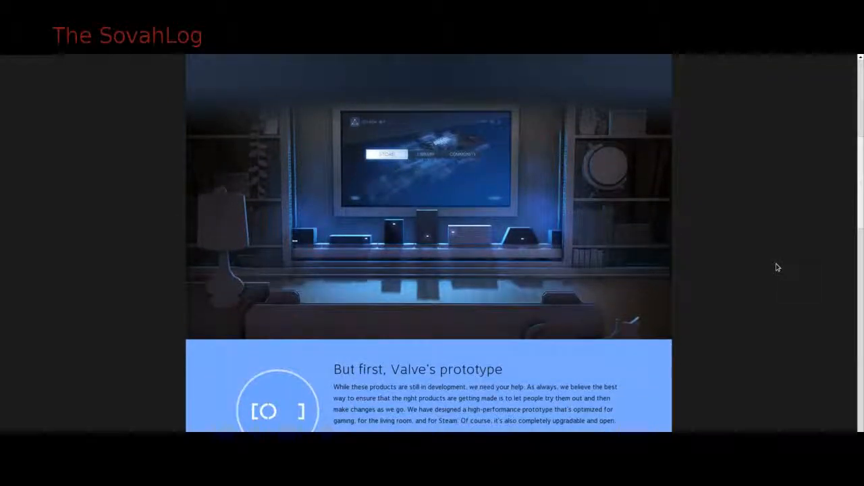
scroll("down", 3)
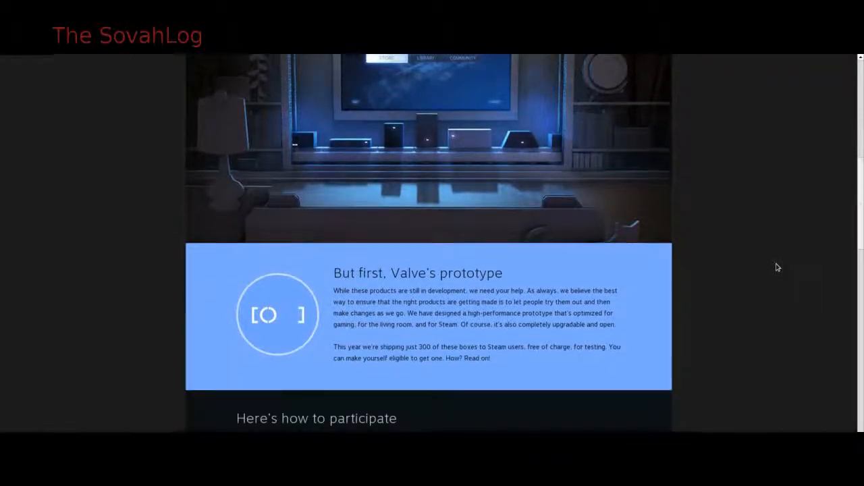
scroll("down", 3)
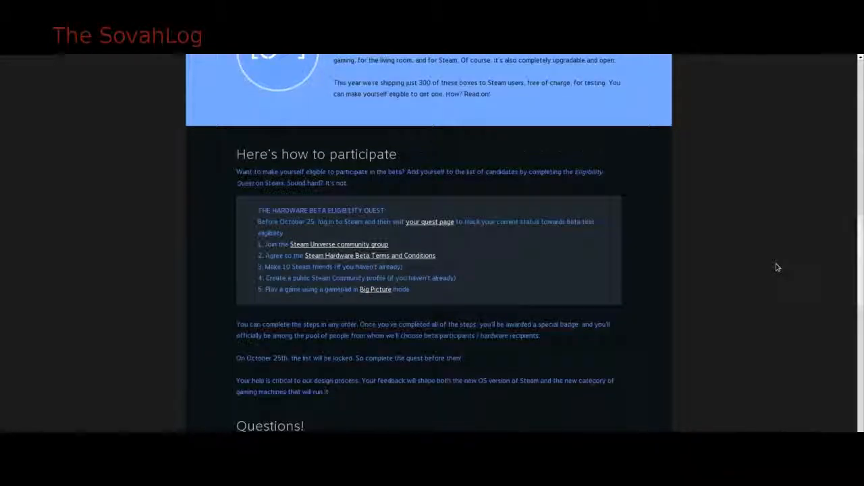
scroll("down", 3)
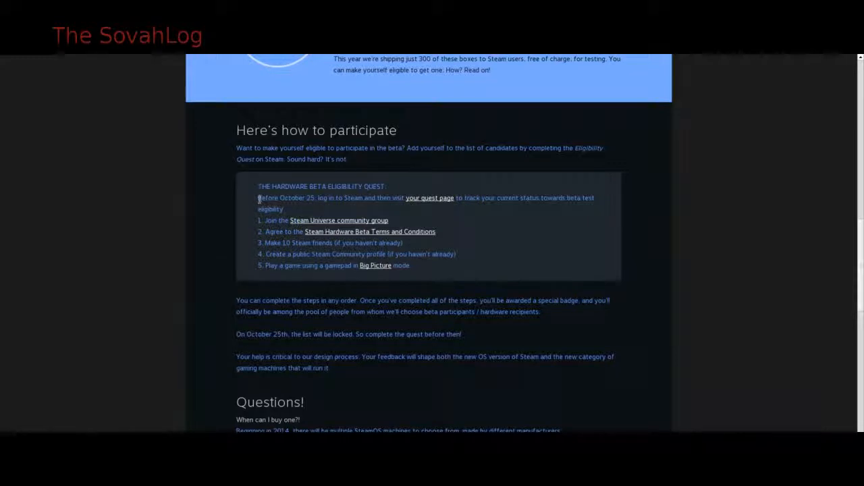
left_click_drag(257, 198, 369, 198)
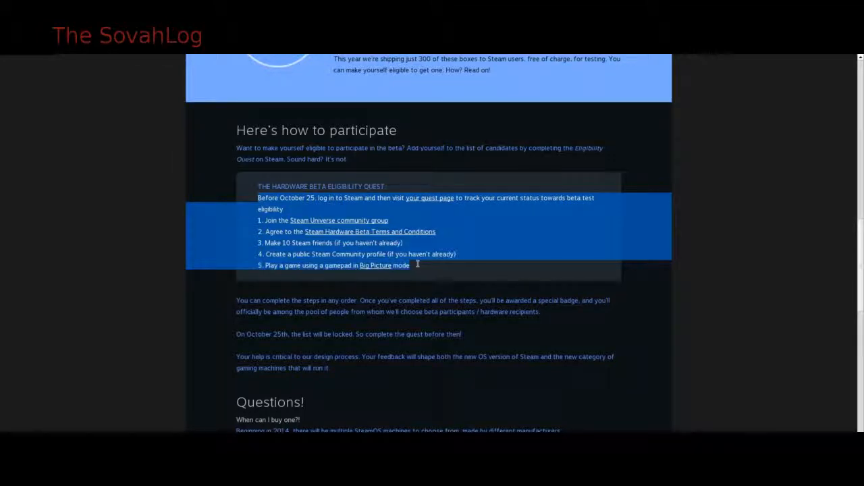
mouse_move(428, 275)
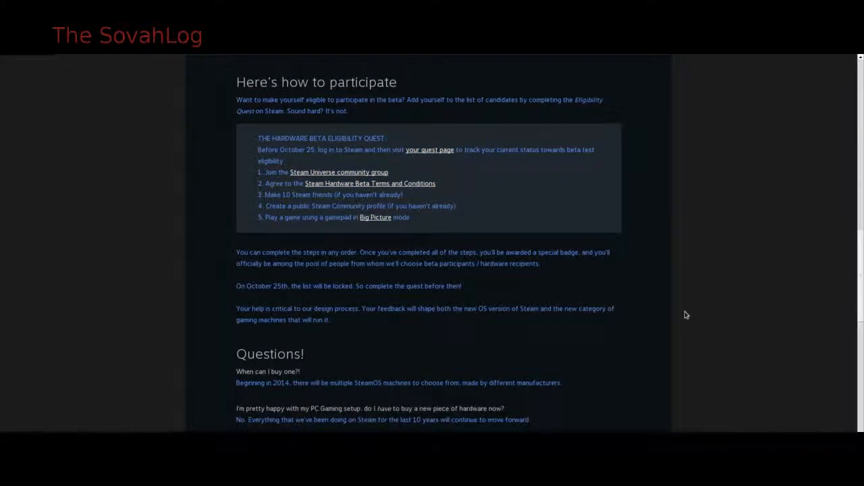
Step: Read through the Steam Machines Questions section and clear the hacking-question highlight
scroll("down", 3)
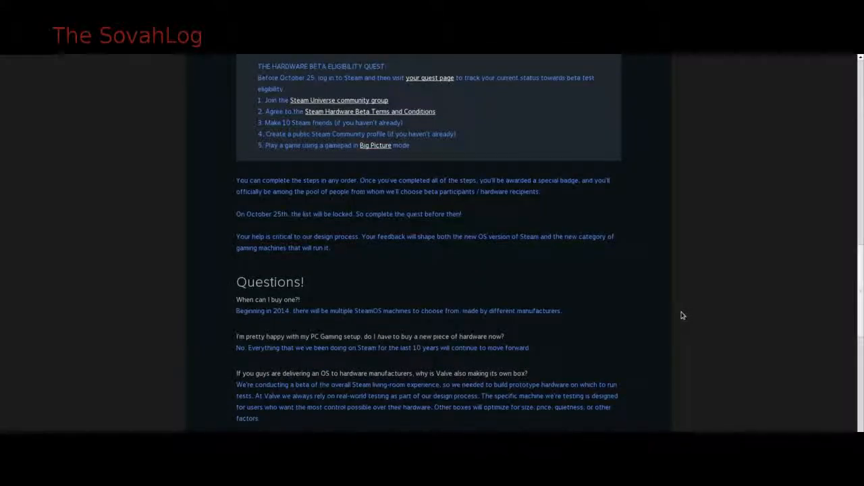
scroll("down", 3)
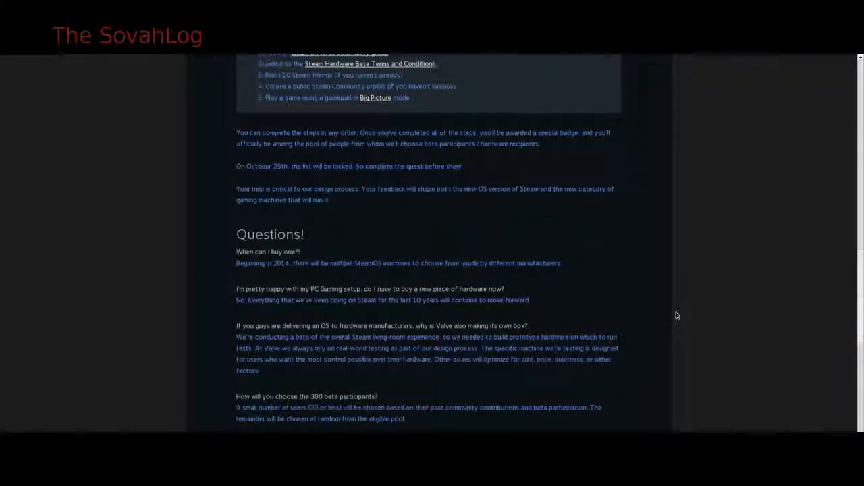
scroll("down", 3)
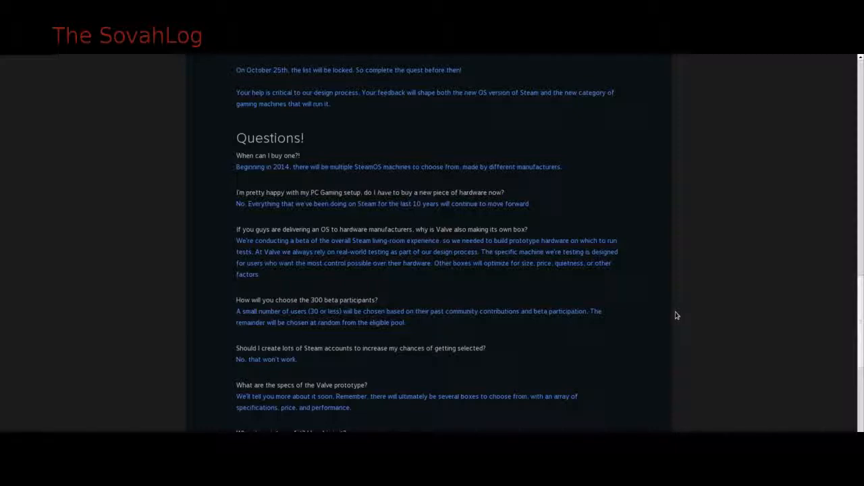
scroll("down", 3)
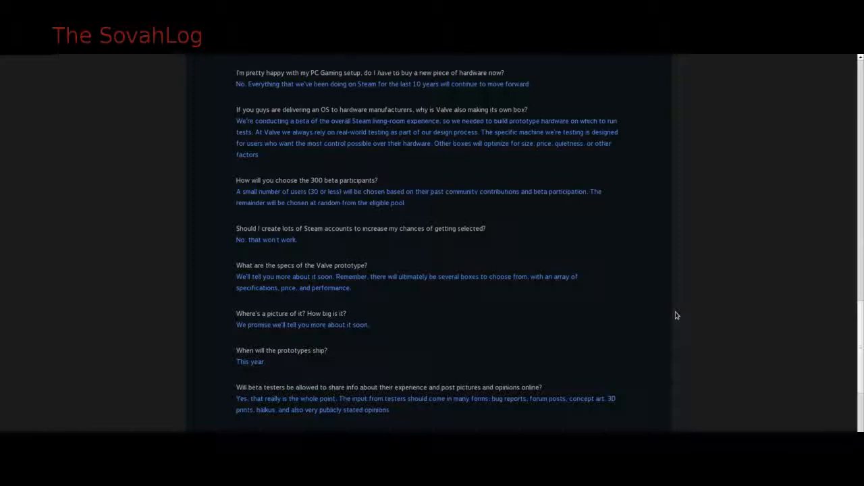
scroll("down", 3)
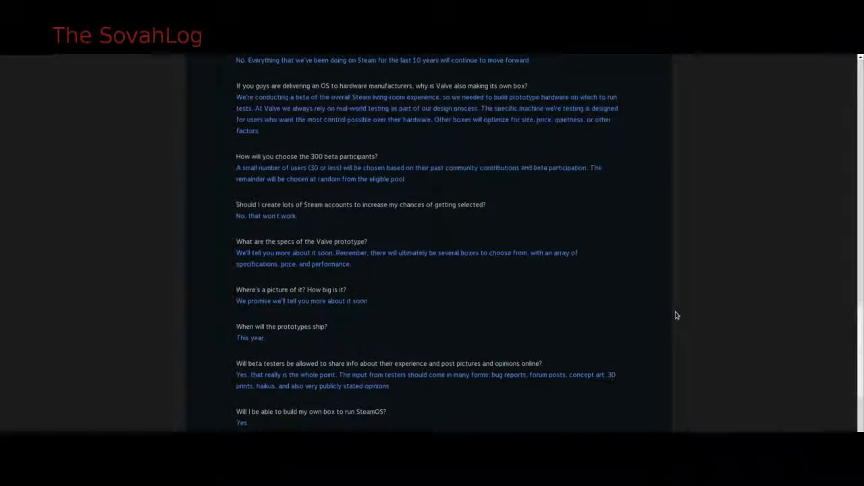
scroll("down", 3)
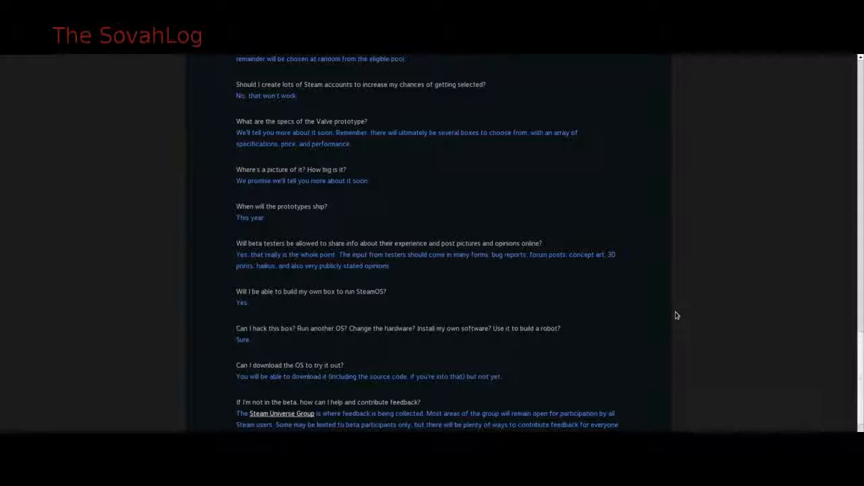
scroll("down", 3)
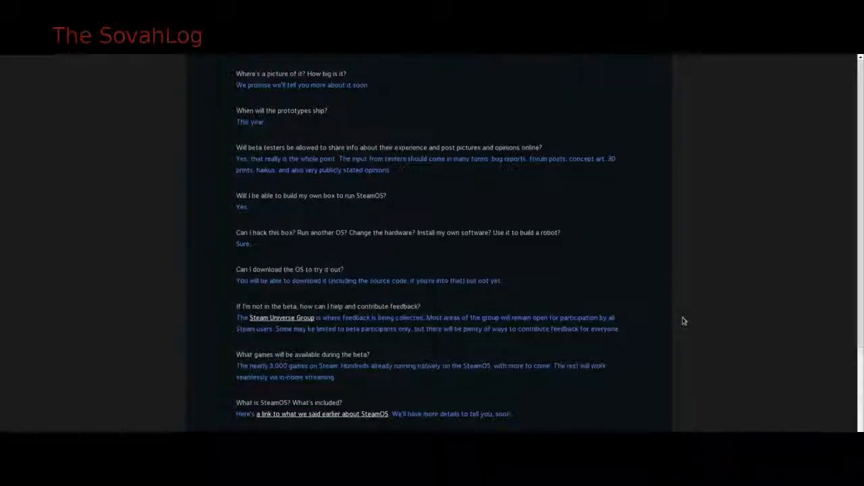
scroll("down", 3)
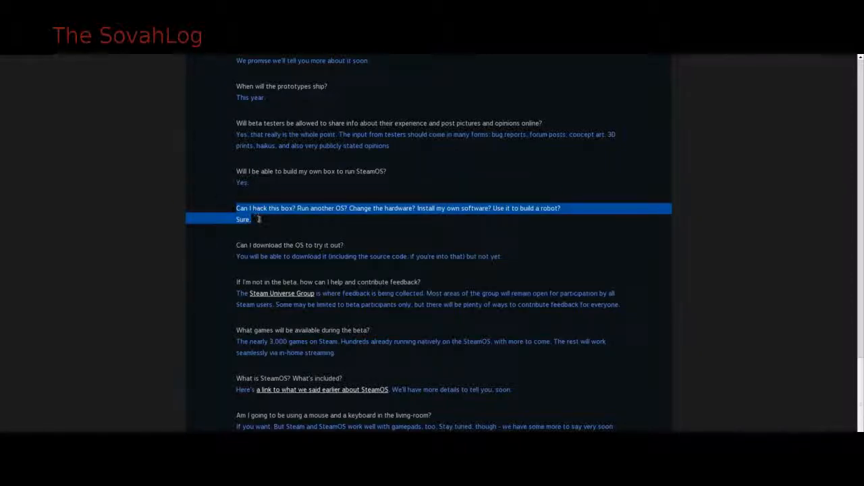
left_click(250, 192)
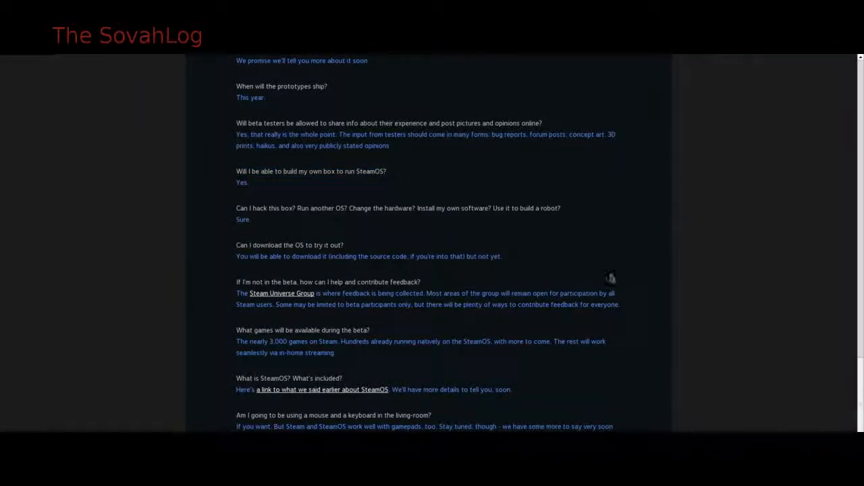
Step: Highlight the answer to 'Can I download the OS to try it out?'
scroll("down", 3)
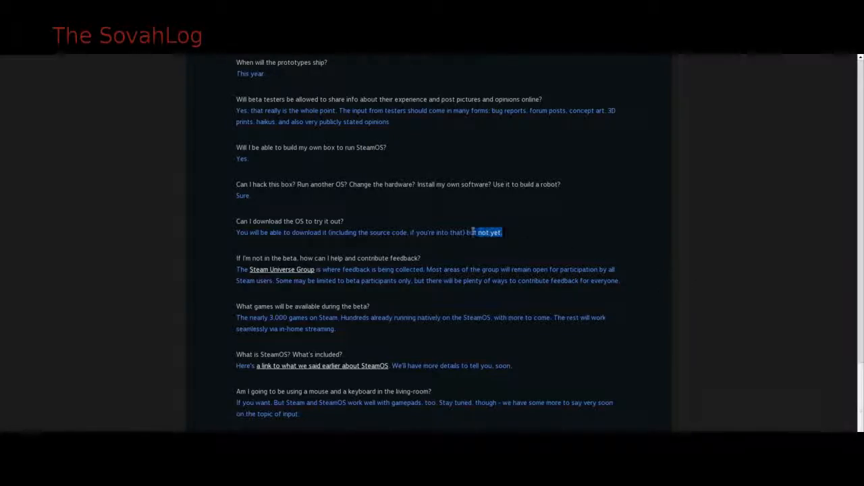
left_click_drag(472, 232, 243, 232)
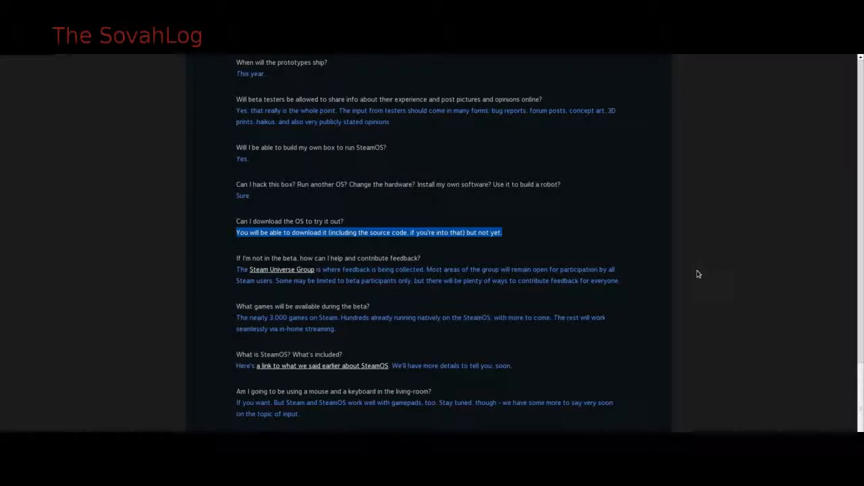
scroll("down", 3)
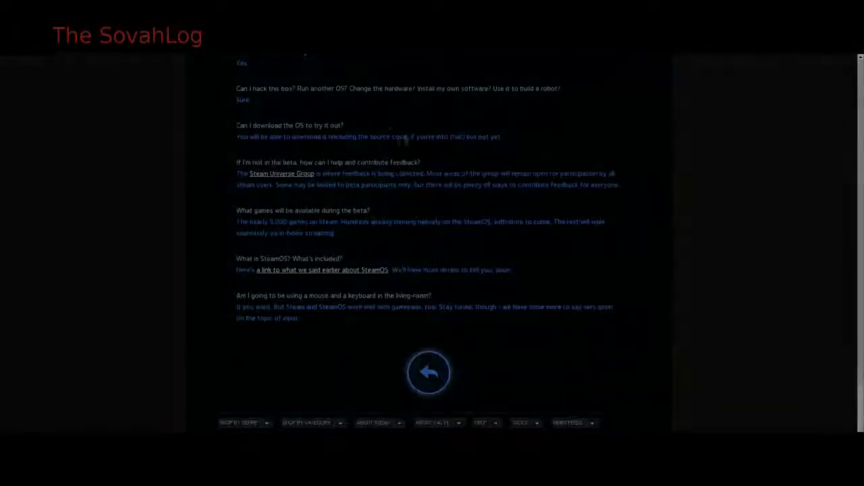
Step: Open the Steam Controller page and read its Dual trackpads and Haptics sections
left_click(428, 372)
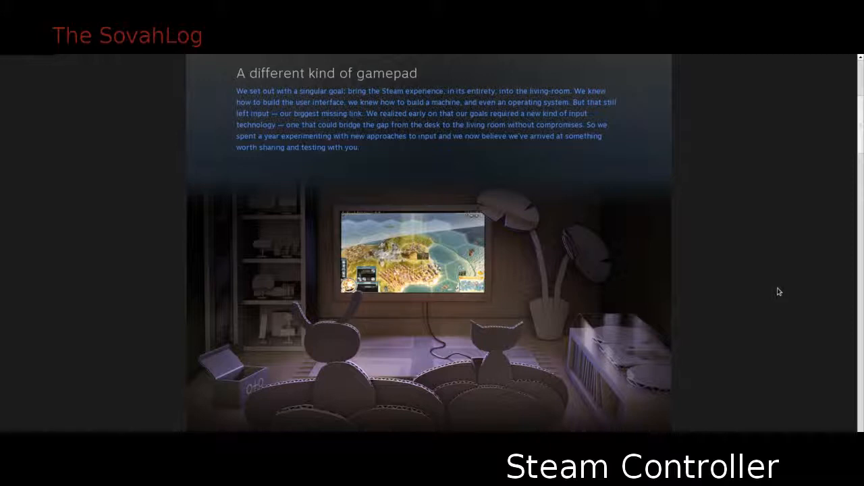
scroll("down", 3)
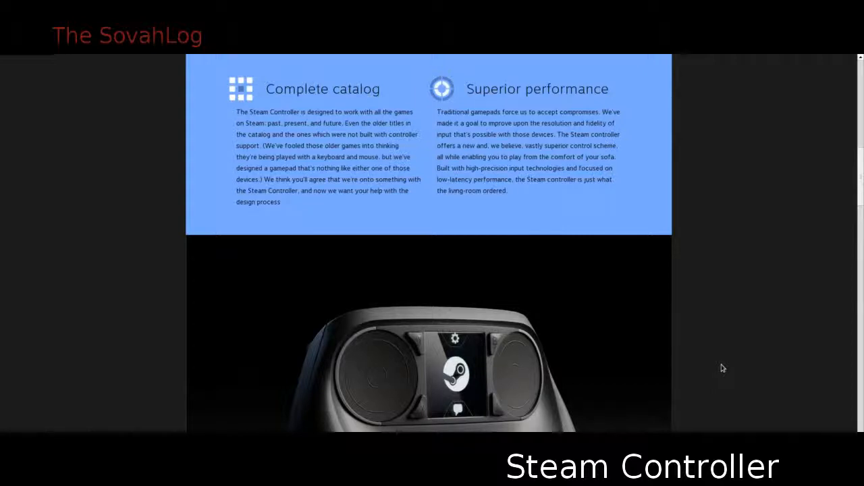
scroll("down", 3)
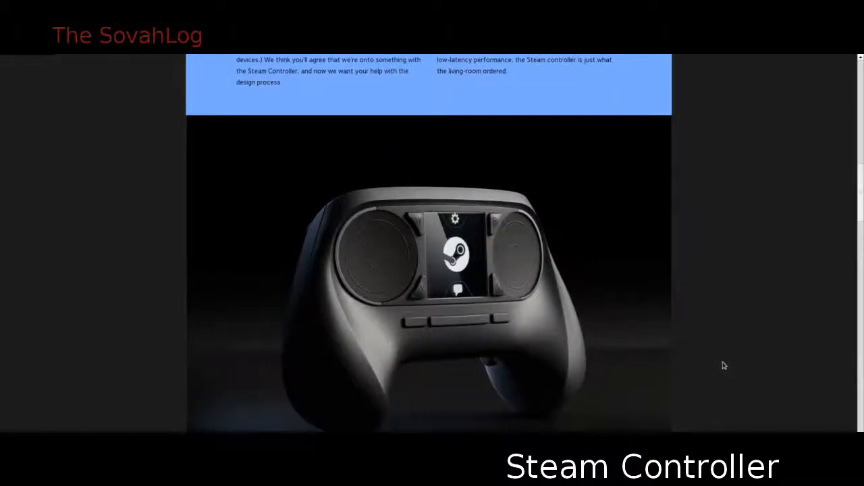
scroll("down", 3)
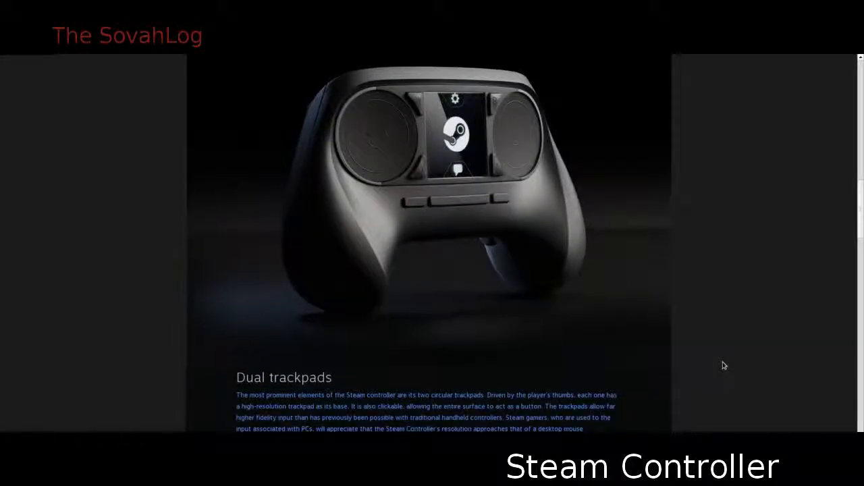
scroll("down", 3)
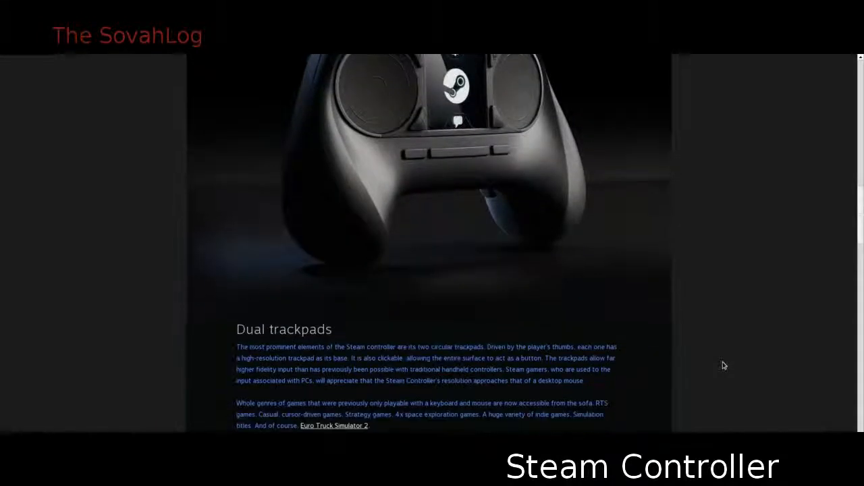
scroll("down", 3)
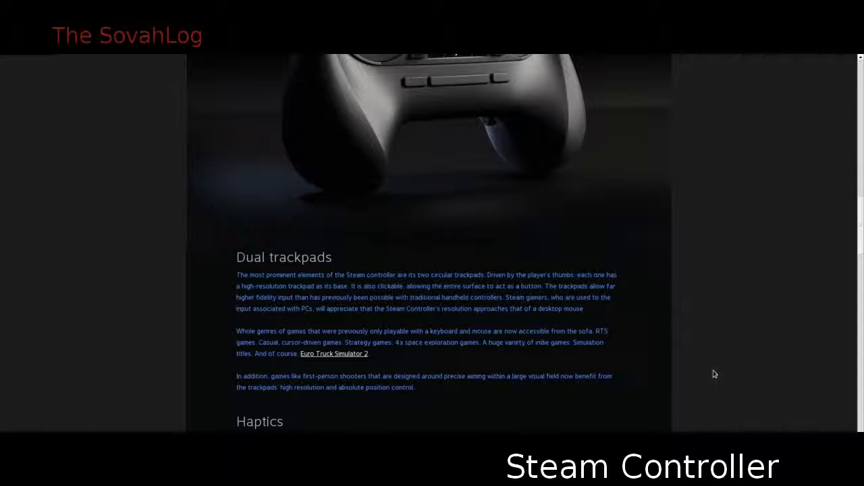
mouse_move(722, 371)
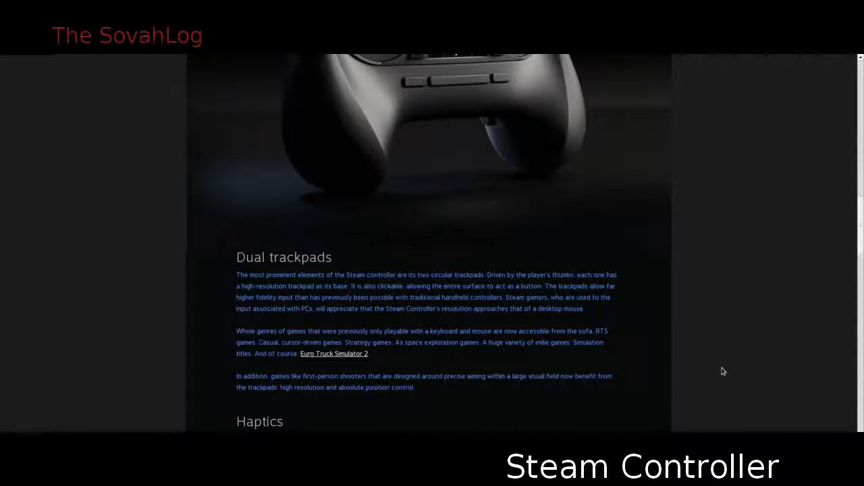
Step: Continue past Touch Screen and Buttons to the Shared configurations section
scroll("down", 3)
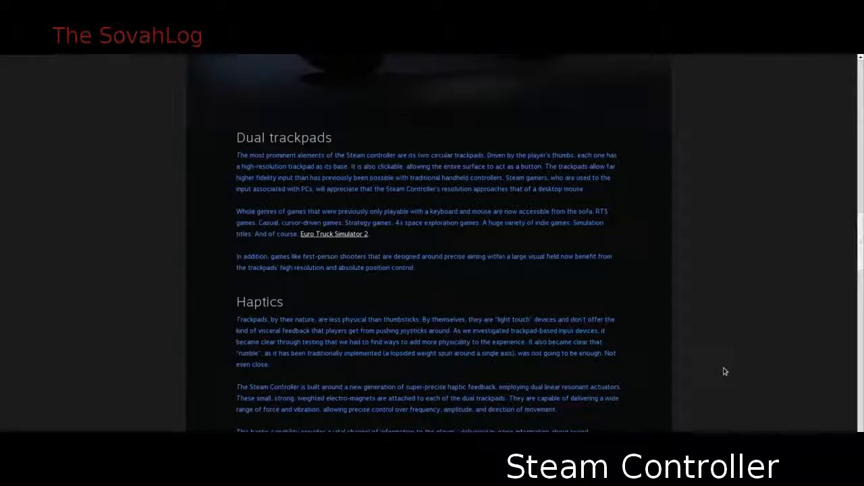
scroll("down", 3)
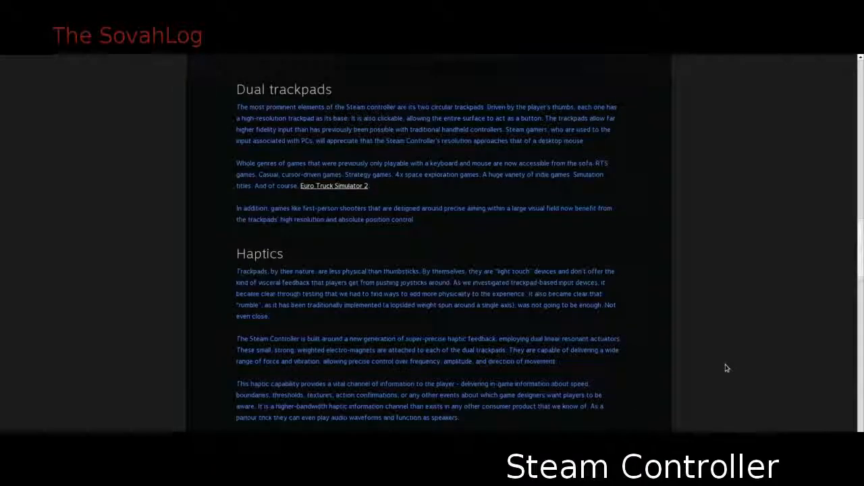
scroll("down", 3)
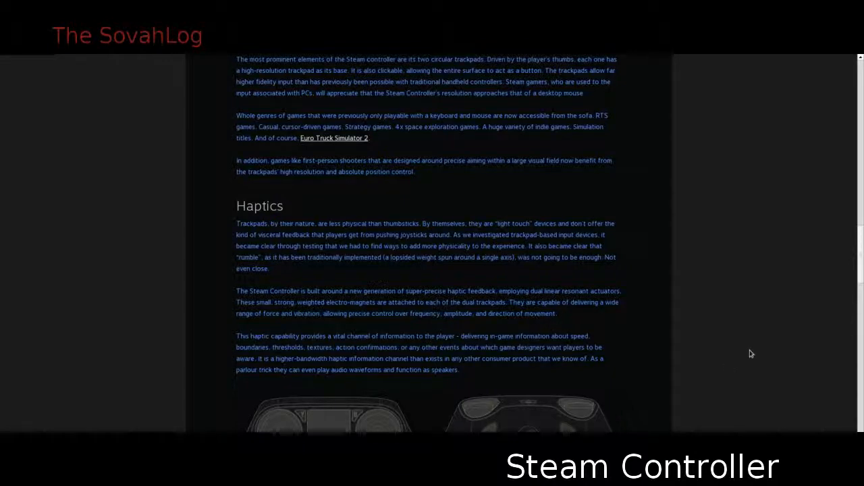
scroll("down", 3)
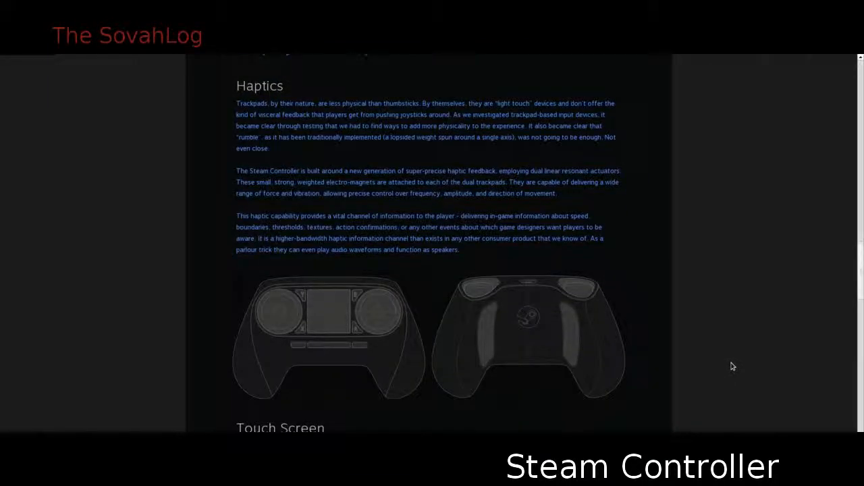
scroll("down", 3)
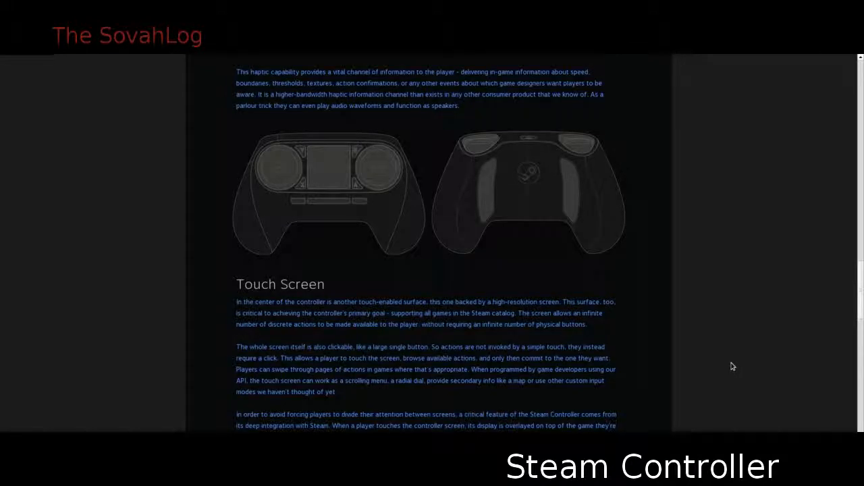
scroll("down", 3)
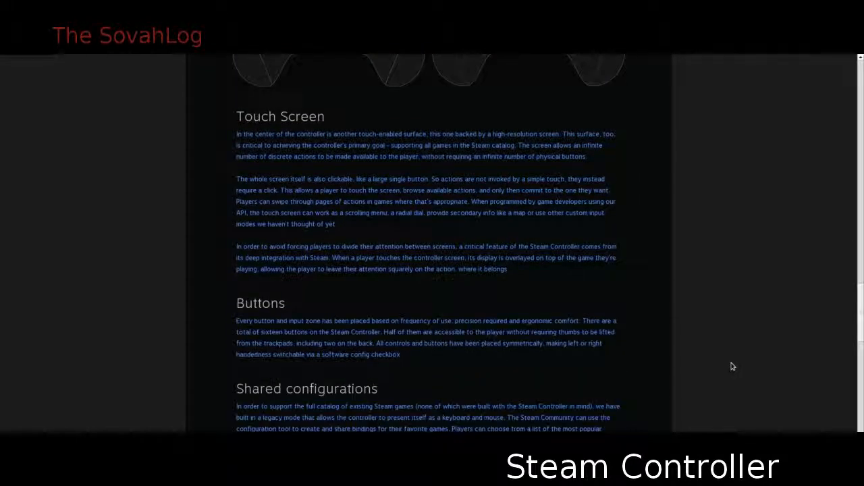
scroll("down", 3)
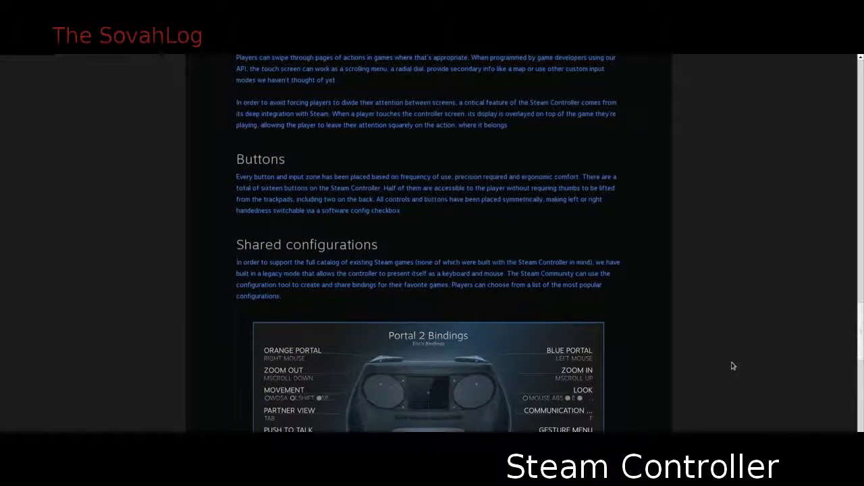
mouse_move(754, 371)
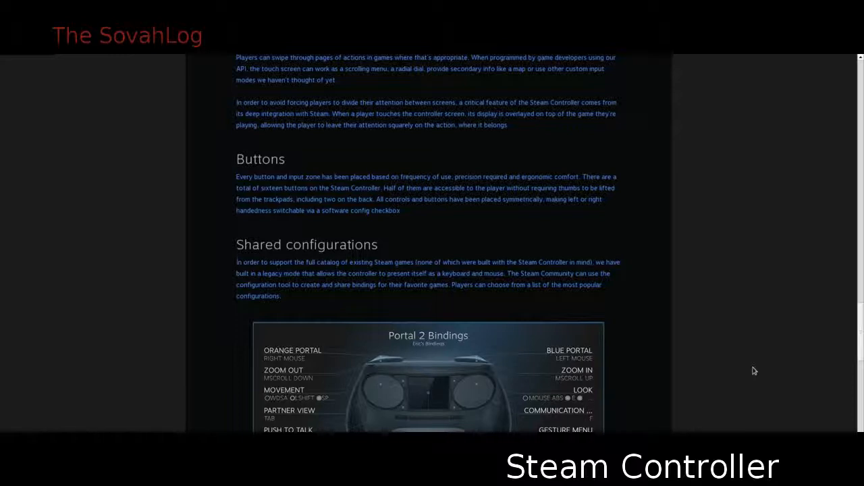
Step: Scroll past the Portal 2 Bindings image to the Openness section's exploded-parts view
scroll("down", 3)
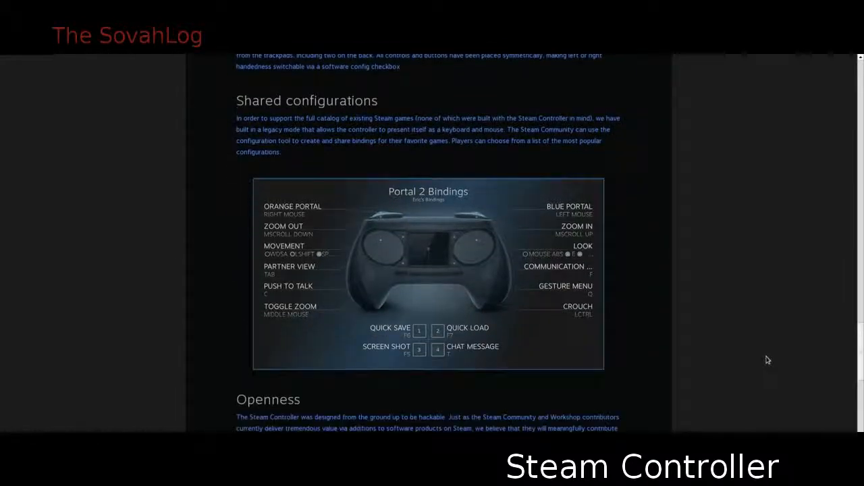
scroll("down", 3)
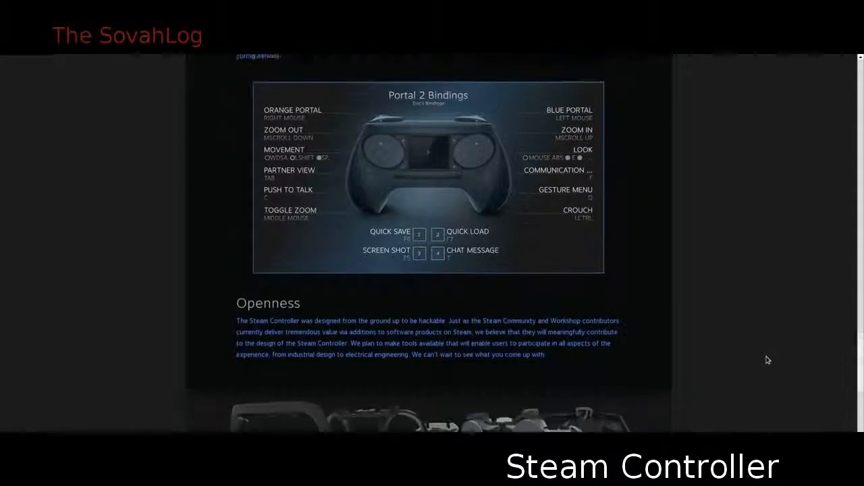
scroll("down", 3)
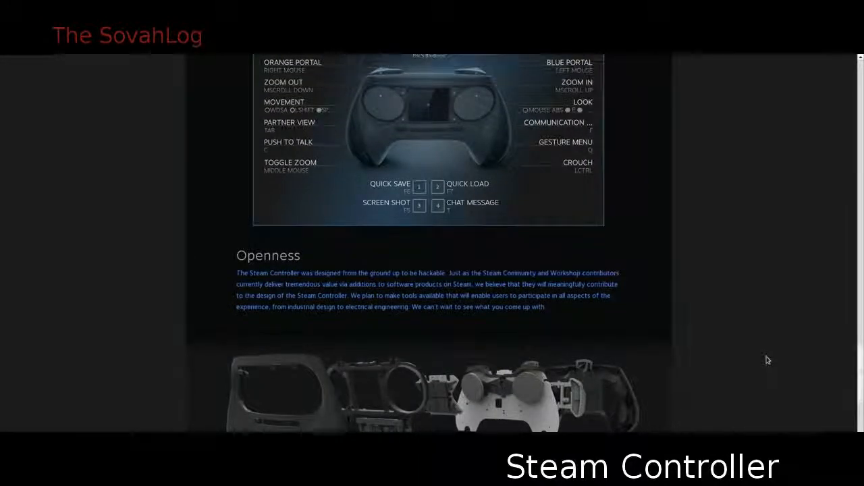
scroll("down", 3)
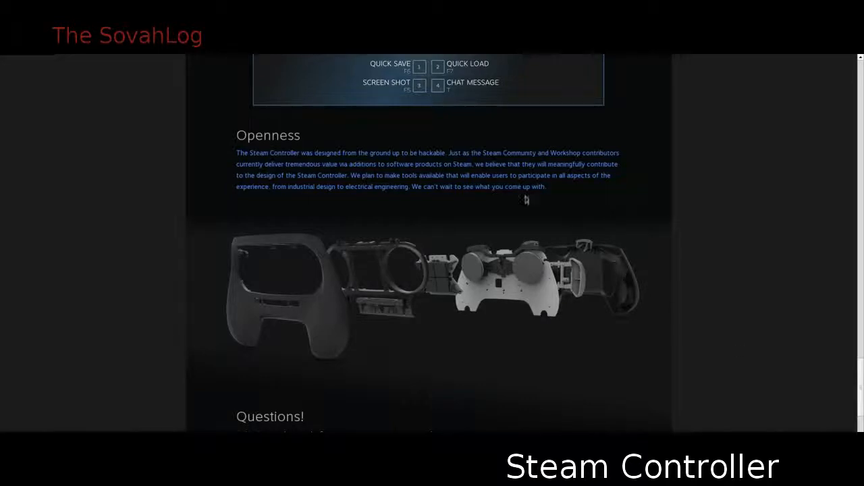
mouse_move(551, 193)
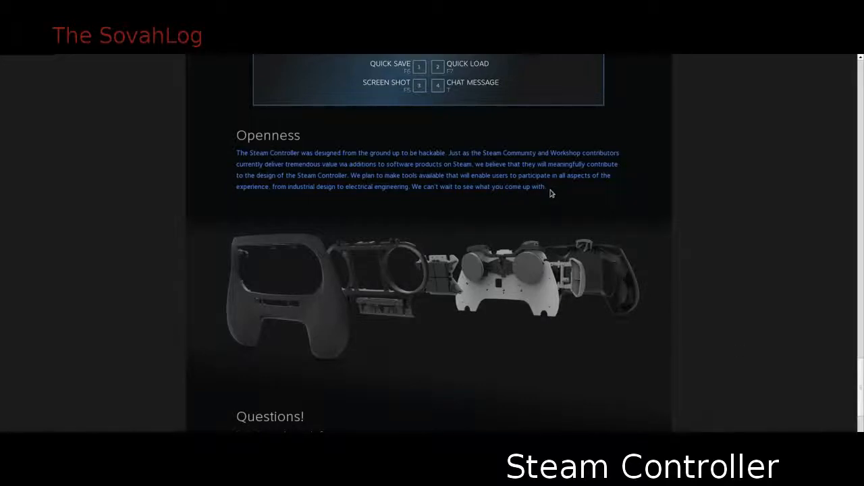
left_click_drag(347, 175, 547, 187)
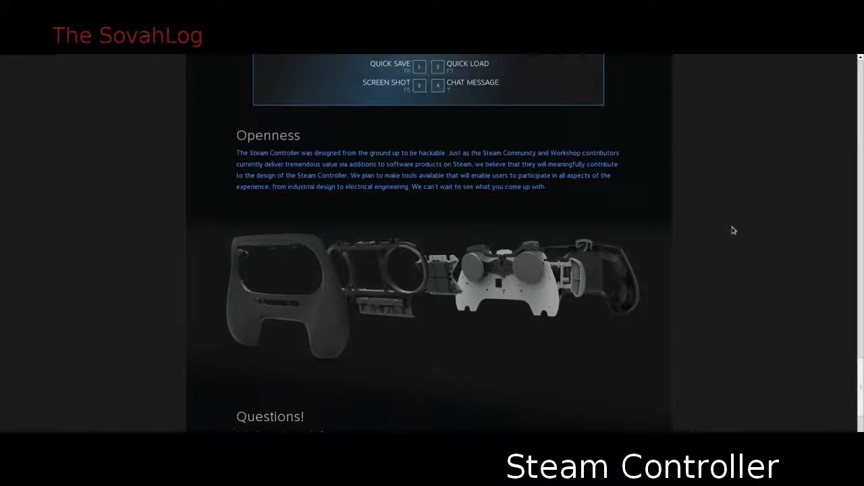
Step: Read the remaining Steam Controller Questions answers down to the Steam footer links
scroll("down", 3)
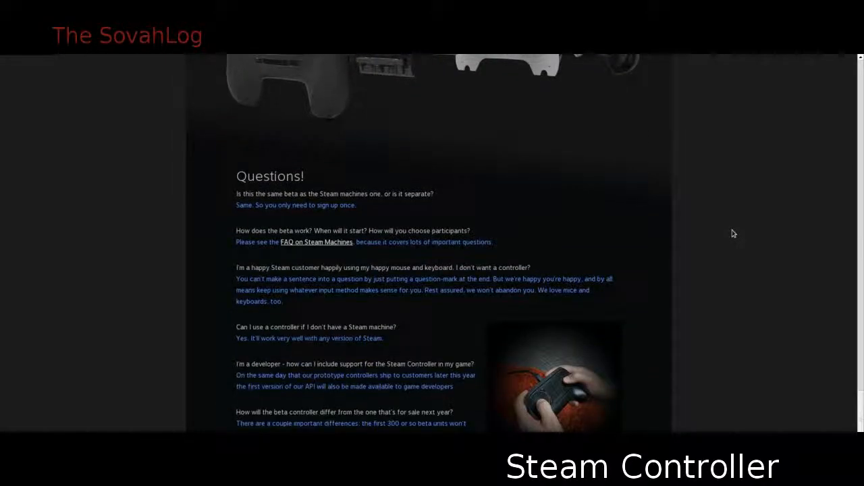
scroll("down", 3)
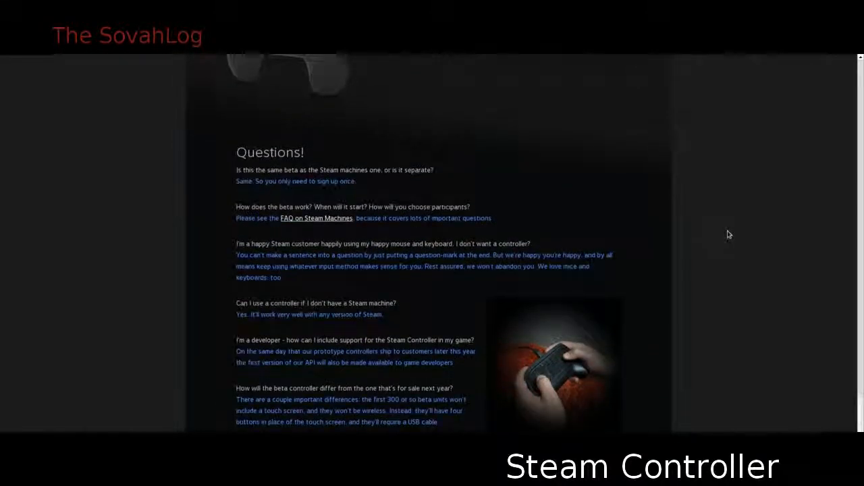
scroll("down", 3)
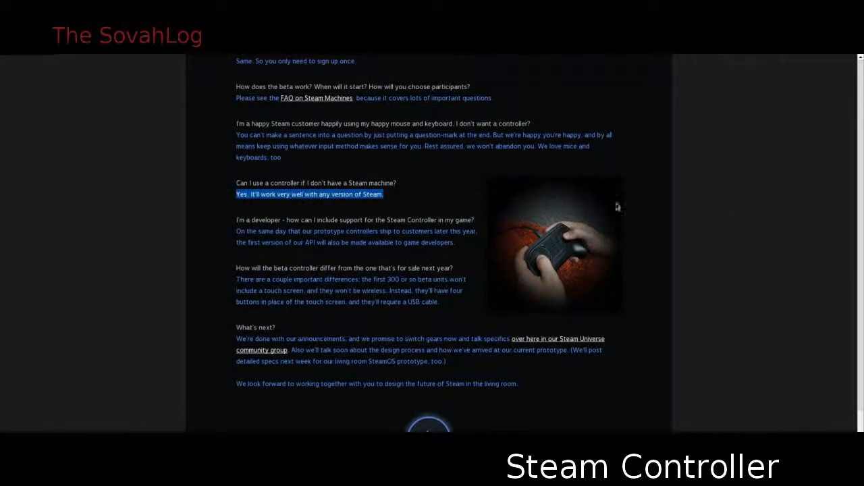
mouse_move(717, 211)
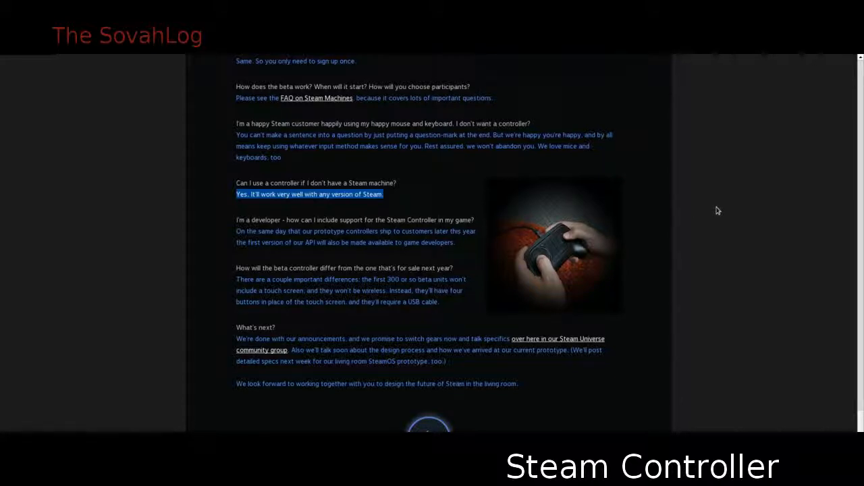
mouse_move(455, 167)
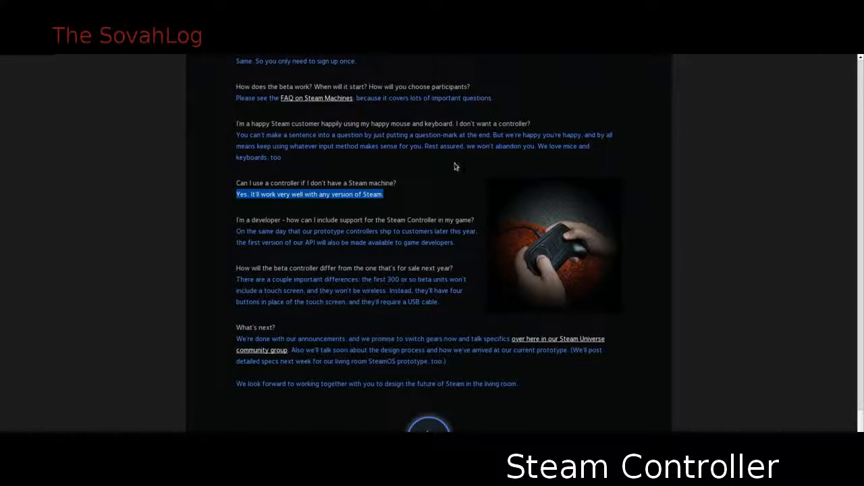
mouse_move(715, 195)
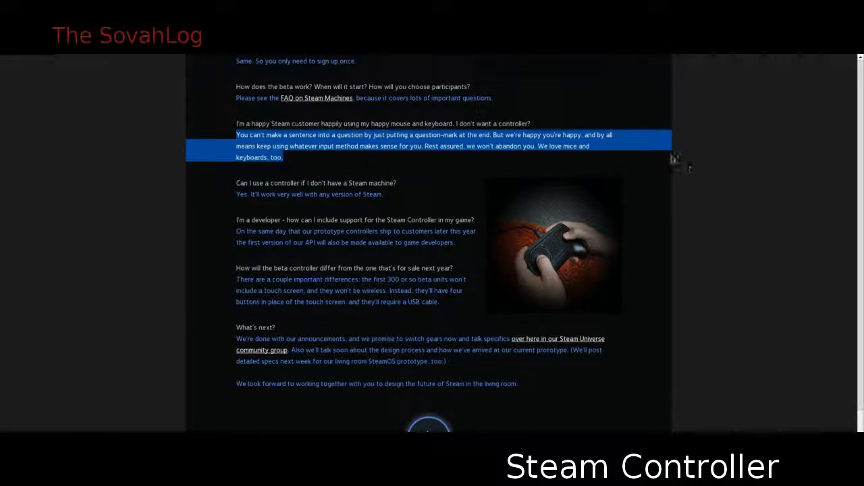
scroll("down", 3)
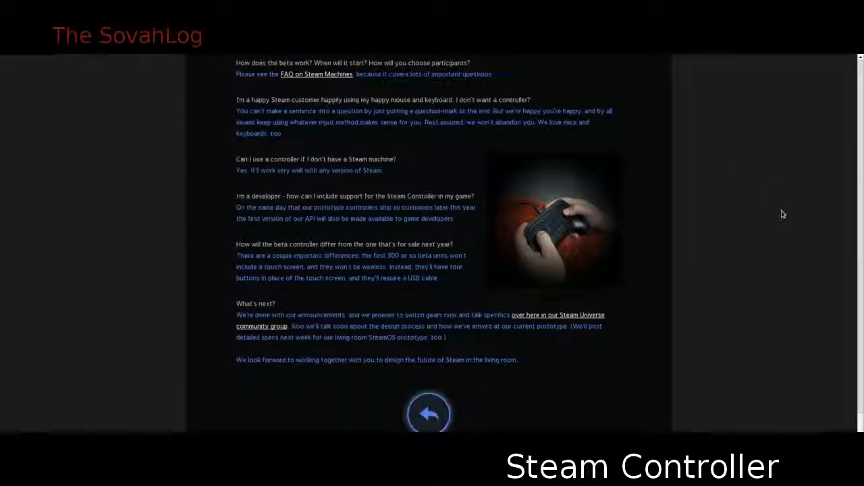
scroll("down", 3)
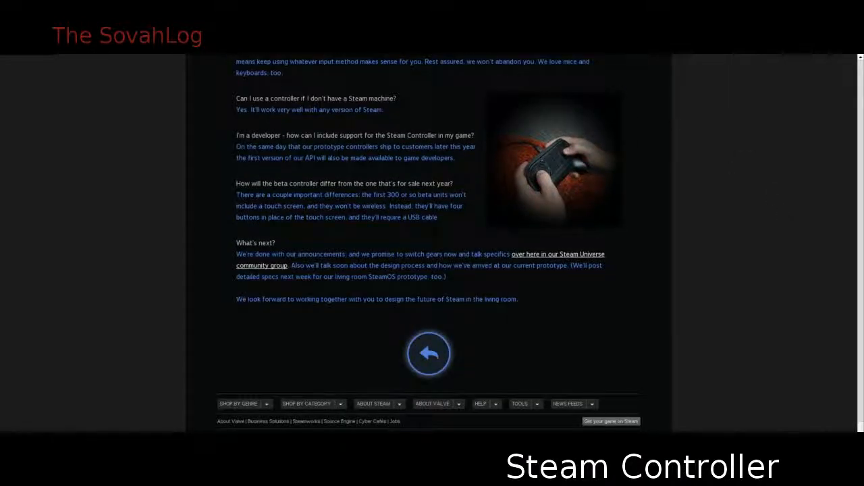
mouse_move(726, 179)
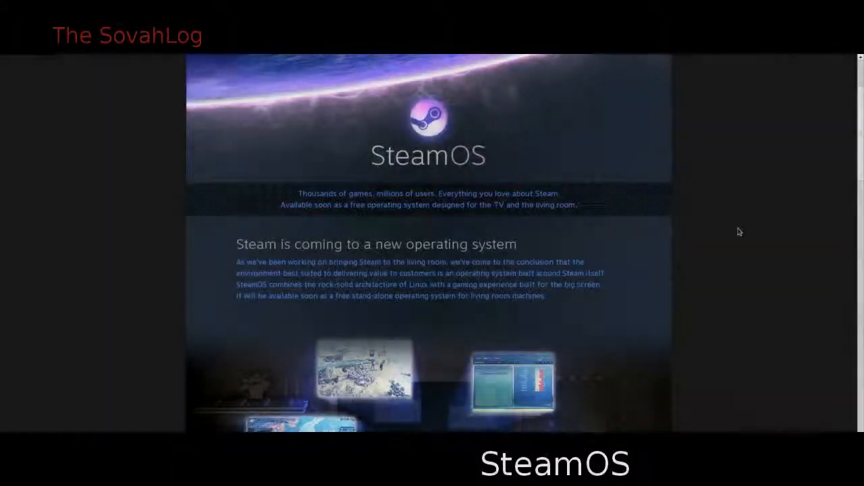
Step: Read the SteamOS feature sections down to 'Downloadable soon. Free forever!' and the footer
scroll("down", 3)
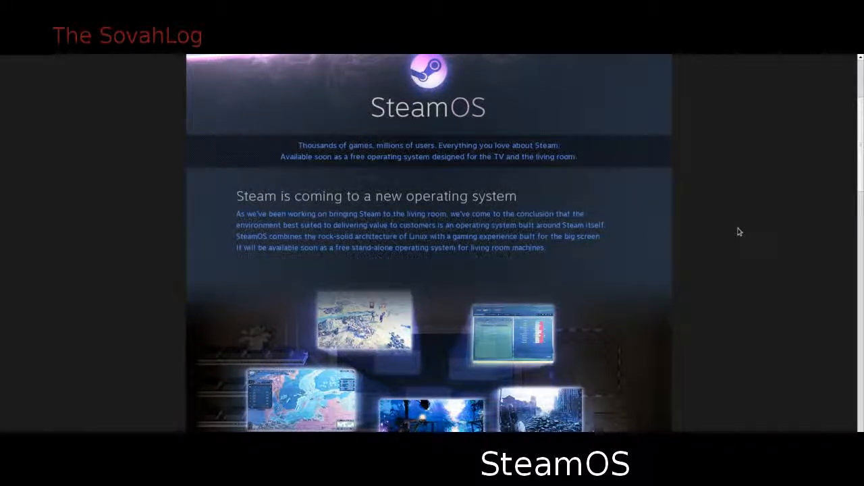
mouse_move(733, 219)
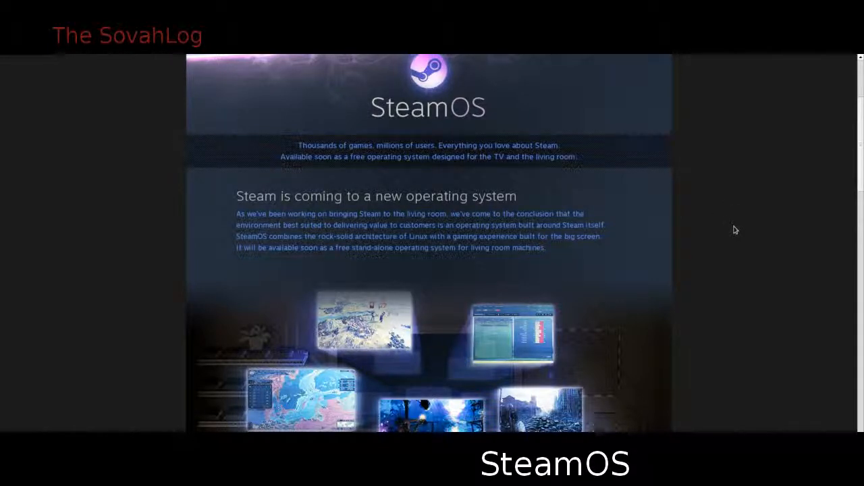
scroll("down", 3)
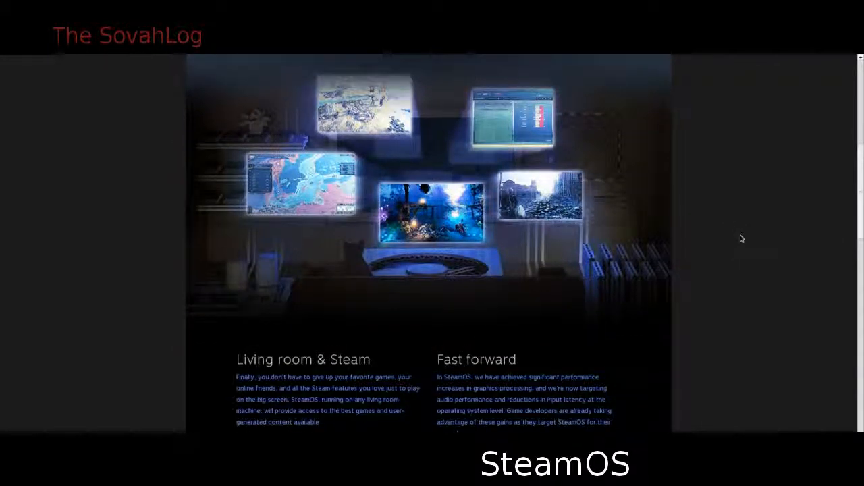
scroll("down", 3)
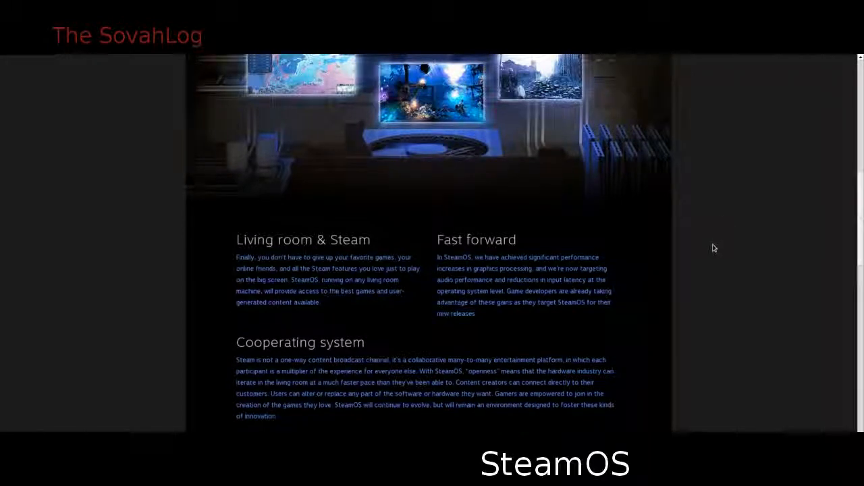
scroll("down", 3)
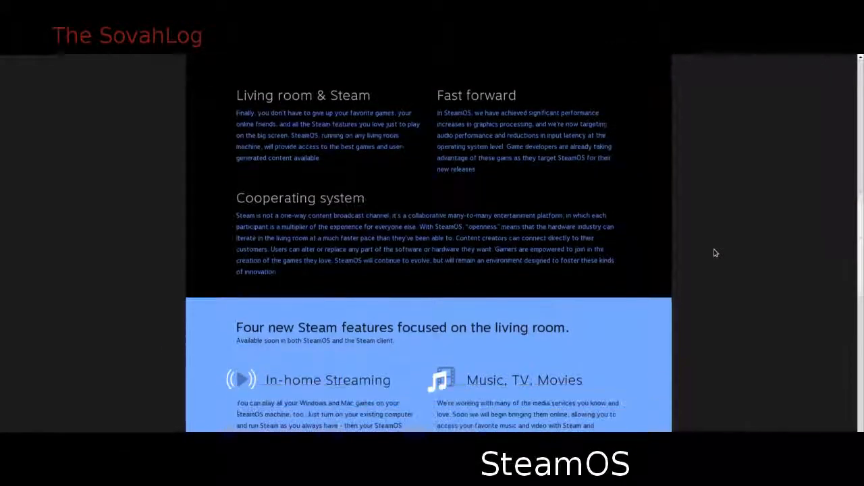
scroll("down", 3)
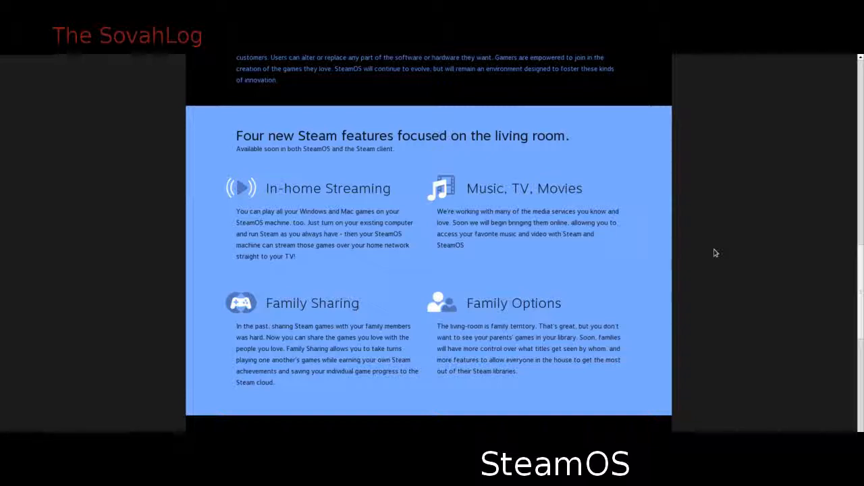
scroll("down", 3)
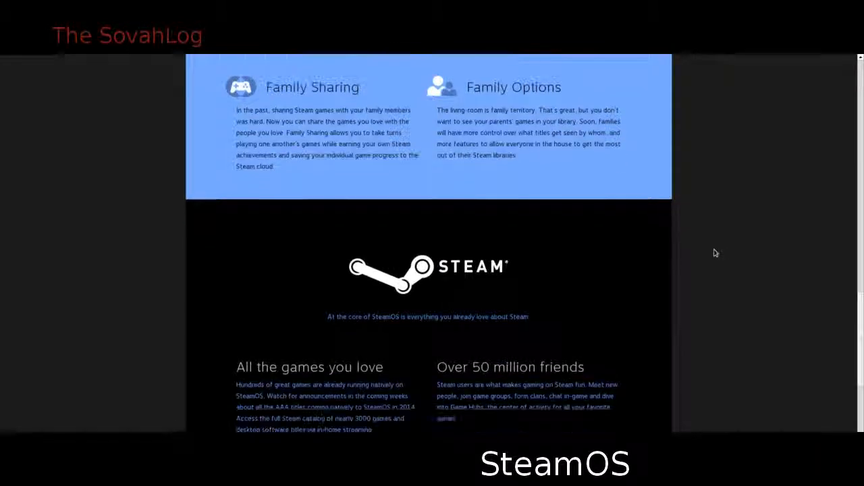
scroll("down", 3)
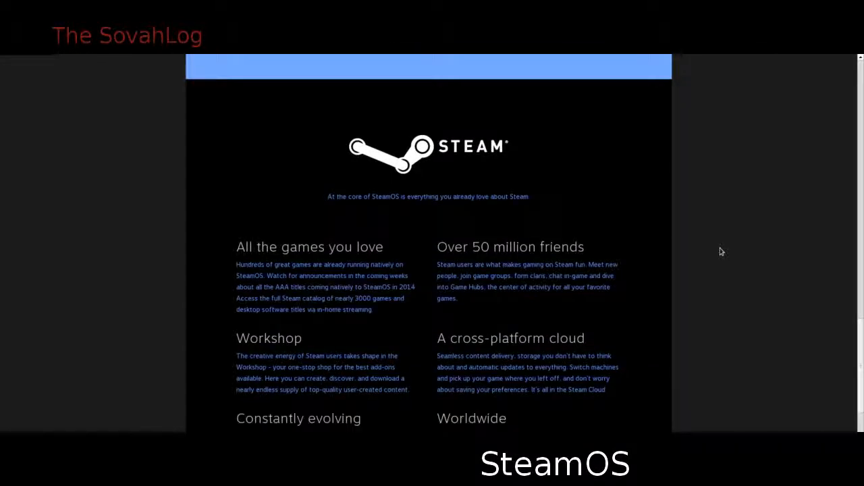
scroll("down", 3)
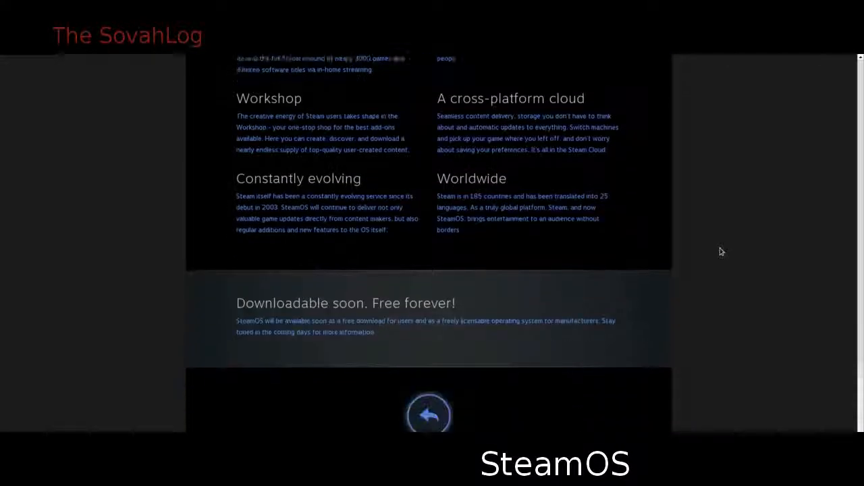
scroll("down", 3)
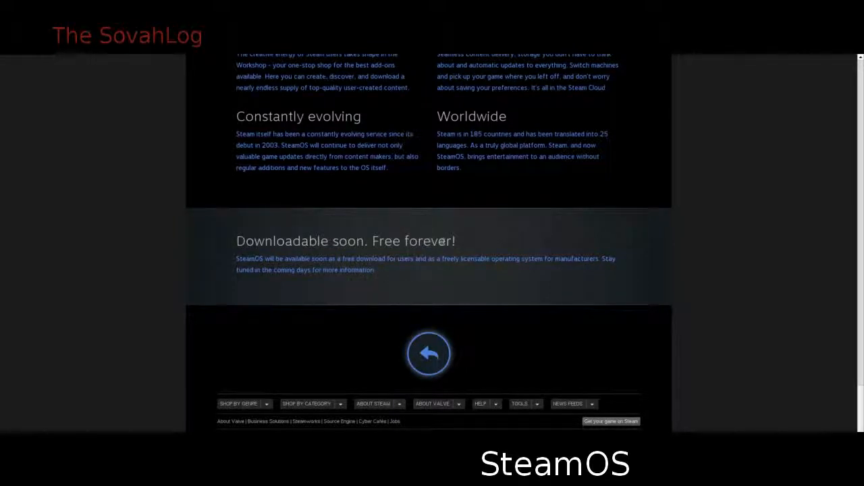
left_click_drag(299, 241, 456, 241)
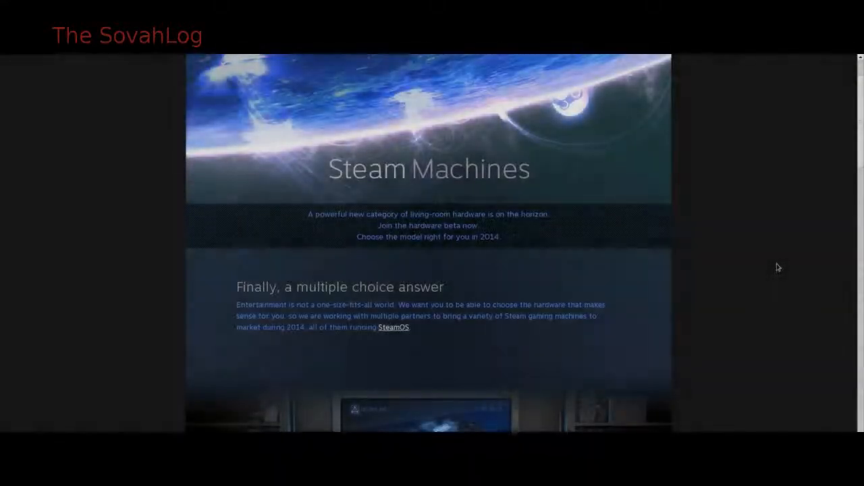
Step: Scroll the Steam Machines page through the beta quest and participation steps
scroll("down", 3)
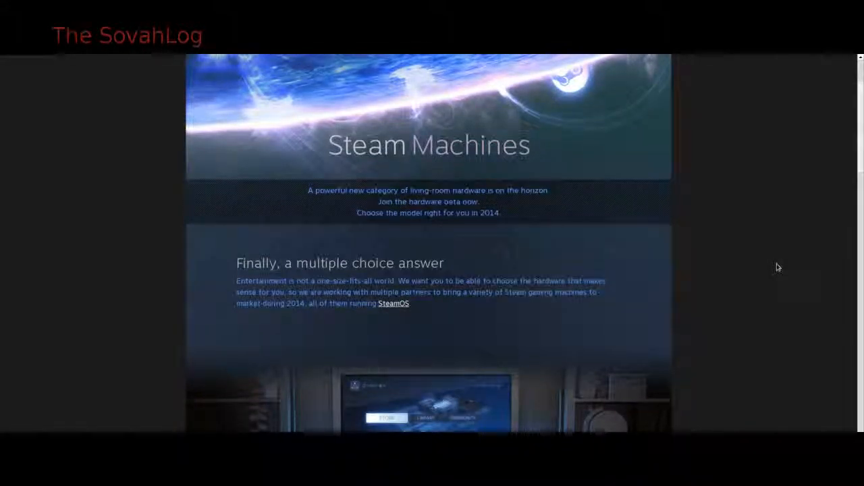
scroll("down", 3)
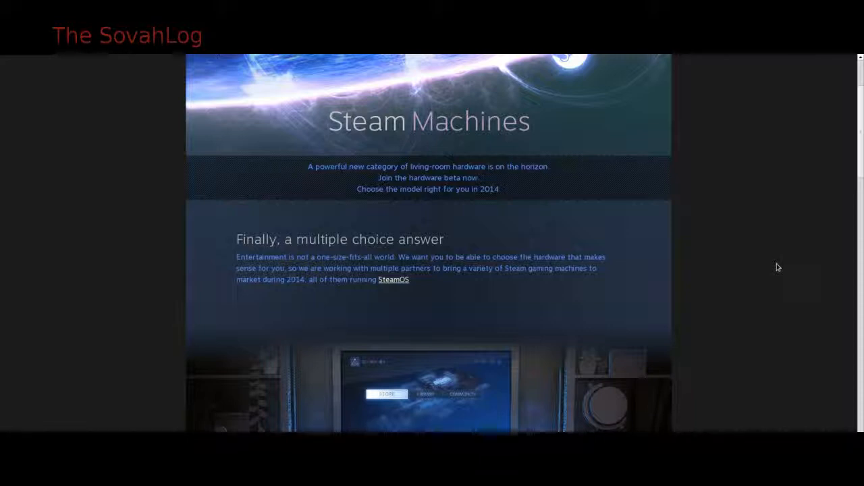
scroll("down", 3)
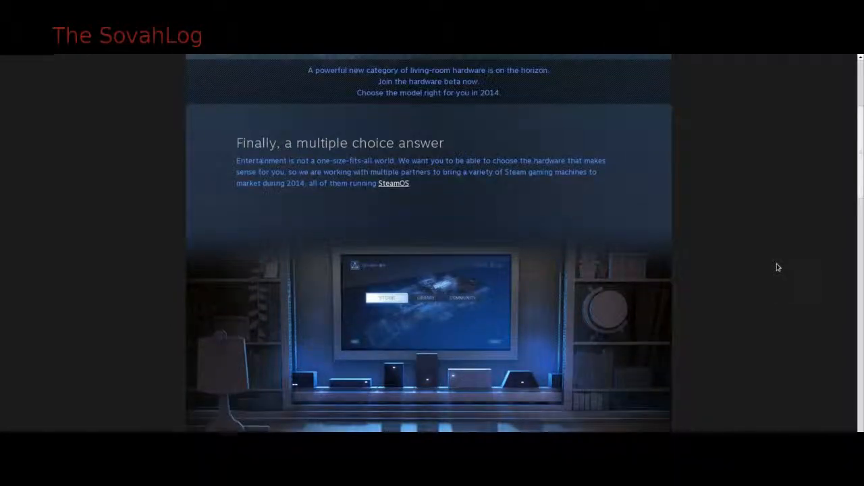
scroll("down", 3)
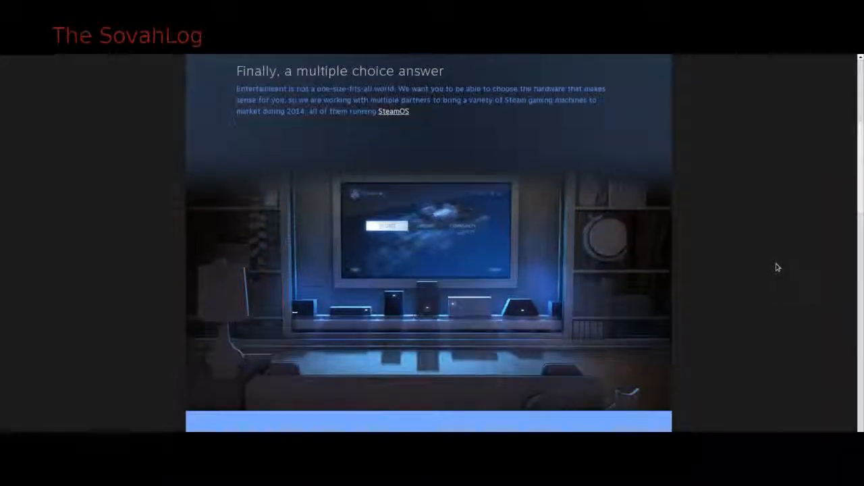
scroll("down", 3)
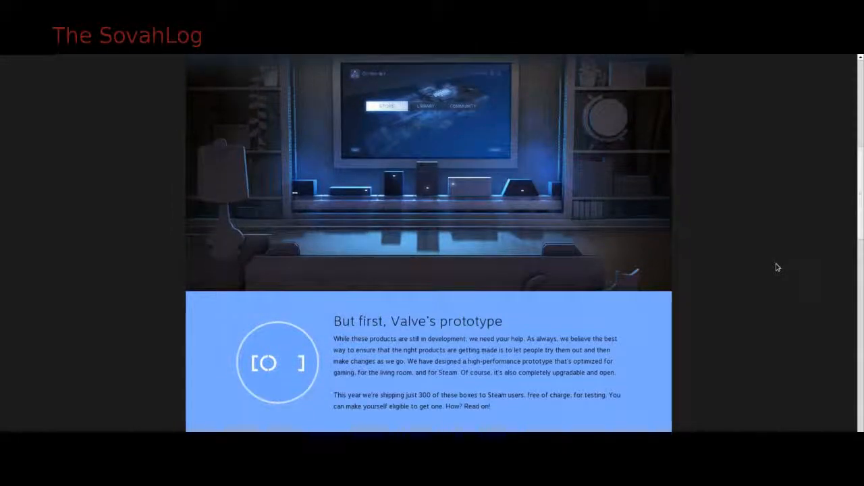
scroll("down", 3)
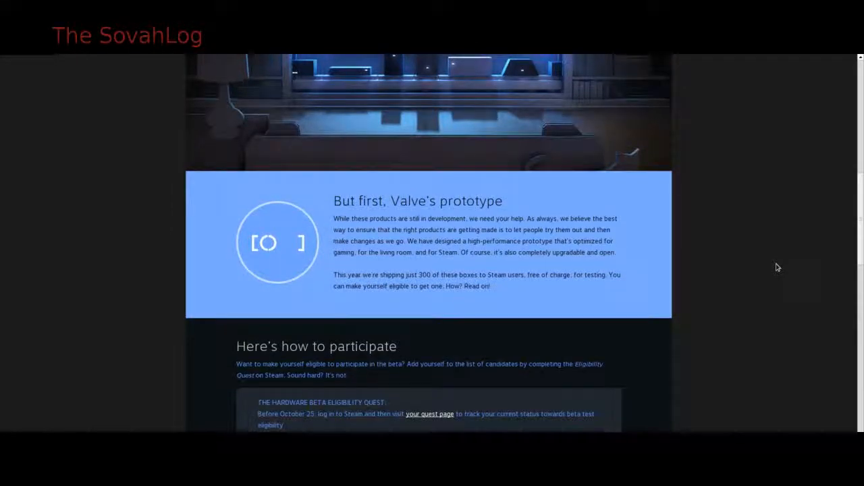
scroll("down", 3)
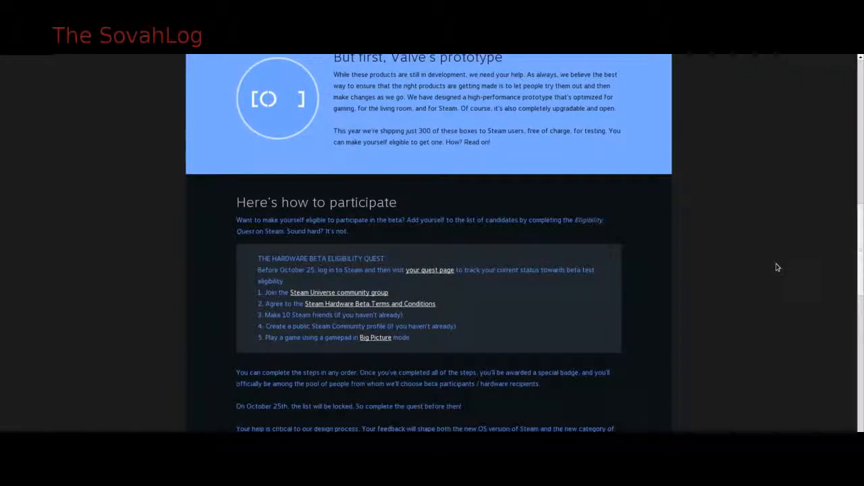
scroll("down", 3)
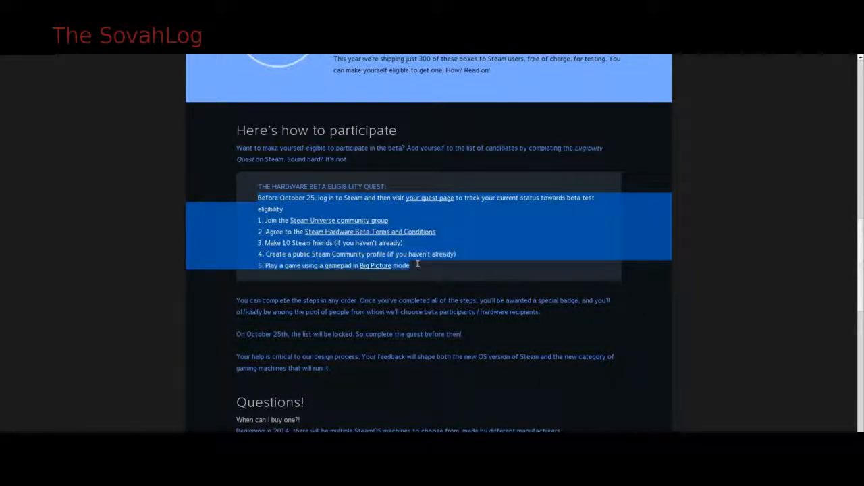
mouse_move(539, 268)
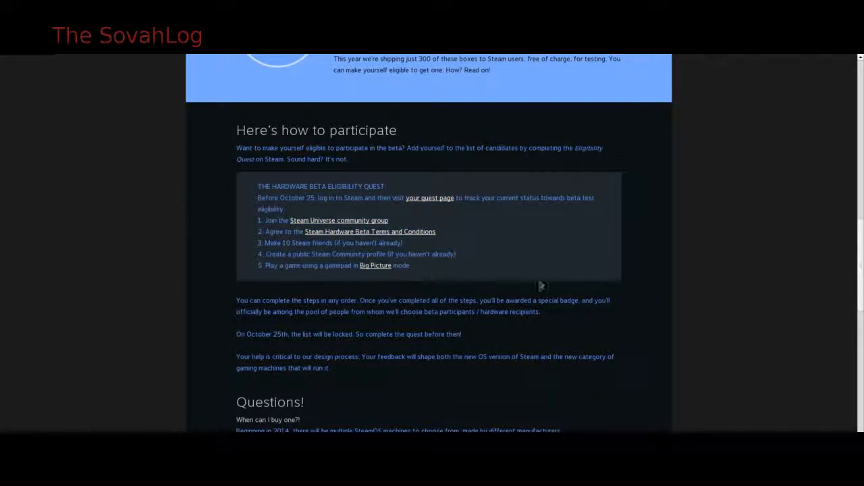
Step: Read the Questions list down to the mouse-and-keyboard answer at the bottom
scroll("down", 3)
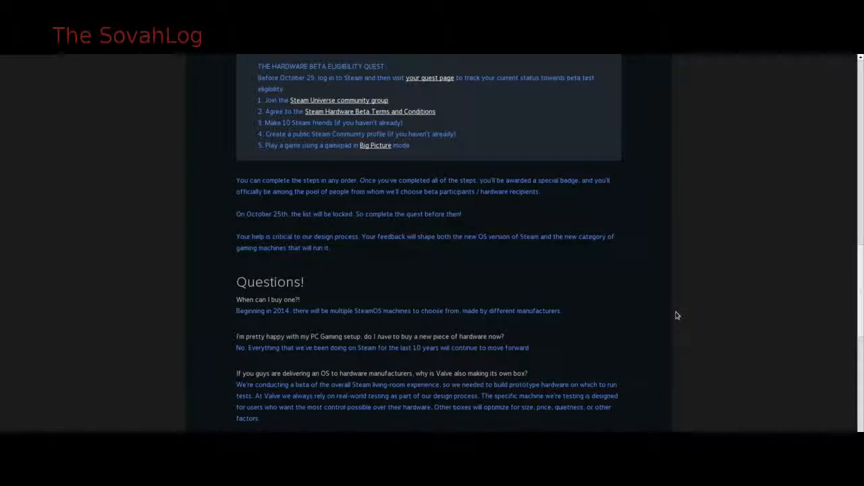
scroll("down", 3)
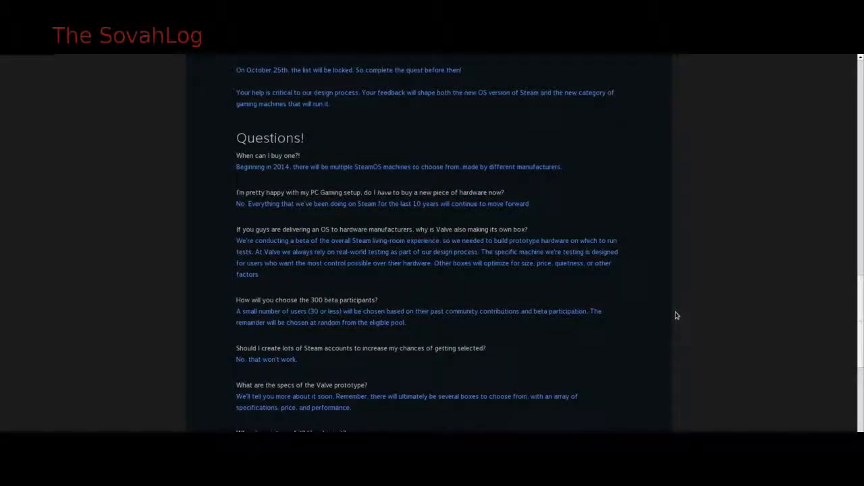
scroll("down", 3)
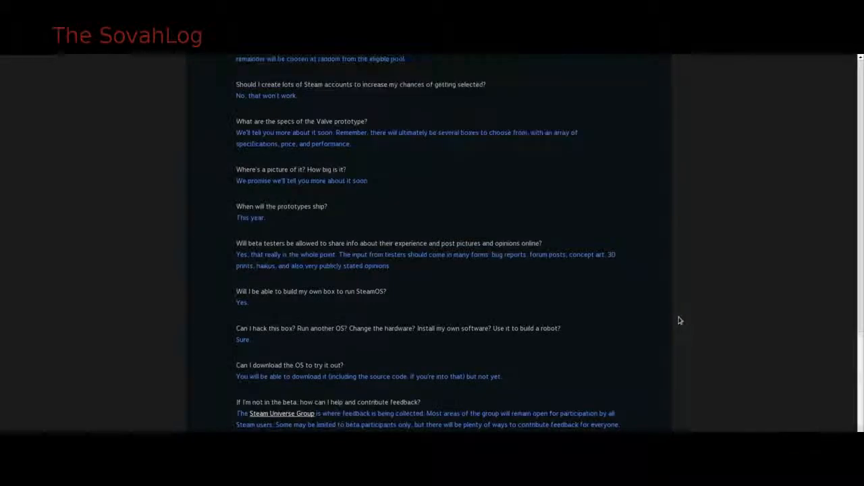
scroll("down", 3)
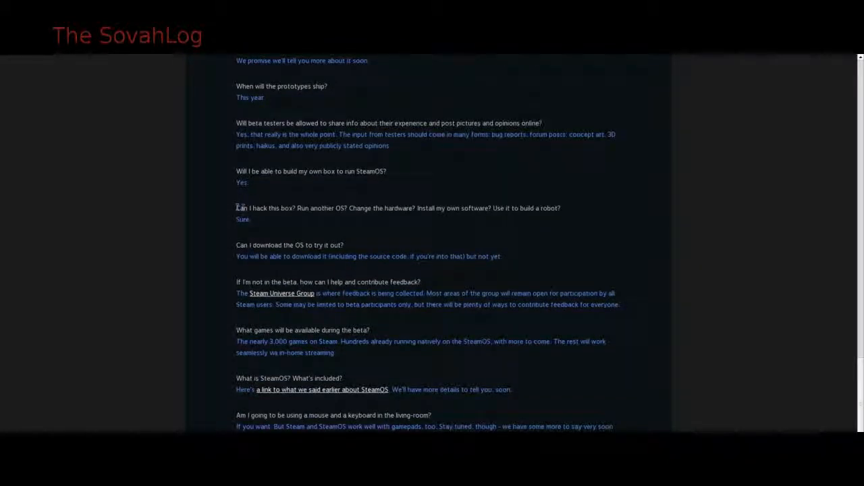
left_click_drag(236, 208, 251, 220)
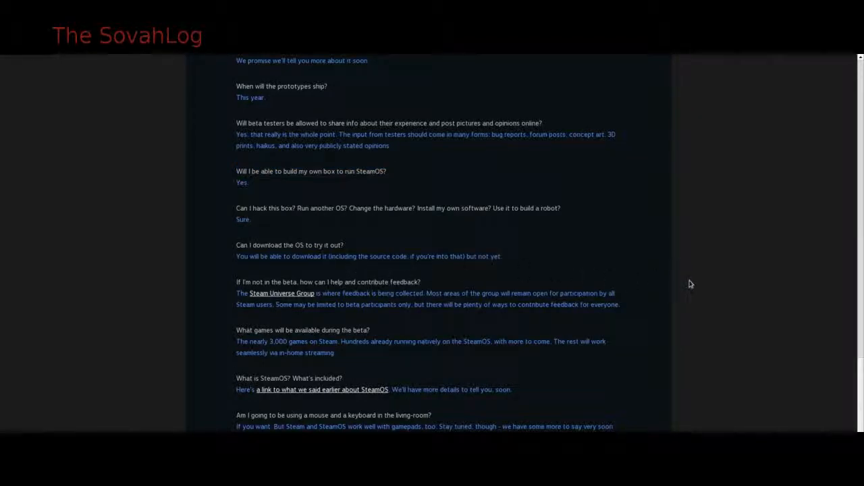
scroll("down", 3)
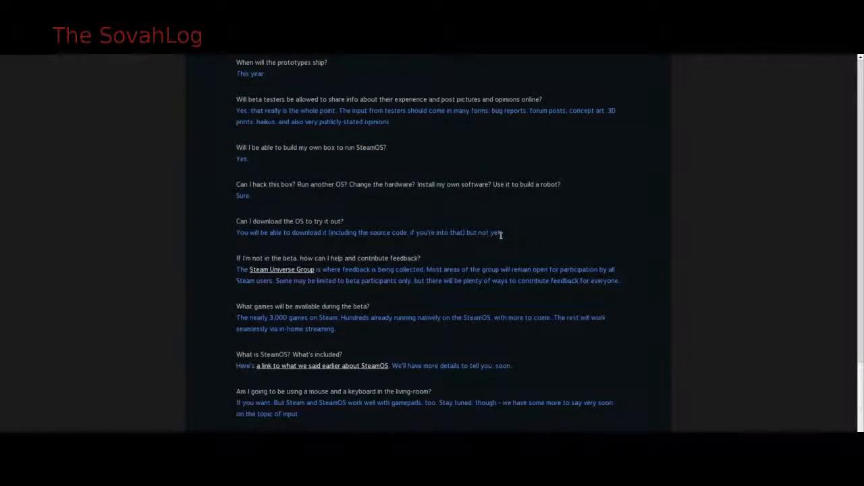
left_click_drag(321, 232, 501, 232)
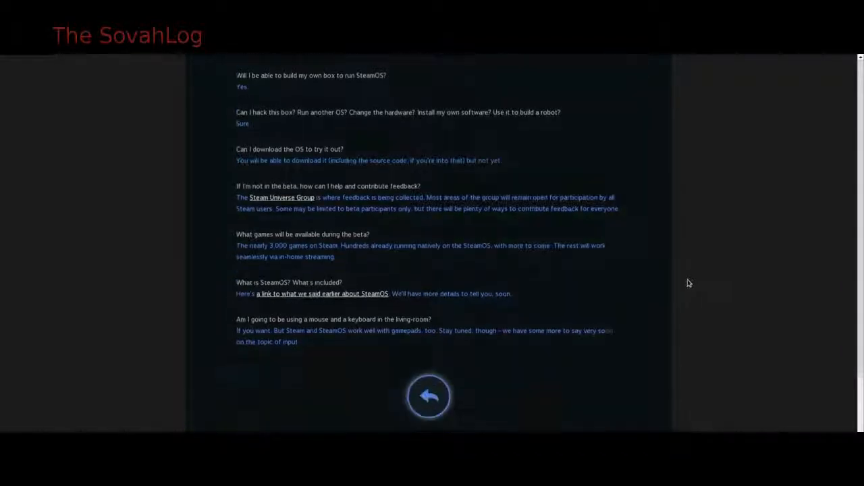
Step: Return to the Steam Controller page and read past the intro to Dual trackpads
left_click(429, 397)
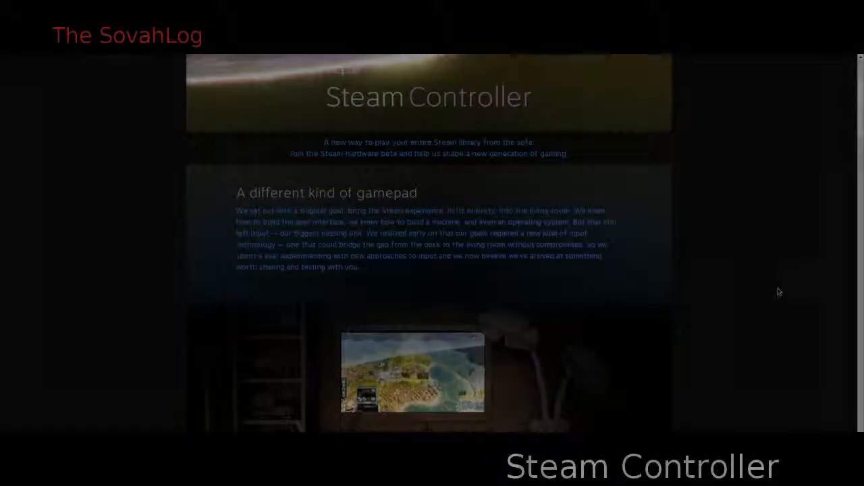
scroll("down", 3)
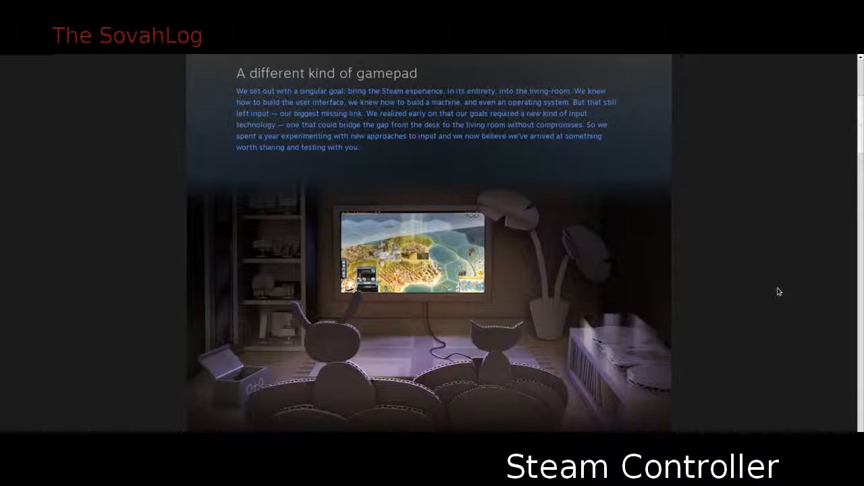
scroll("down", 3)
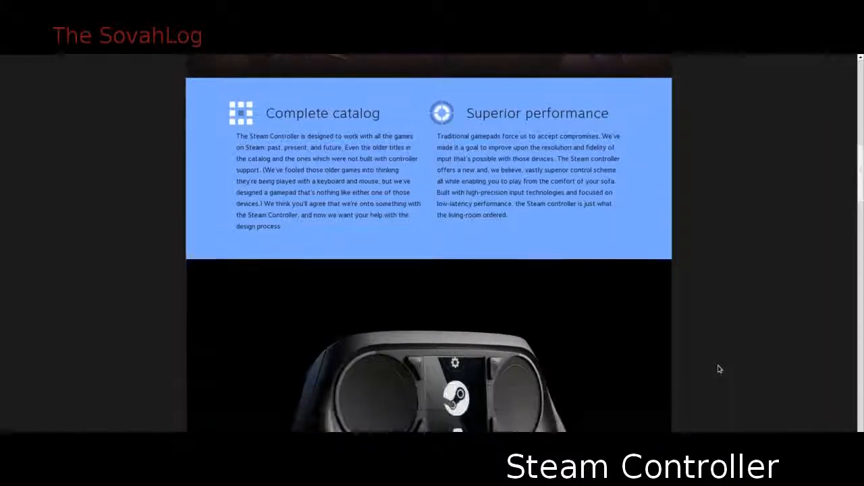
scroll("down", 3)
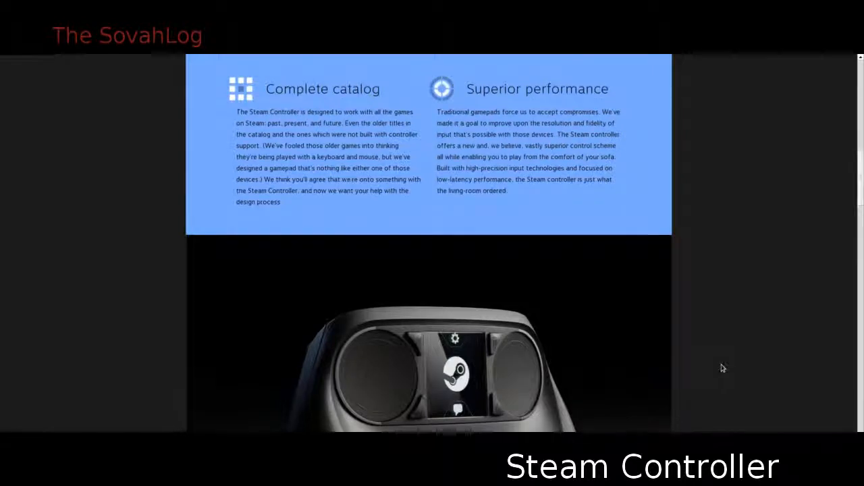
scroll("down", 3)
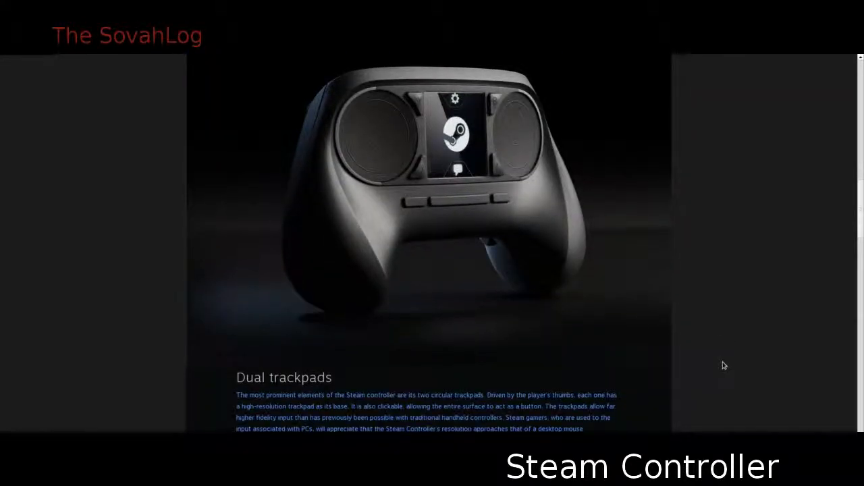
scroll("down", 3)
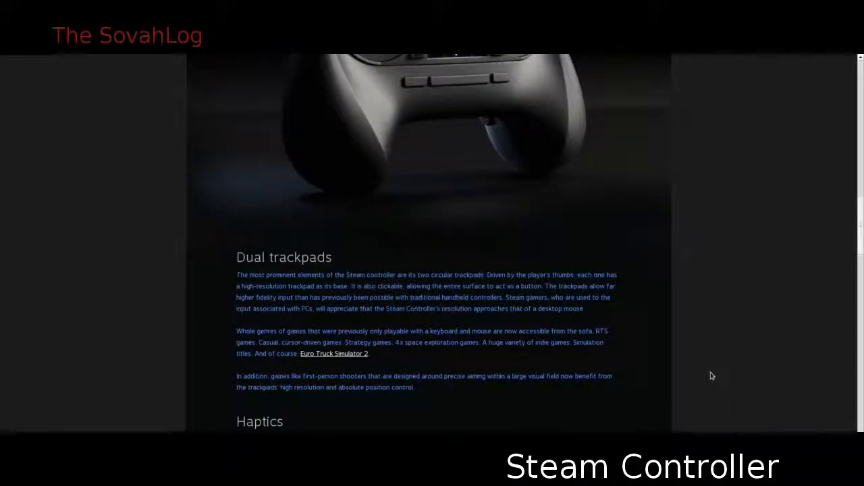
mouse_move(715, 375)
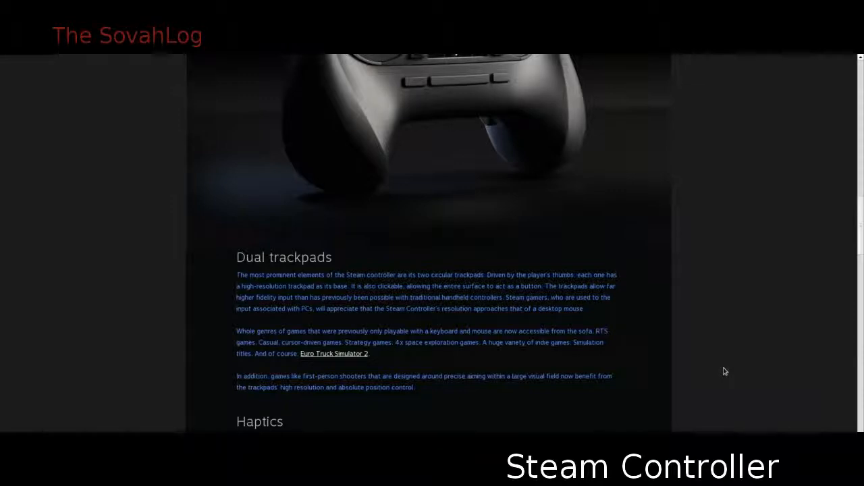
Step: Read past Haptics, Touch Screen, Buttons and Shared configurations to Openness and its exploded image
scroll("down", 3)
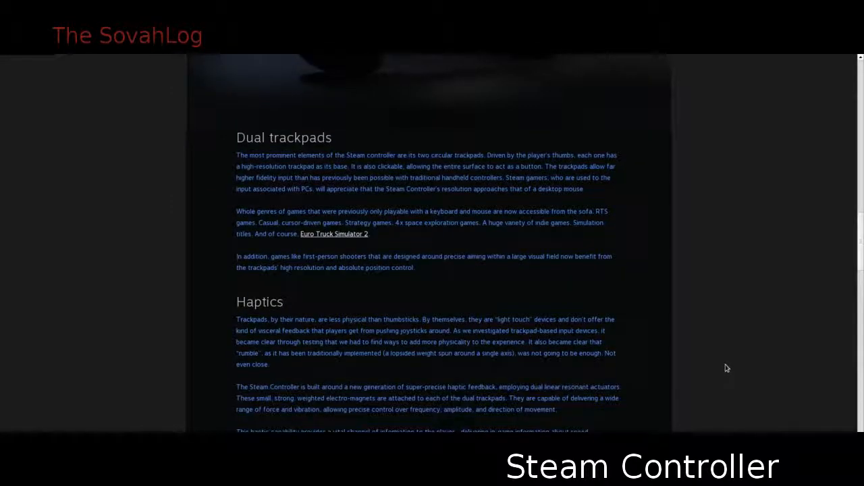
scroll("down", 3)
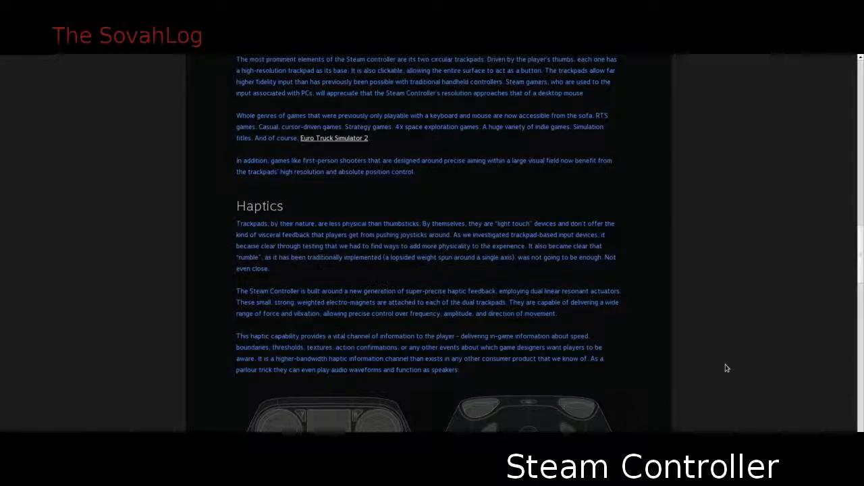
scroll("down", 3)
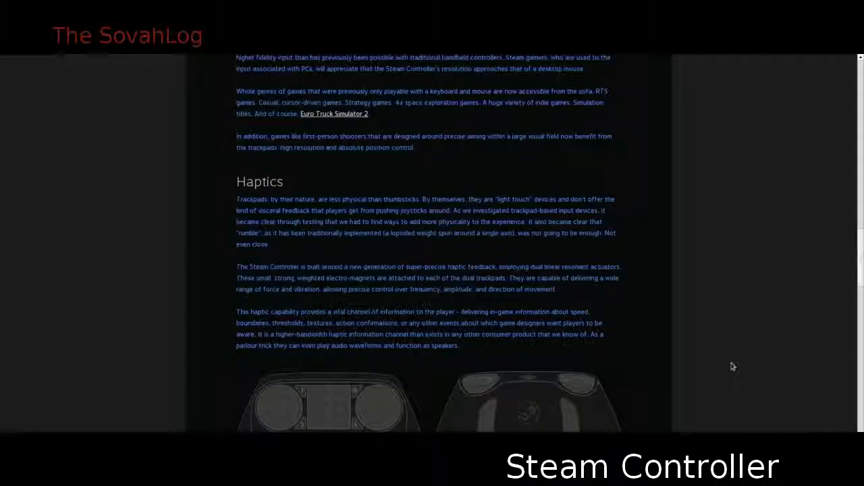
scroll("down", 3)
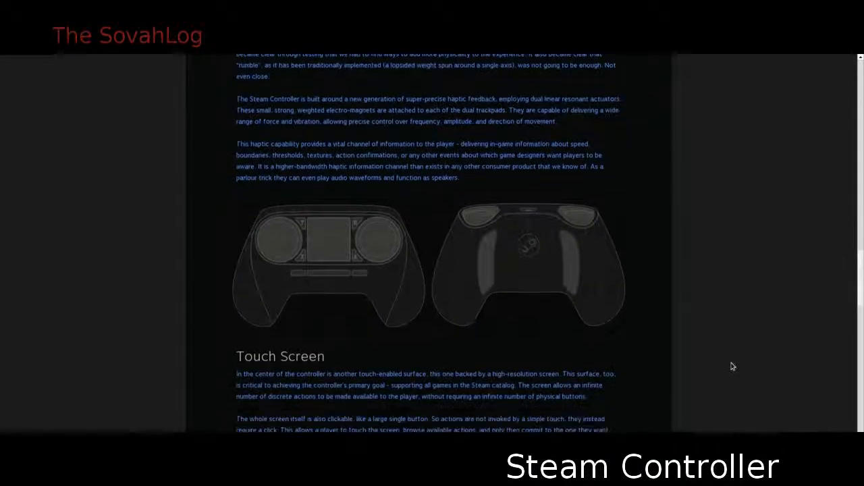
scroll("down", 3)
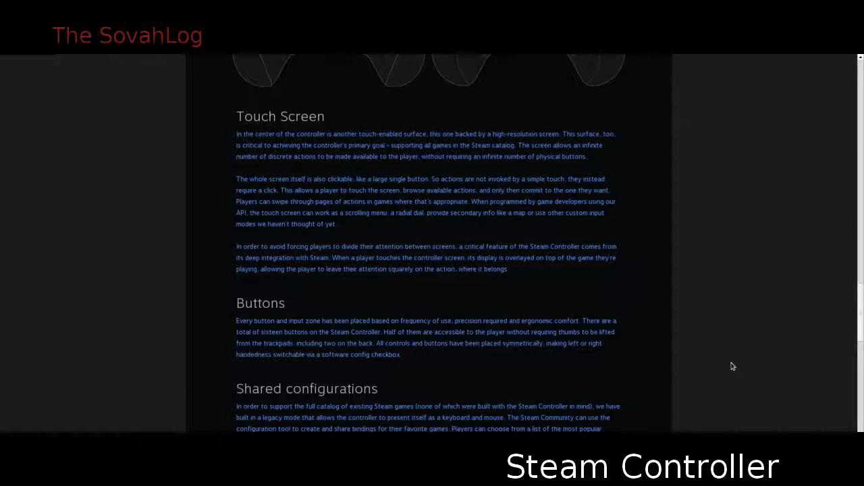
scroll("down", 3)
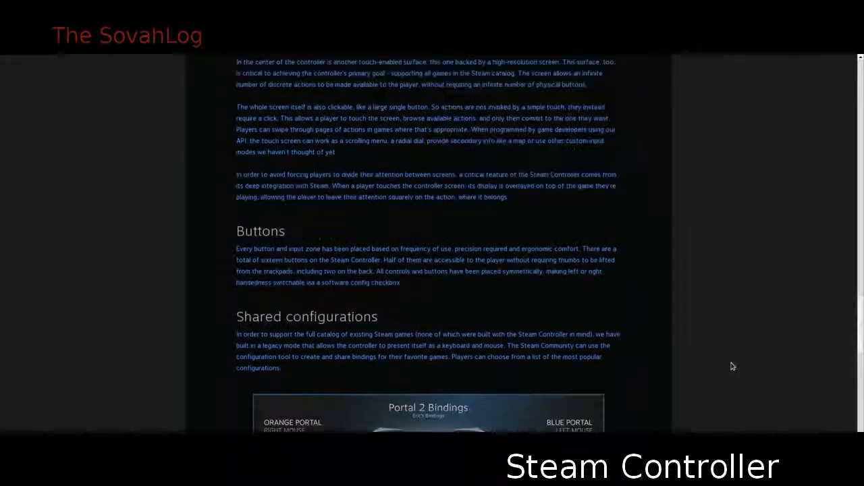
scroll("down", 3)
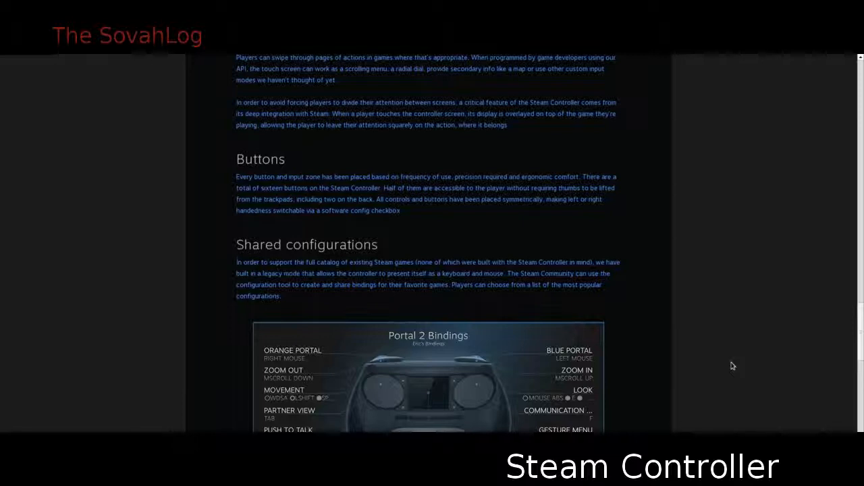
mouse_move(754, 370)
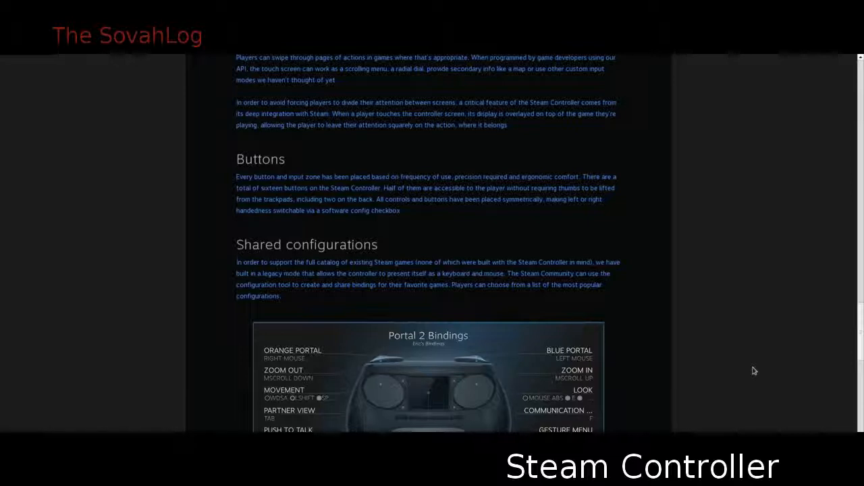
mouse_move(766, 370)
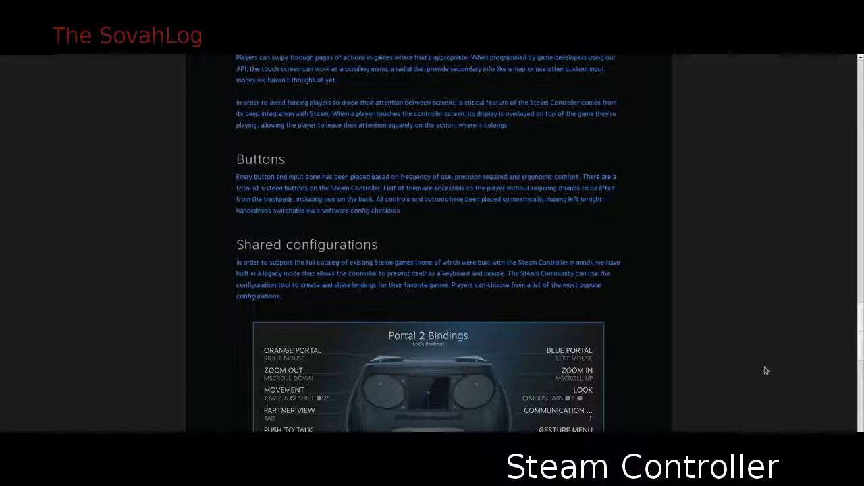
scroll("down", 3)
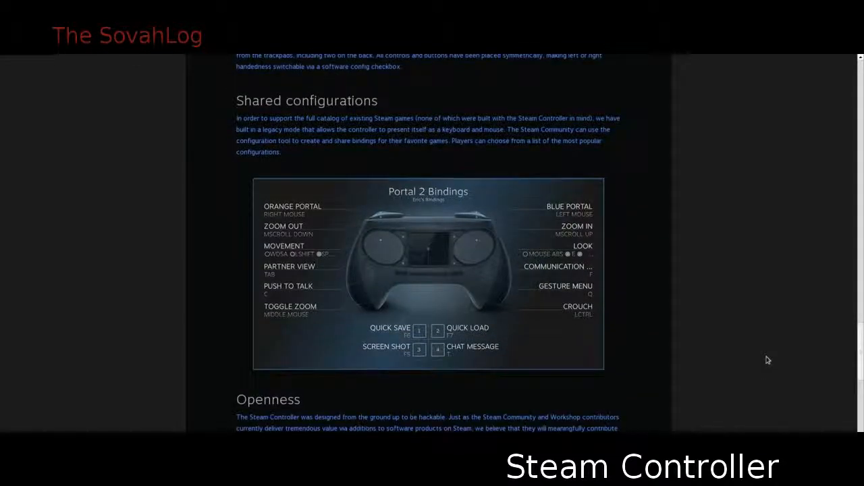
scroll("down", 3)
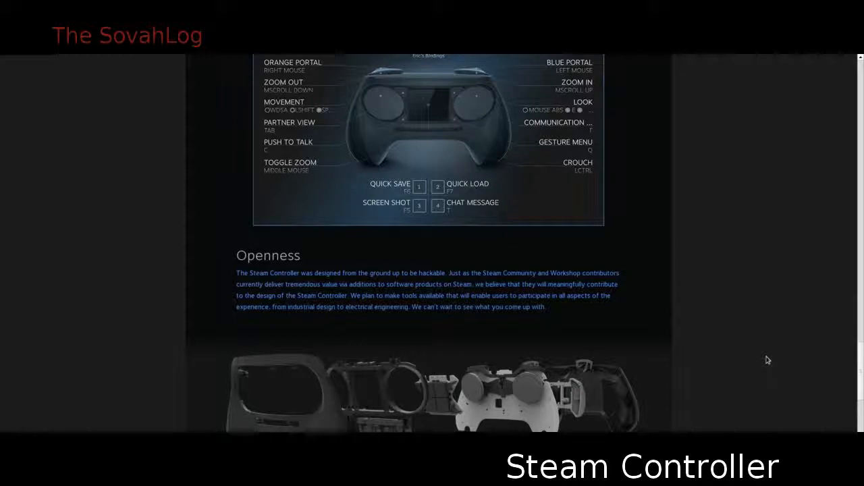
scroll("down", 3)
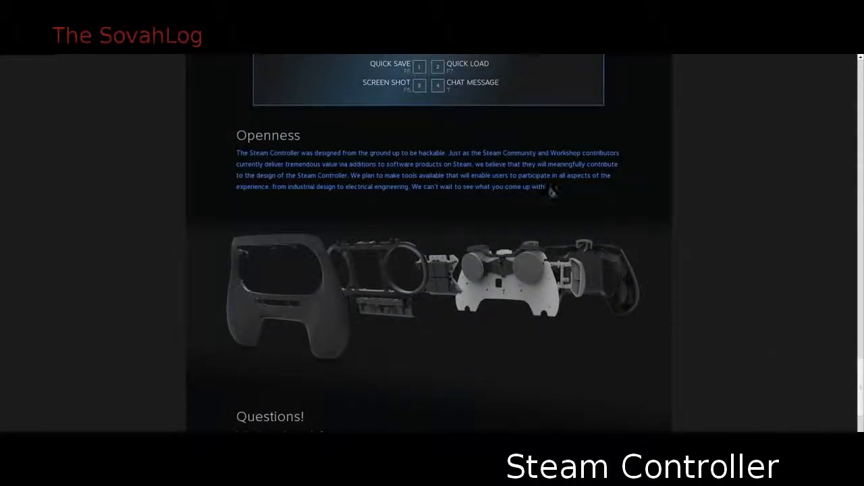
Step: Highlight the Openness paragraph, then read the Questions FAQ down to 'What's next?'
left_click_drag(547, 186, 530, 186)
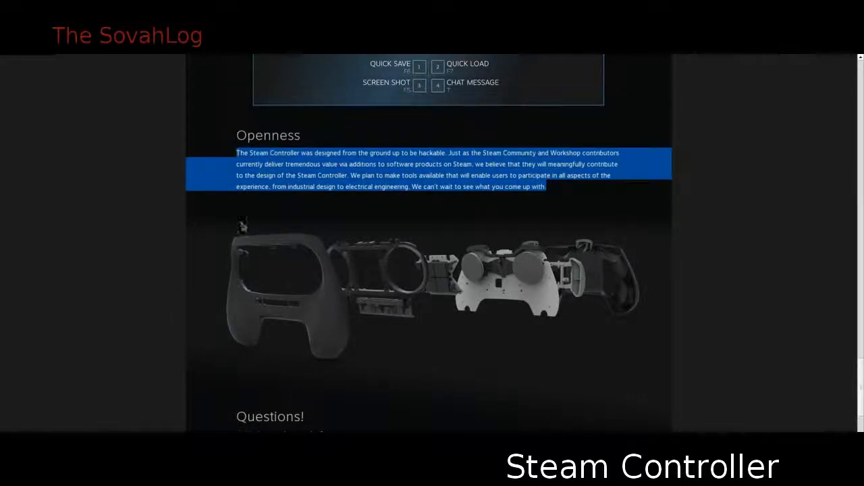
mouse_move(734, 230)
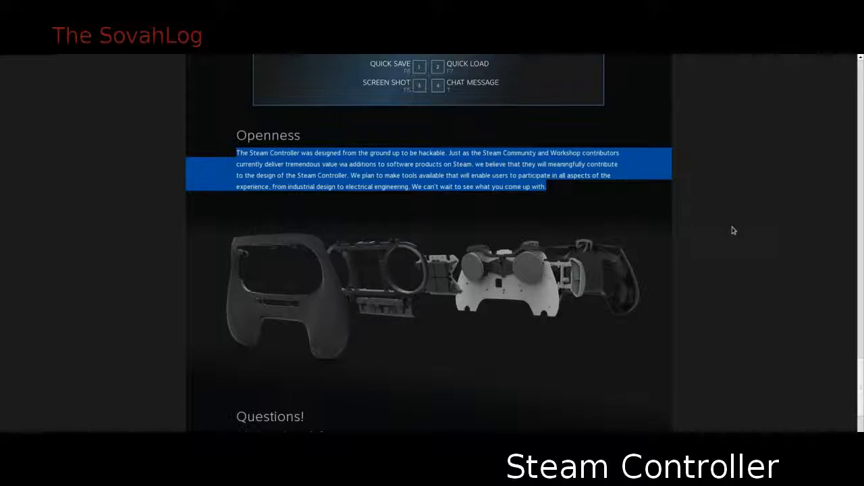
scroll("down", 3)
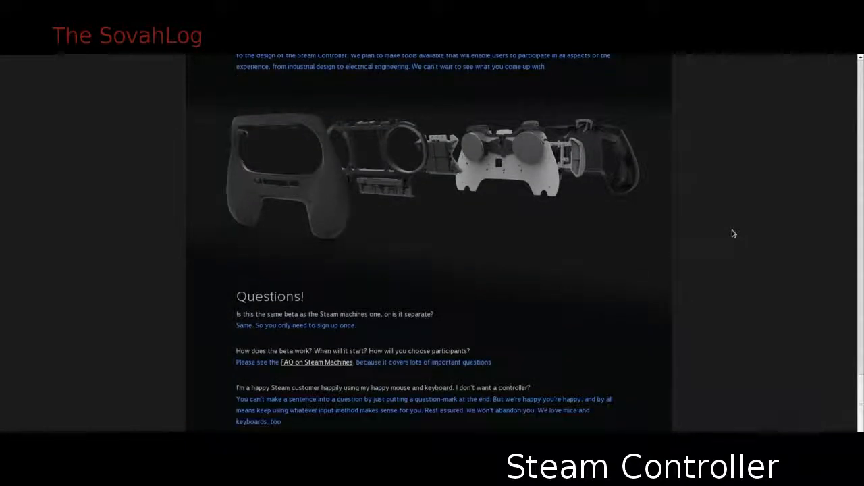
scroll("down", 3)
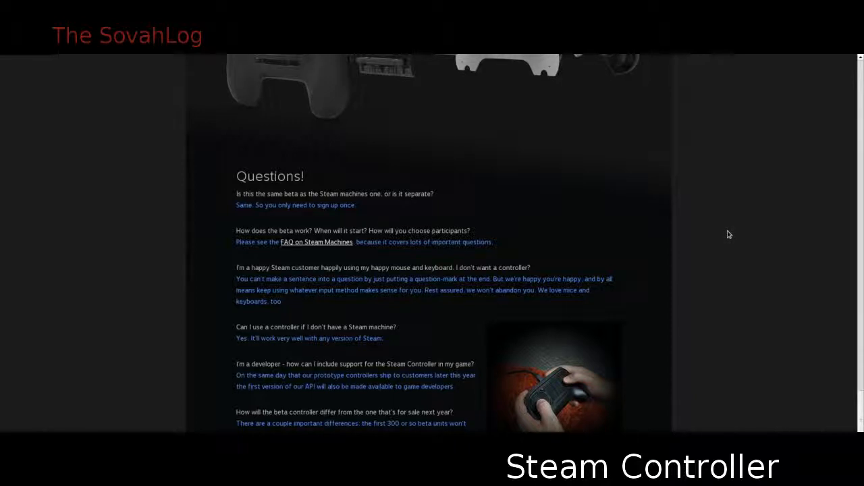
scroll("down", 3)
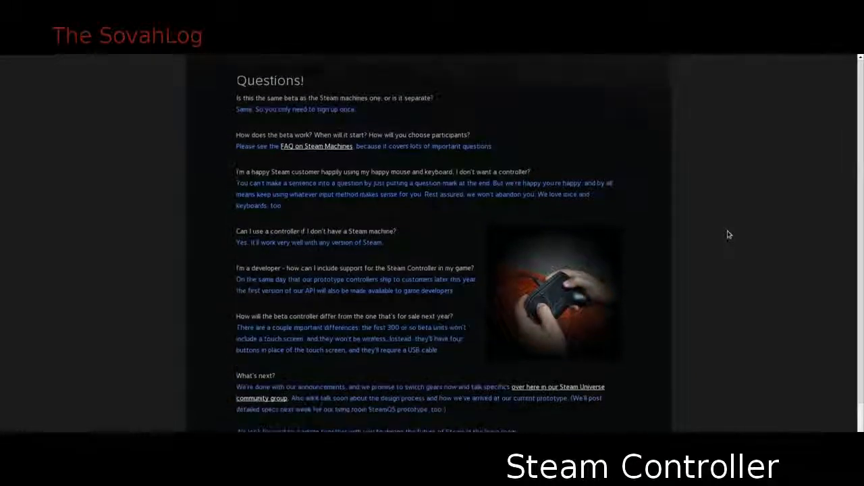
scroll("down", 3)
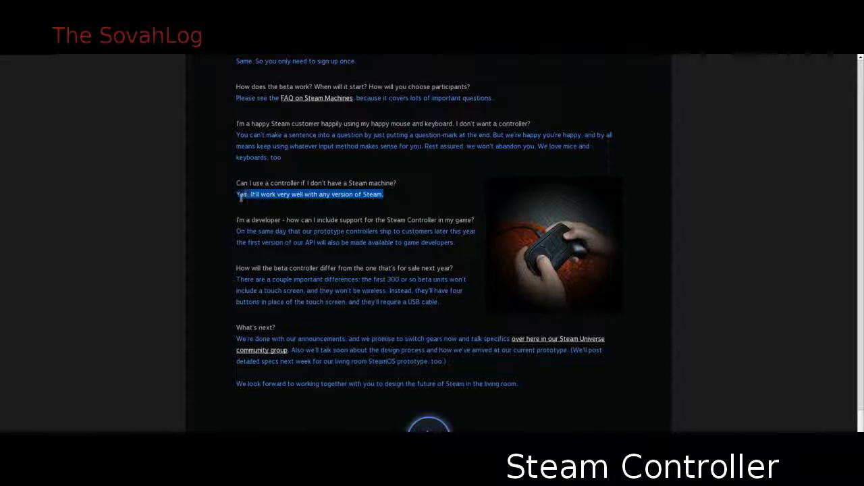
mouse_move(717, 212)
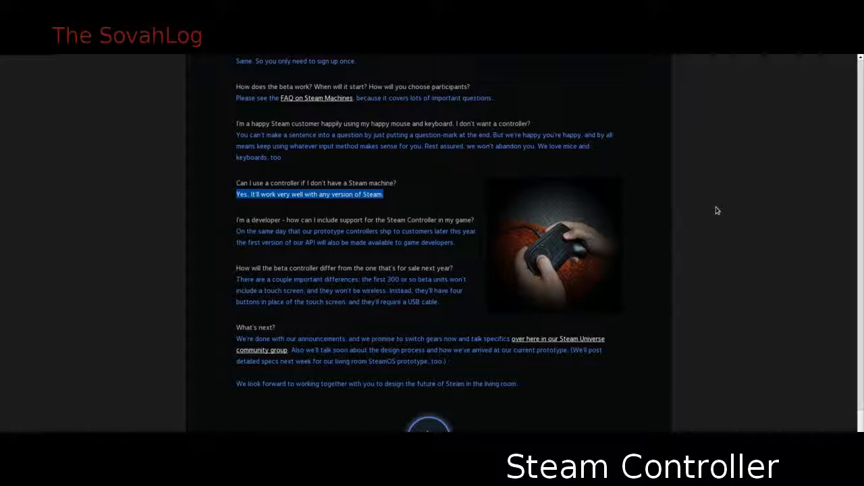
mouse_move(718, 207)
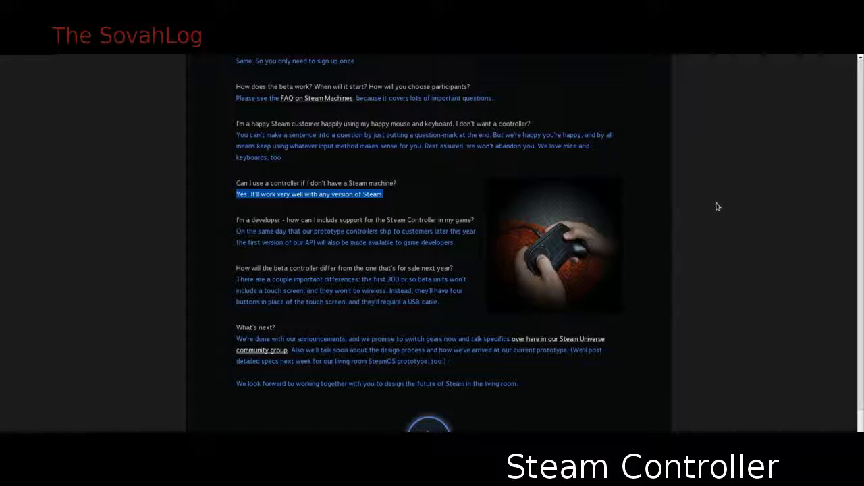
mouse_move(710, 185)
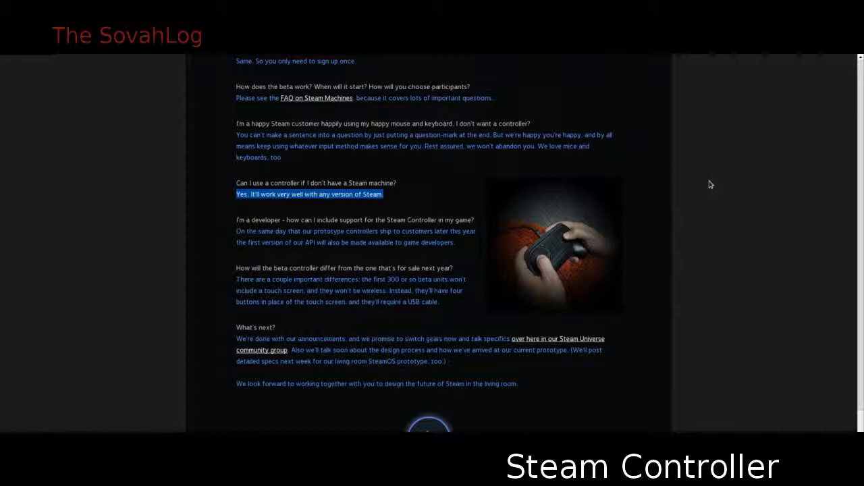
mouse_move(714, 228)
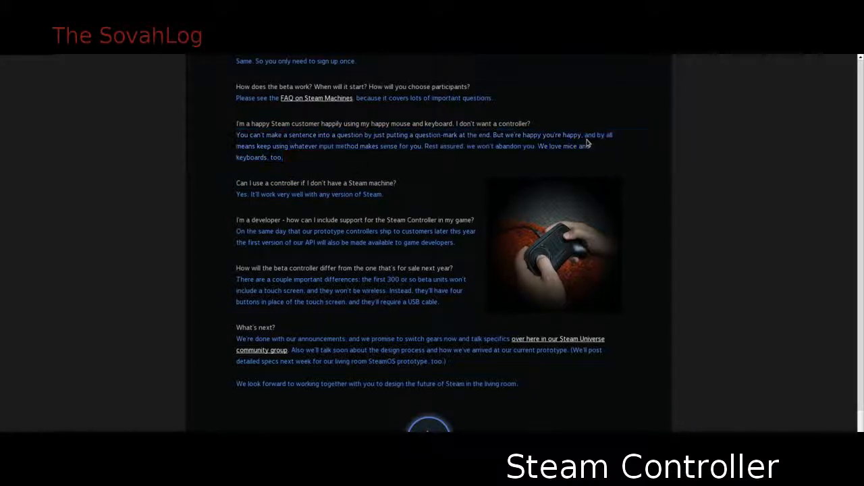
scroll("down", 3)
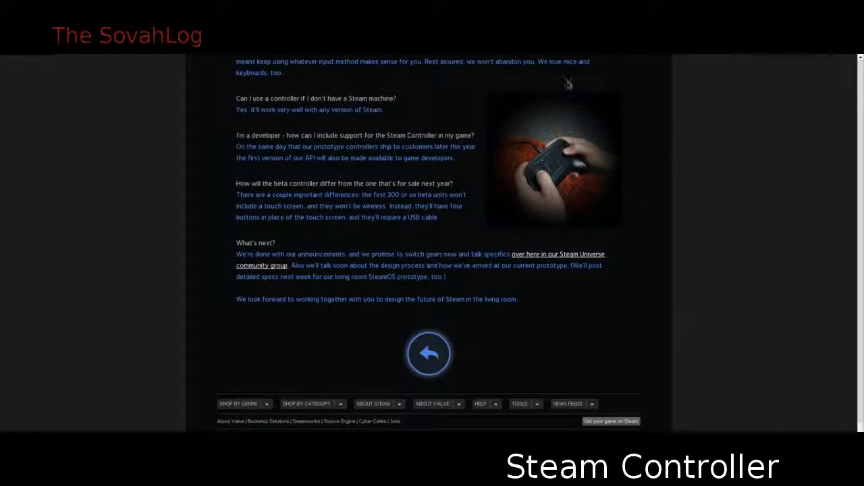
mouse_move(727, 179)
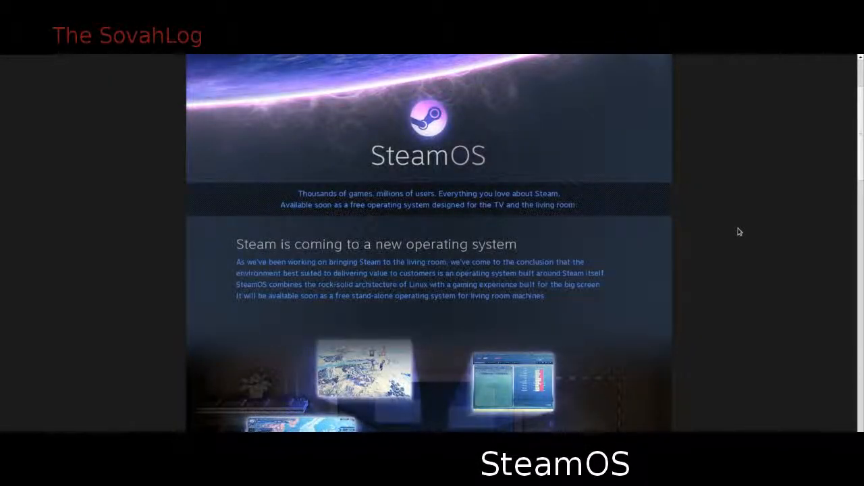
scroll("down", 3)
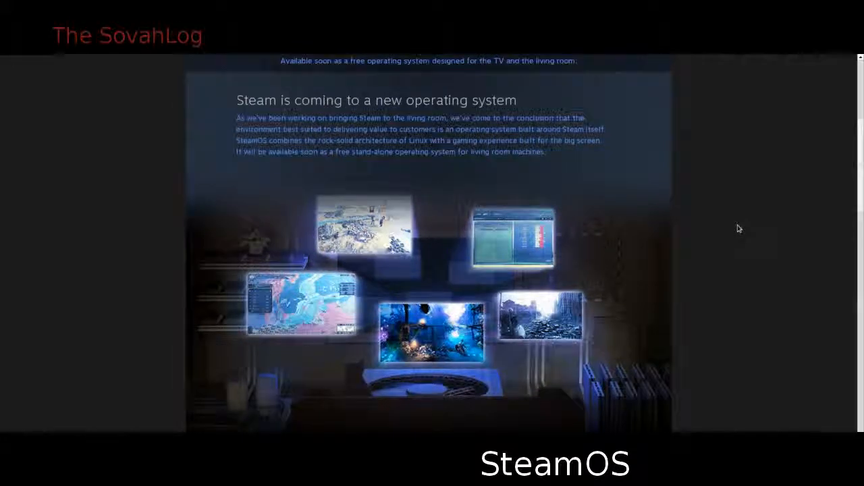
scroll("down", 3)
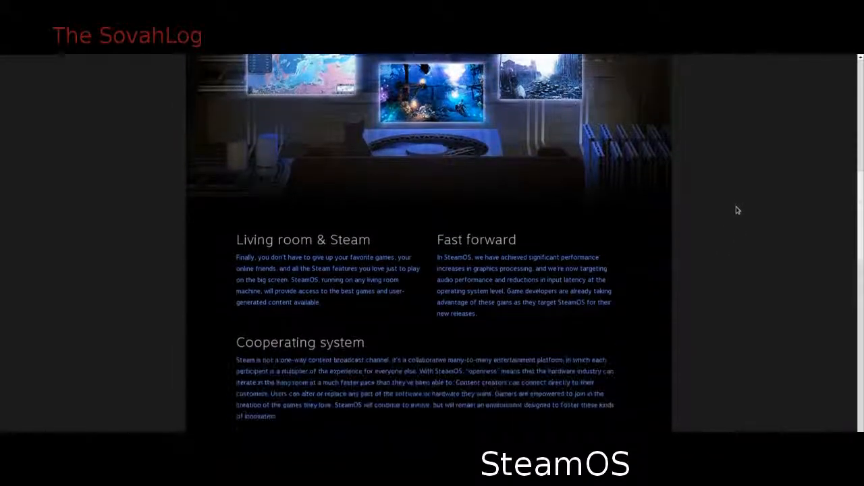
scroll("down", 3)
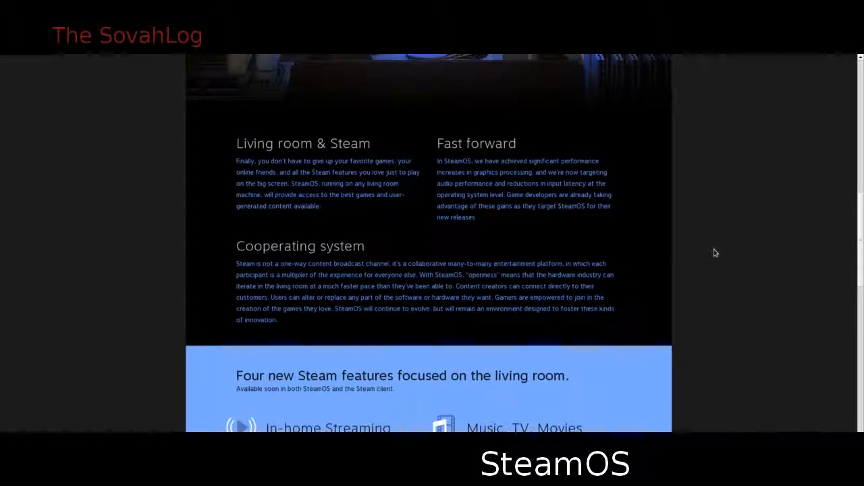
scroll("down", 3)
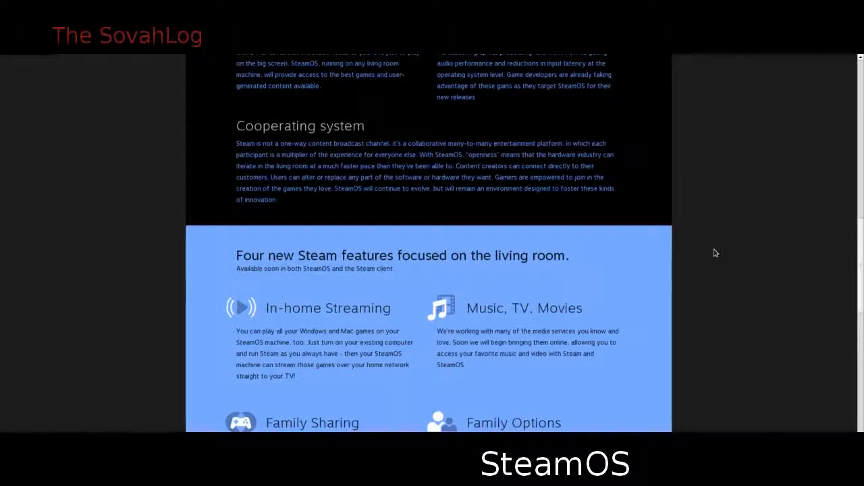
scroll("down", 3)
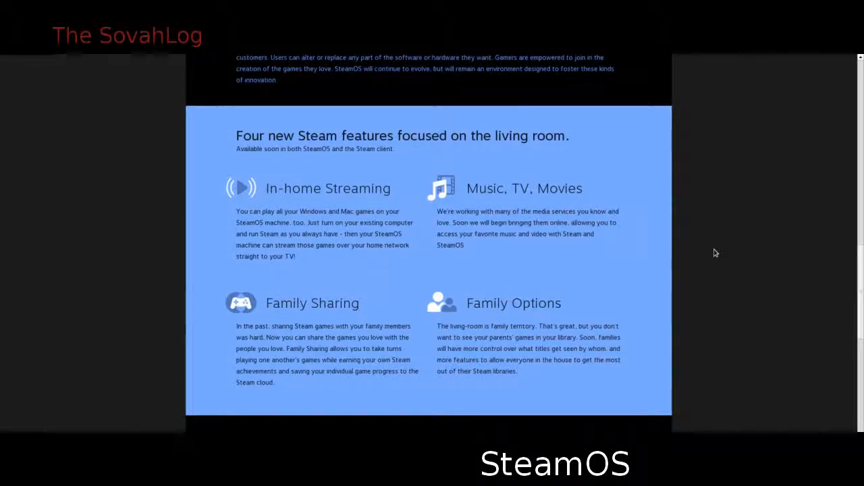
scroll("down", 3)
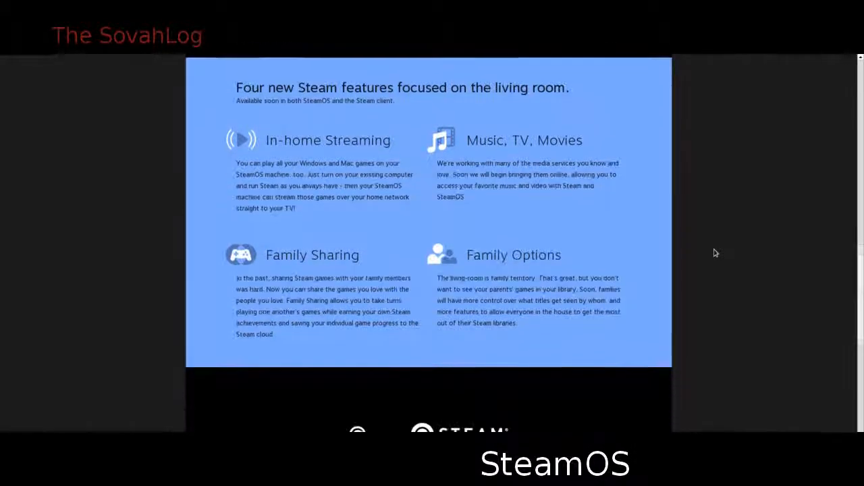
scroll("down", 3)
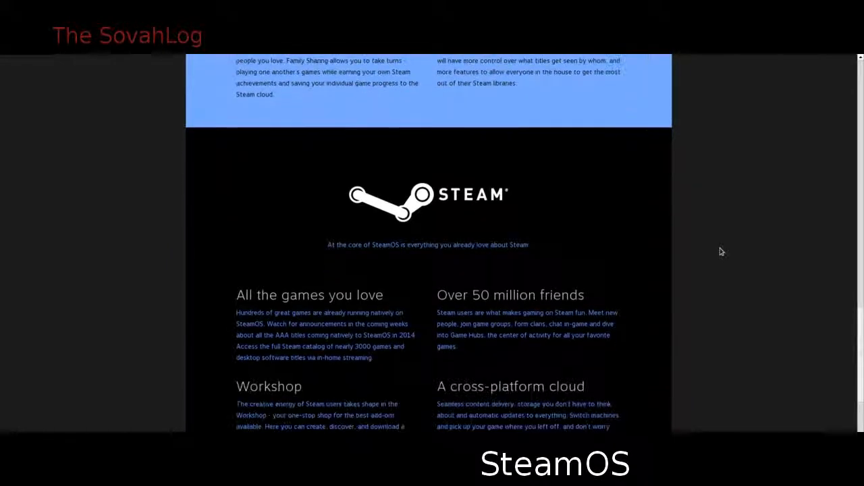
scroll("down", 3)
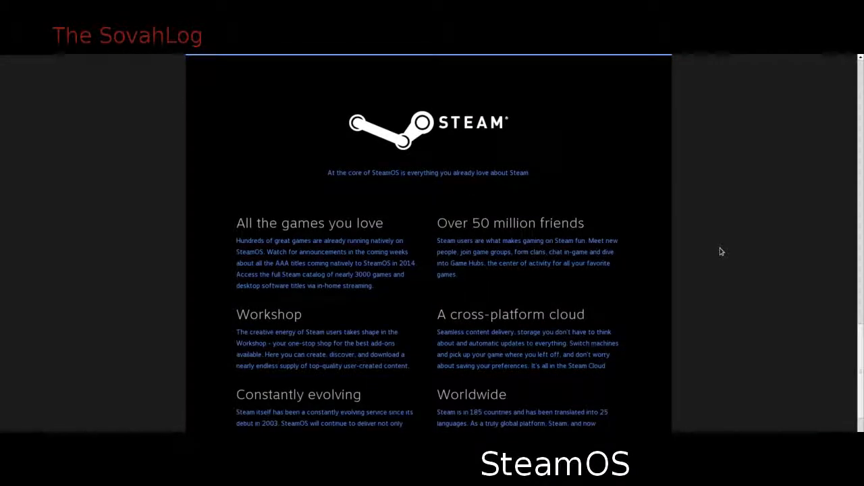
scroll("down", 3)
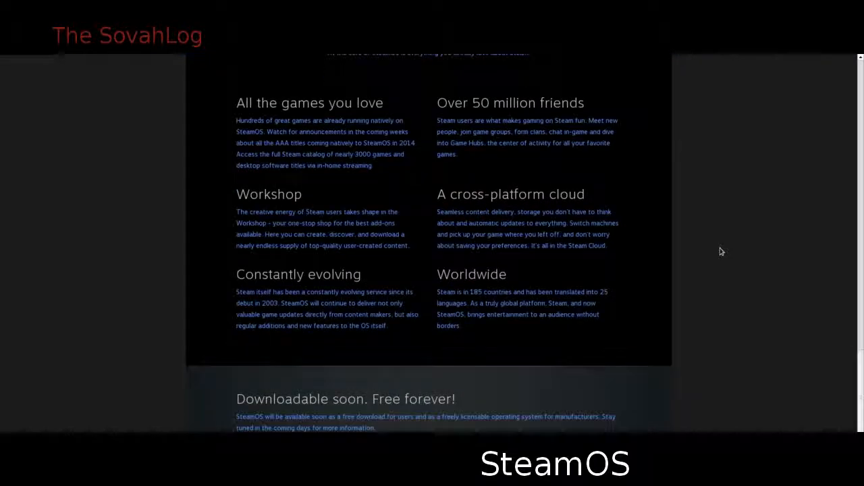
scroll("down", 3)
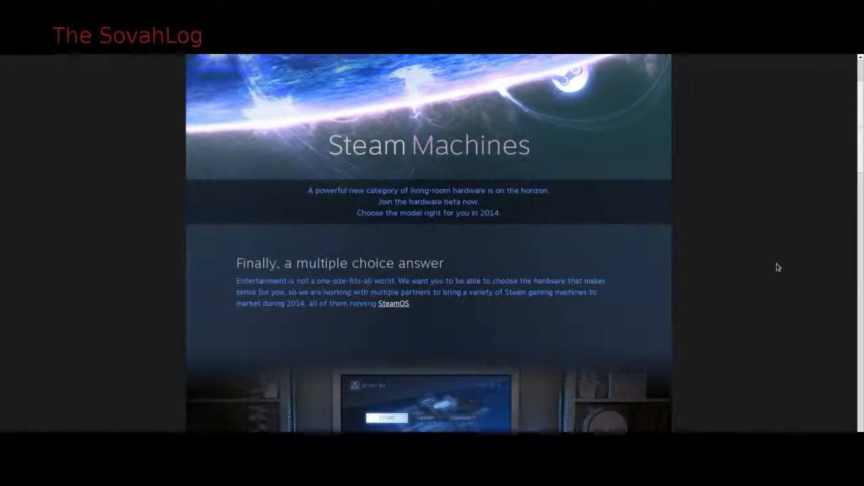
Step: Scroll the Steam Machines page past the prototype section
scroll("down", 3)
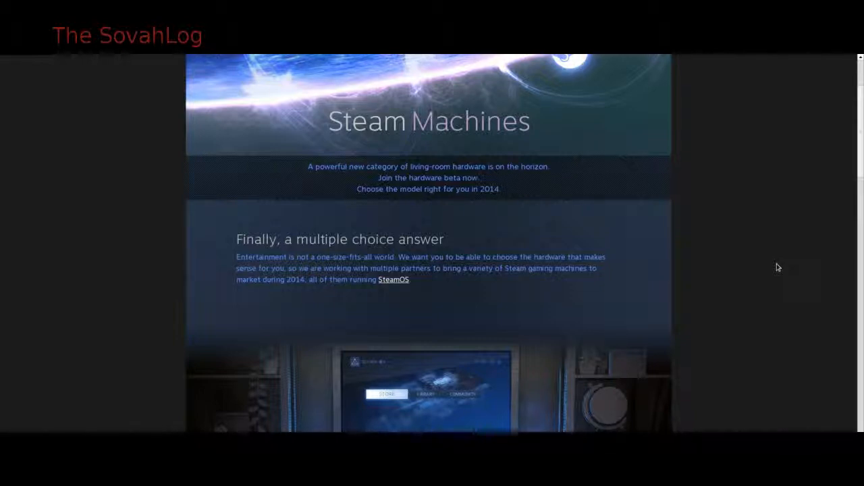
scroll("down", 3)
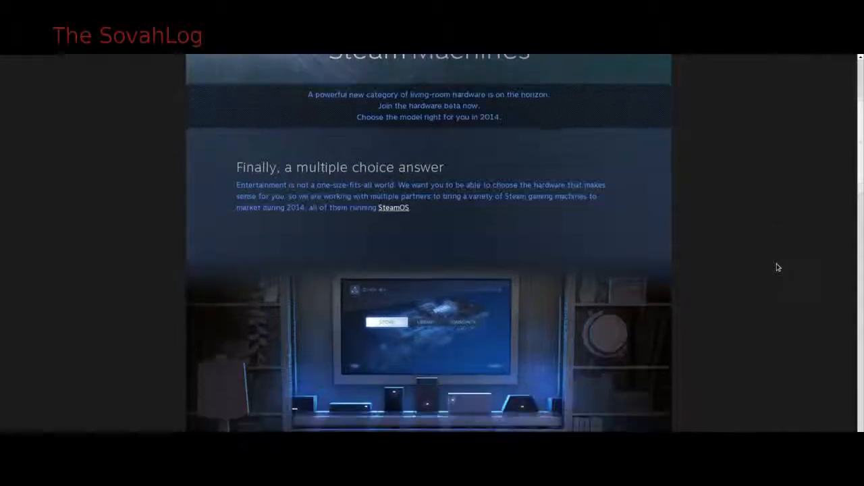
scroll("down", 3)
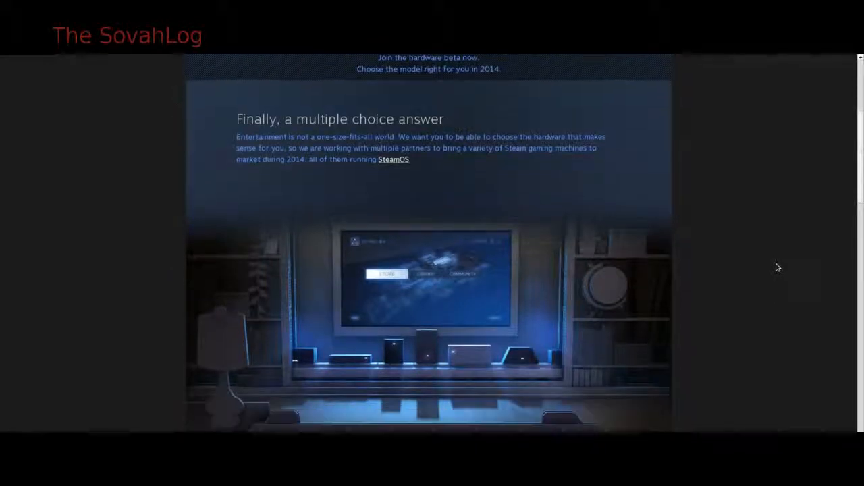
scroll("down", 3)
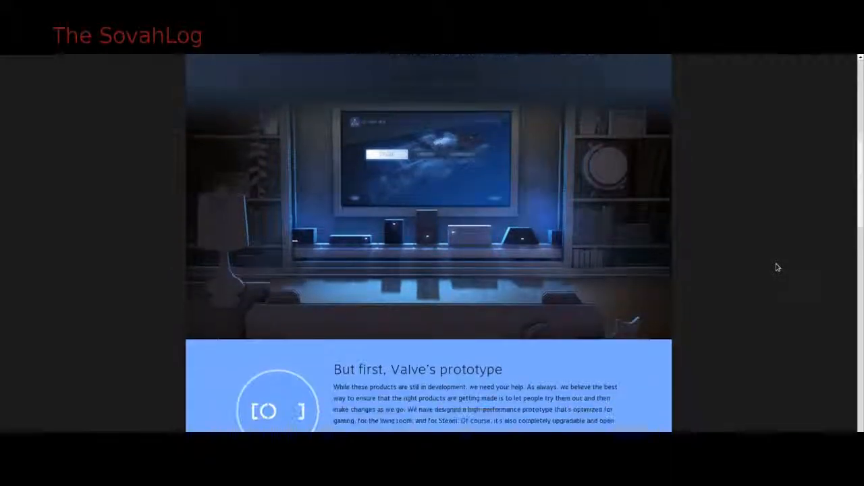
scroll("down", 3)
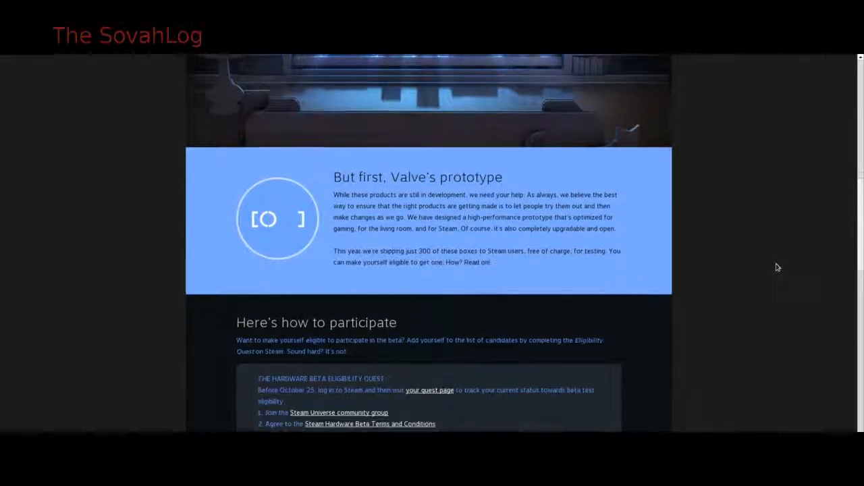
Step: Reach 'Here's how to participate', highlight the quest's opening lines, then clear the highlight
scroll("down", 3)
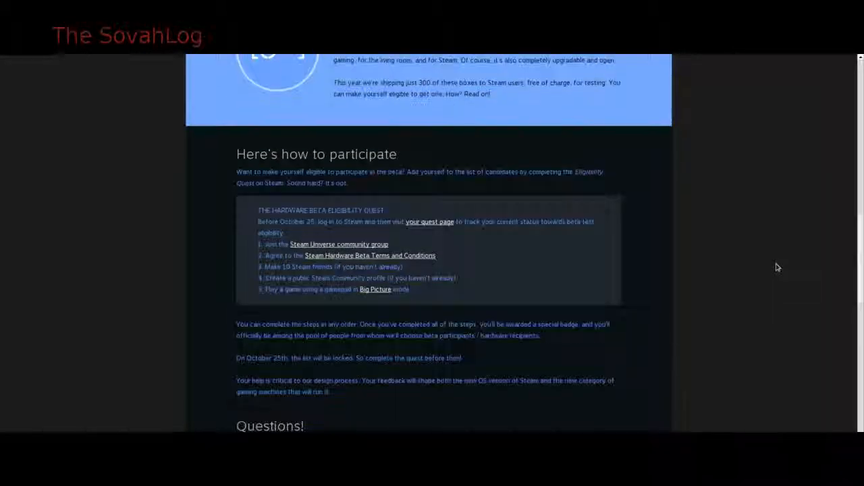
scroll("down", 3)
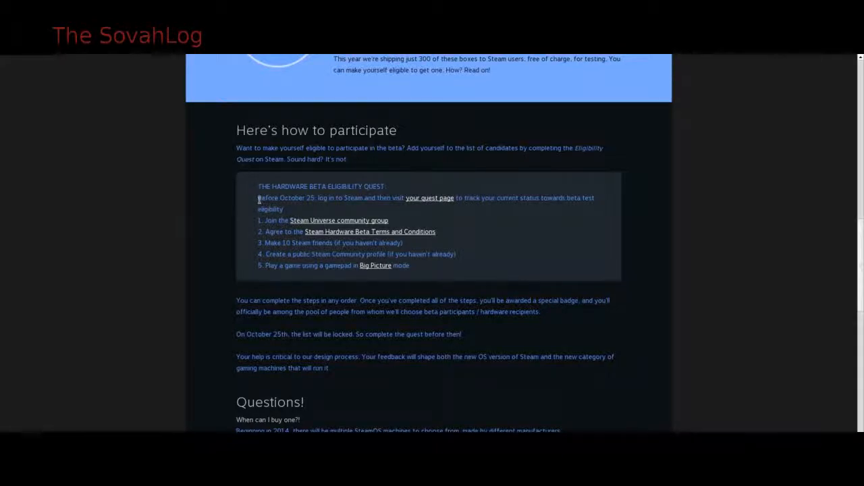
left_click_drag(257, 198, 363, 197)
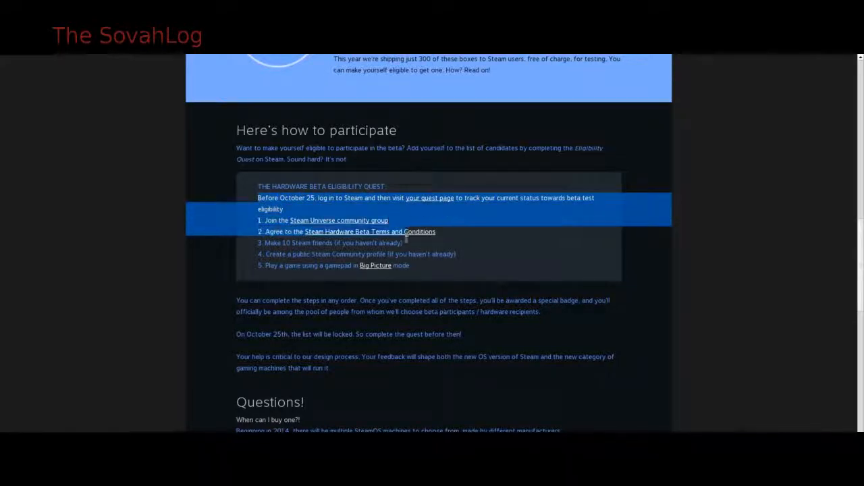
left_click_drag(405, 233, 418, 265)
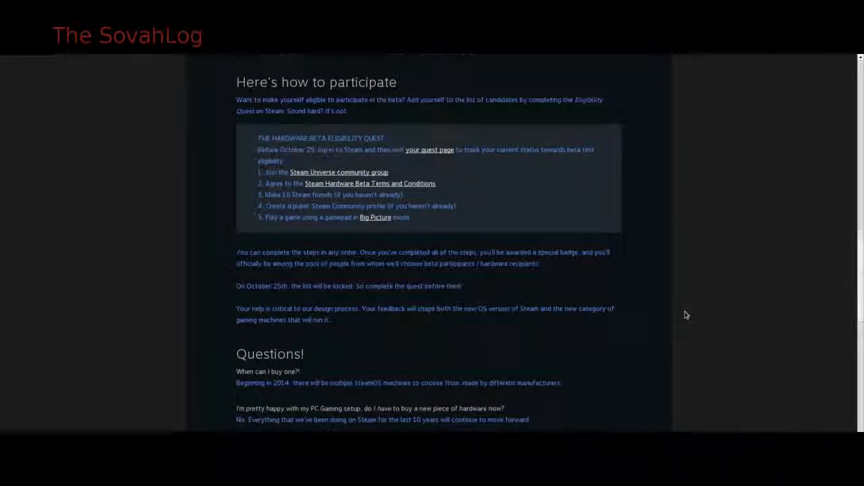
scroll("down", 3)
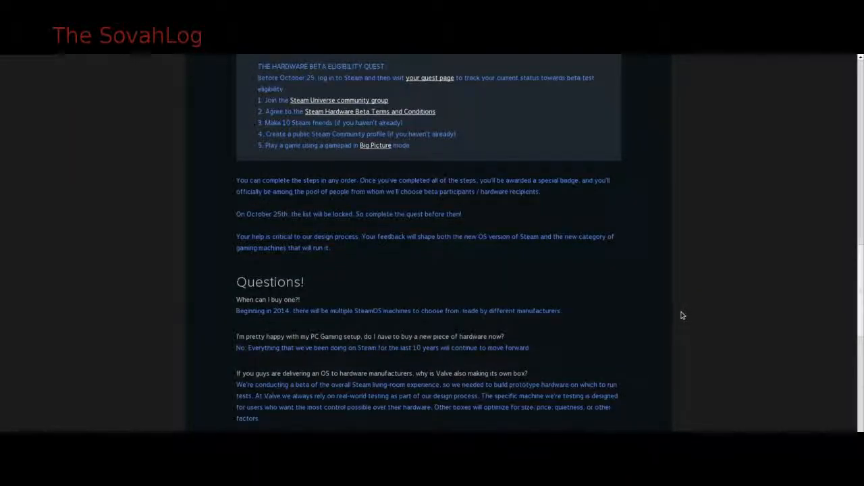
scroll("down", 3)
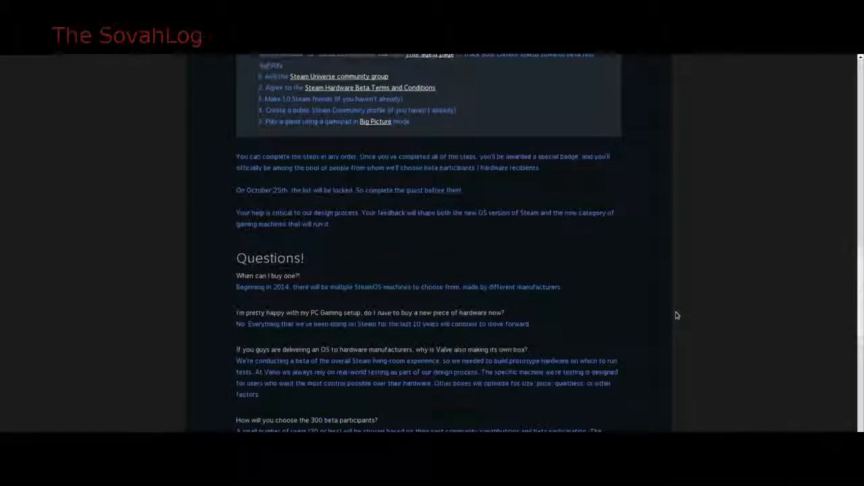
scroll("down", 3)
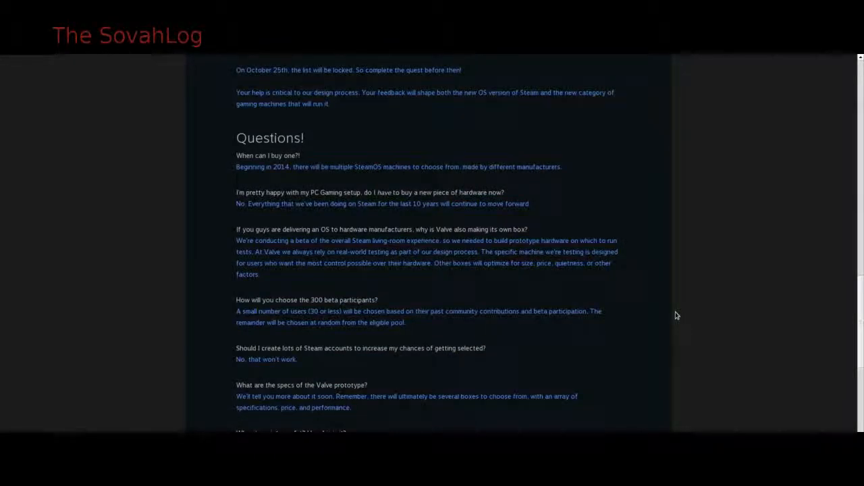
scroll("down", 3)
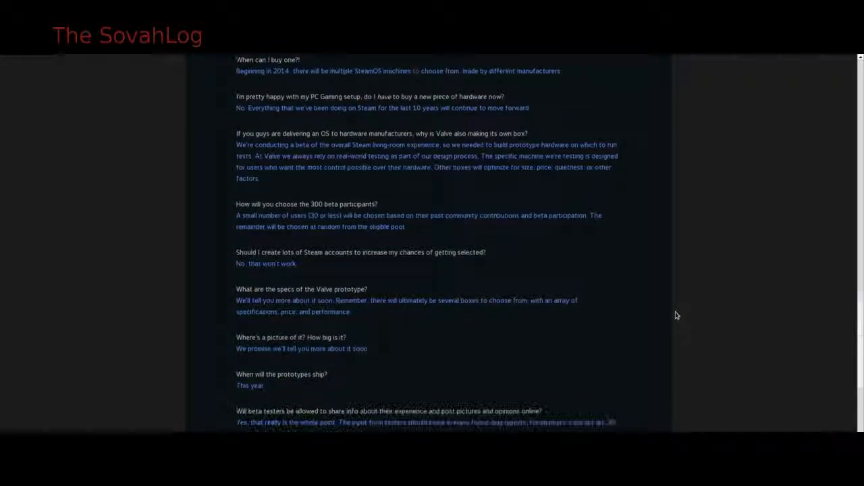
scroll("down", 3)
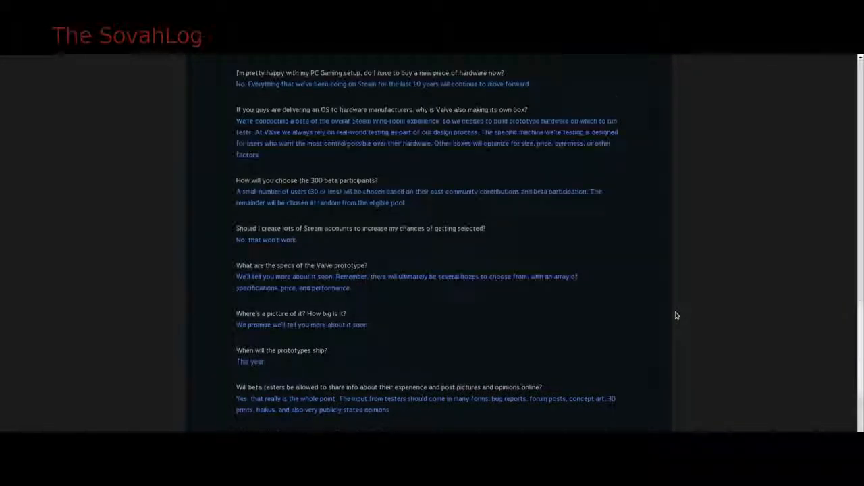
scroll("down", 3)
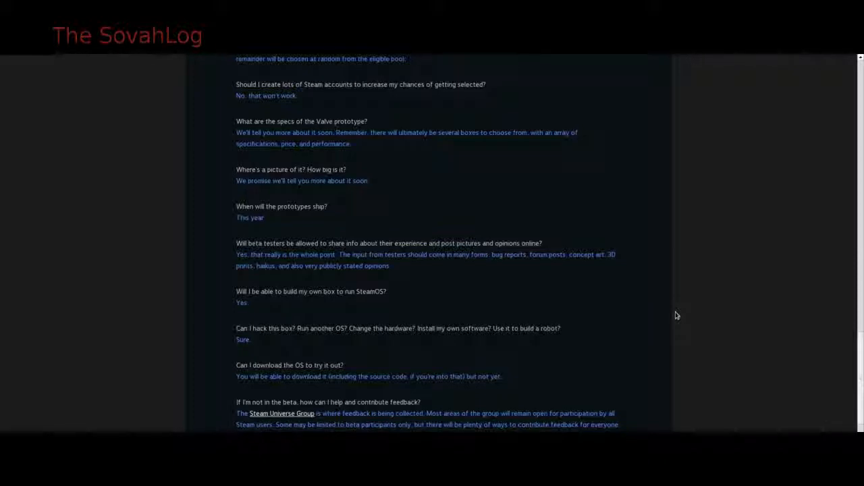
scroll("down", 3)
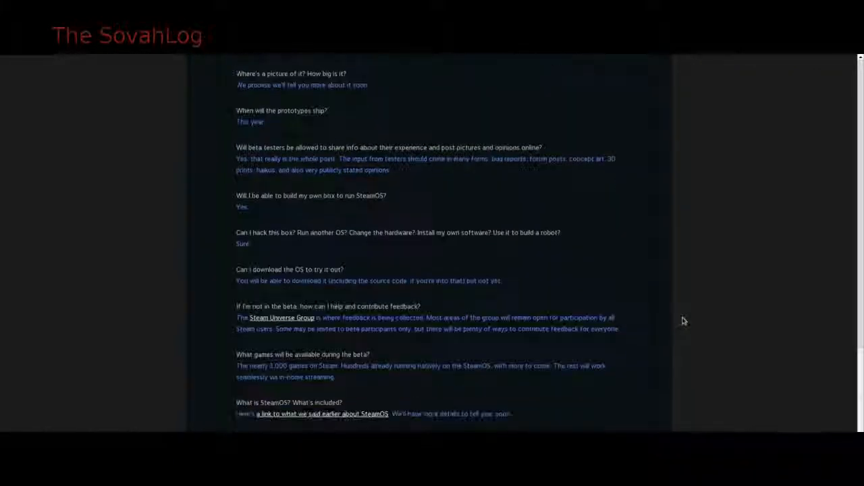
scroll("down", 3)
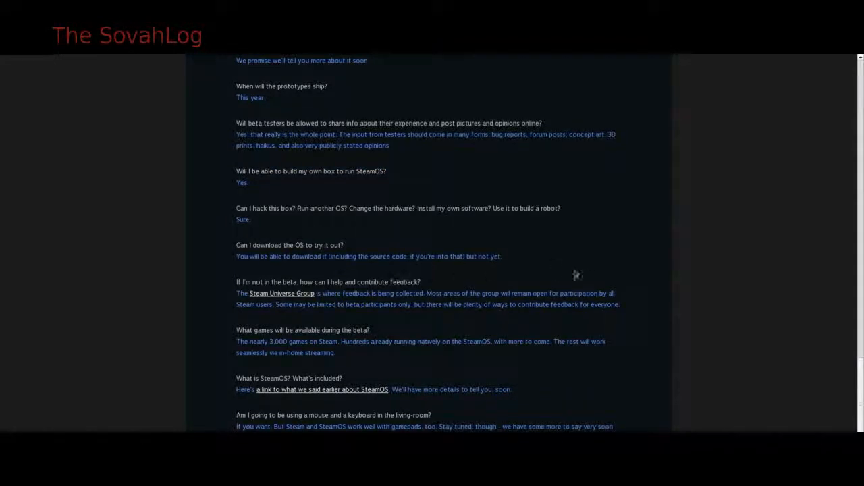
scroll("down", 3)
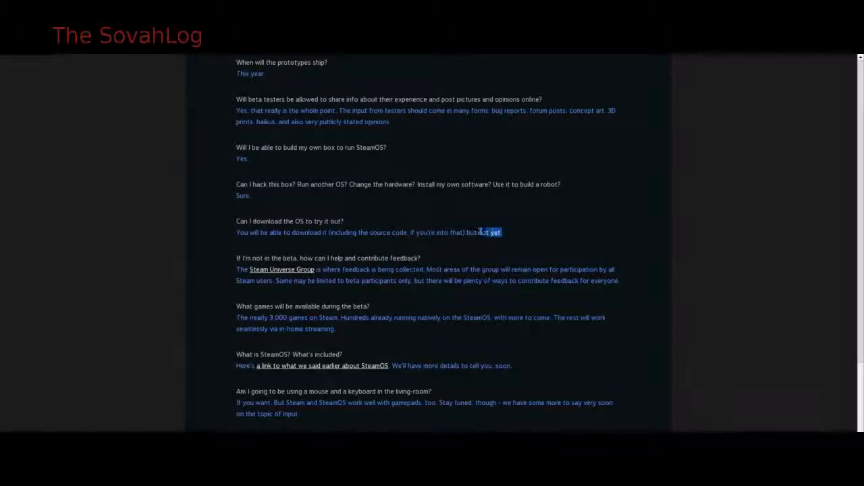
left_click_drag(479, 232, 245, 233)
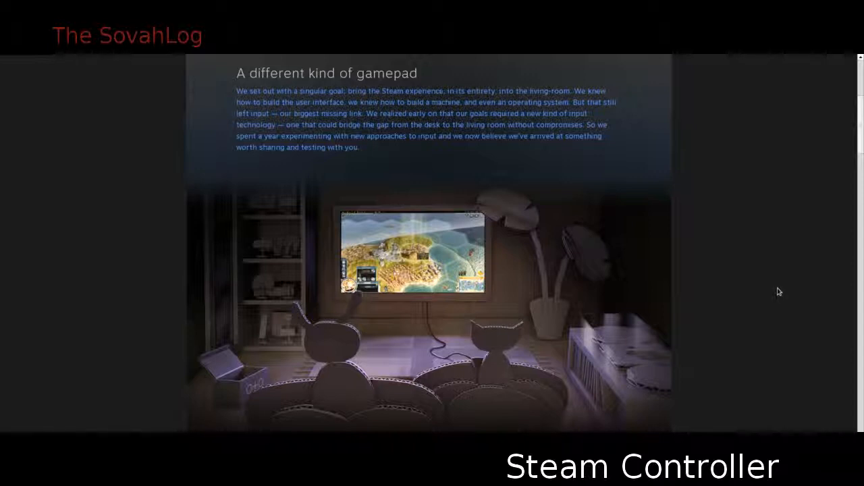
Step: Read the Steam Controller page past the intro and Dual trackpads into Haptics
scroll("down", 3)
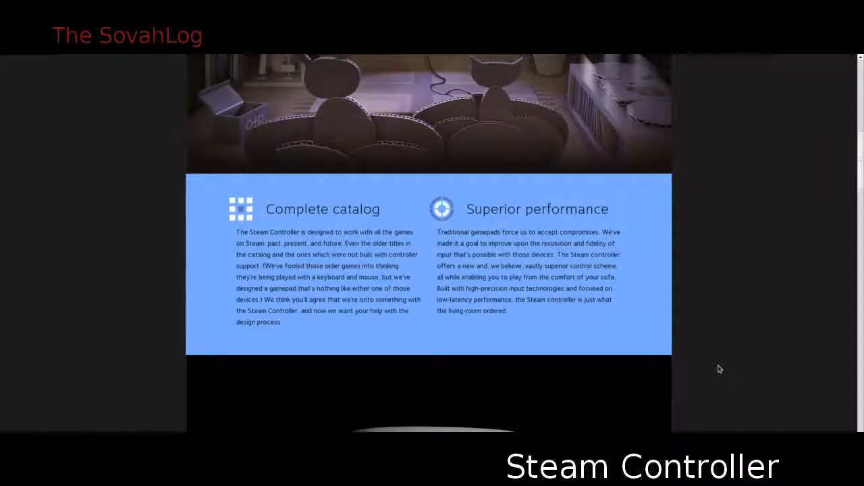
scroll("down", 3)
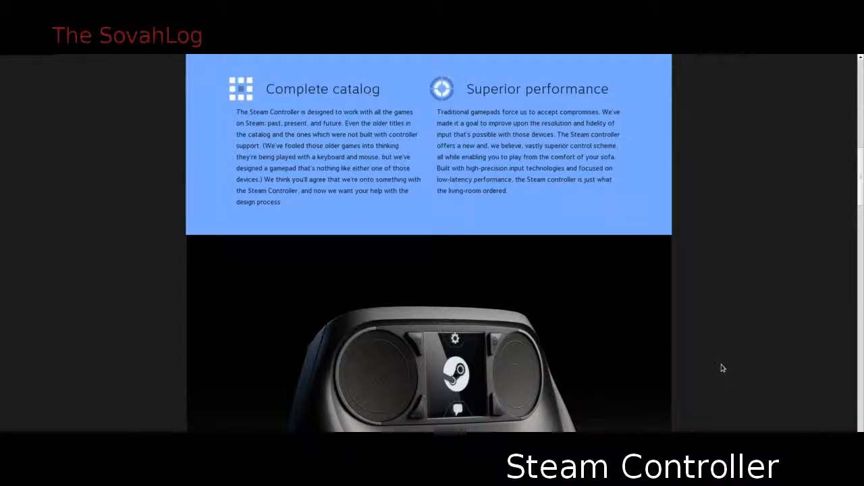
scroll("down", 3)
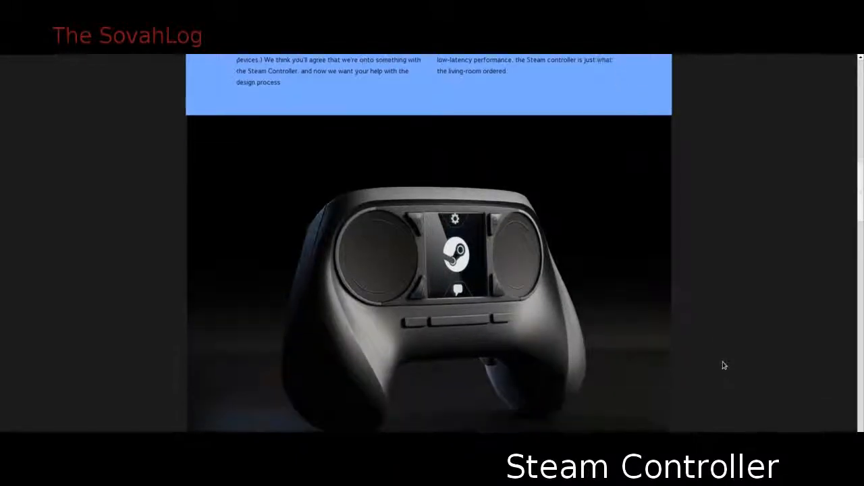
scroll("down", 3)
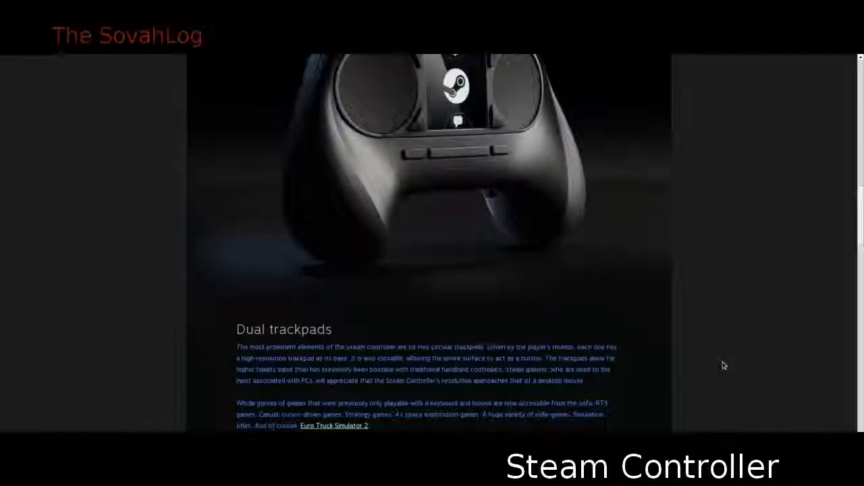
scroll("down", 3)
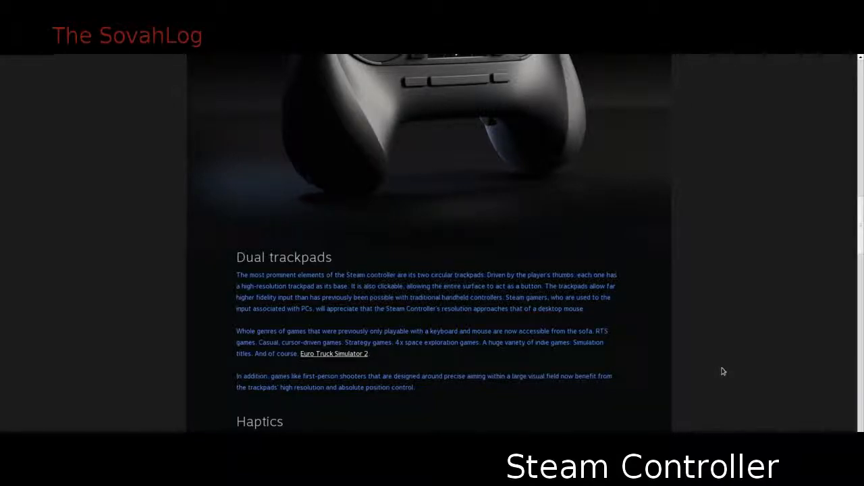
scroll("down", 3)
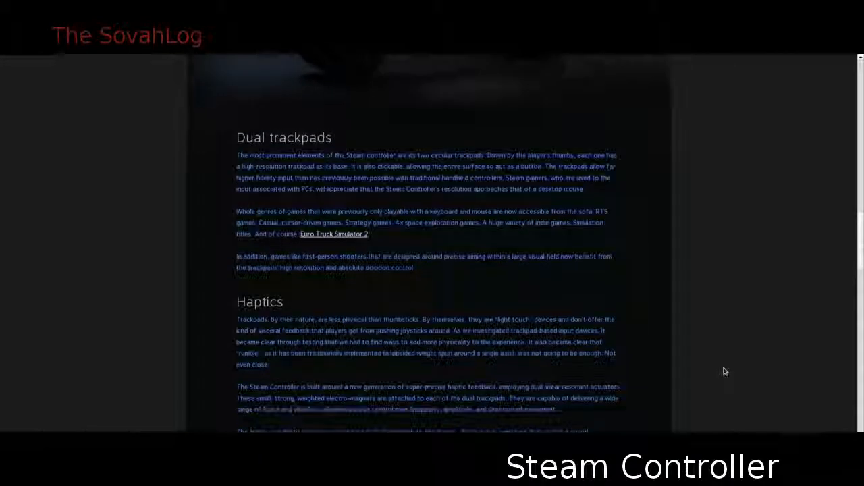
scroll("down", 3)
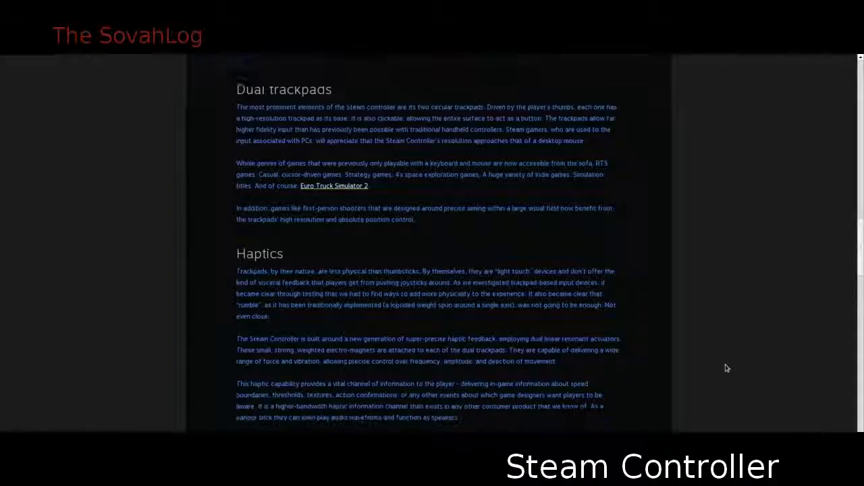
scroll("down", 3)
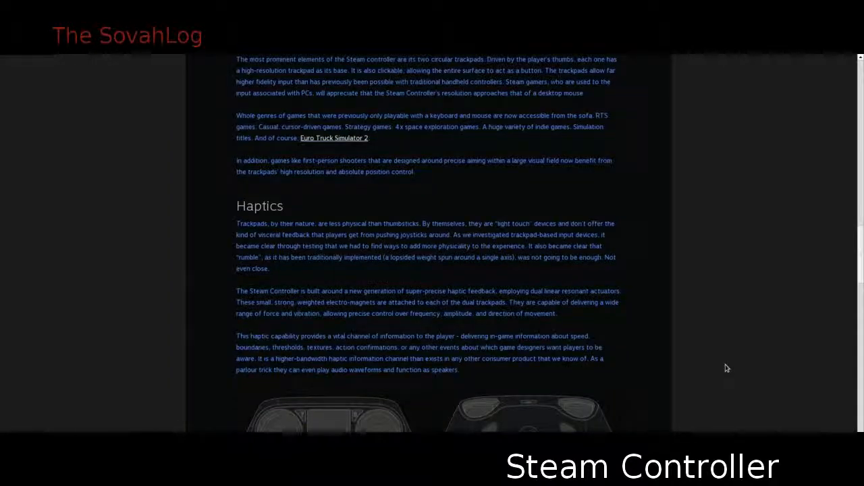